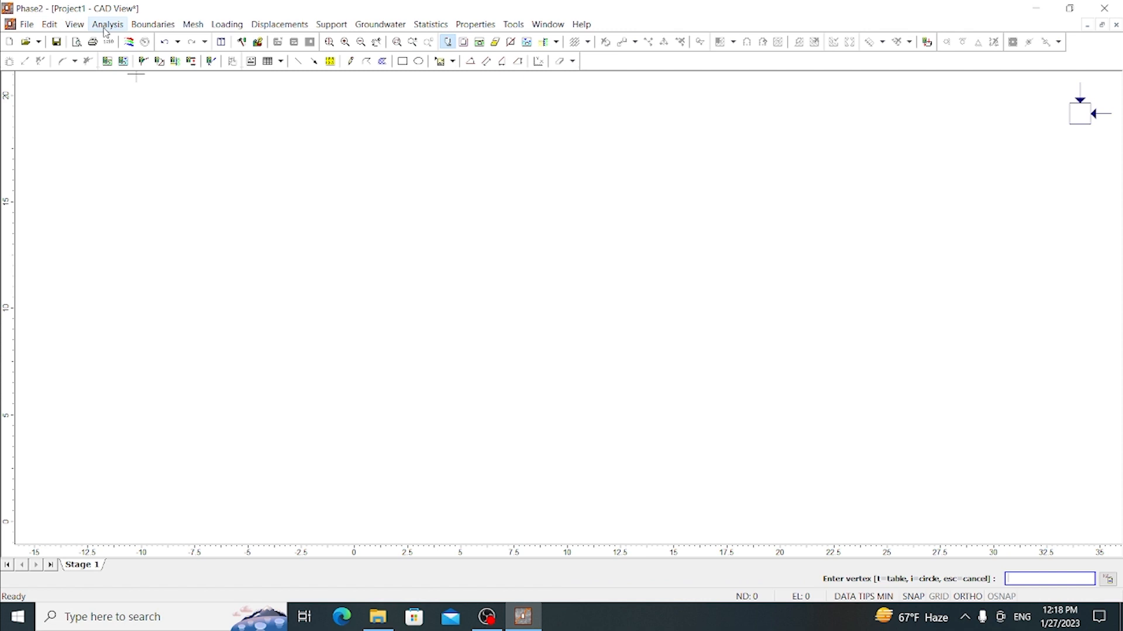
# - Keep the project settings as Plane Strain analysis with the Gaussian Elimination solver
pyautogui.click(108, 24)
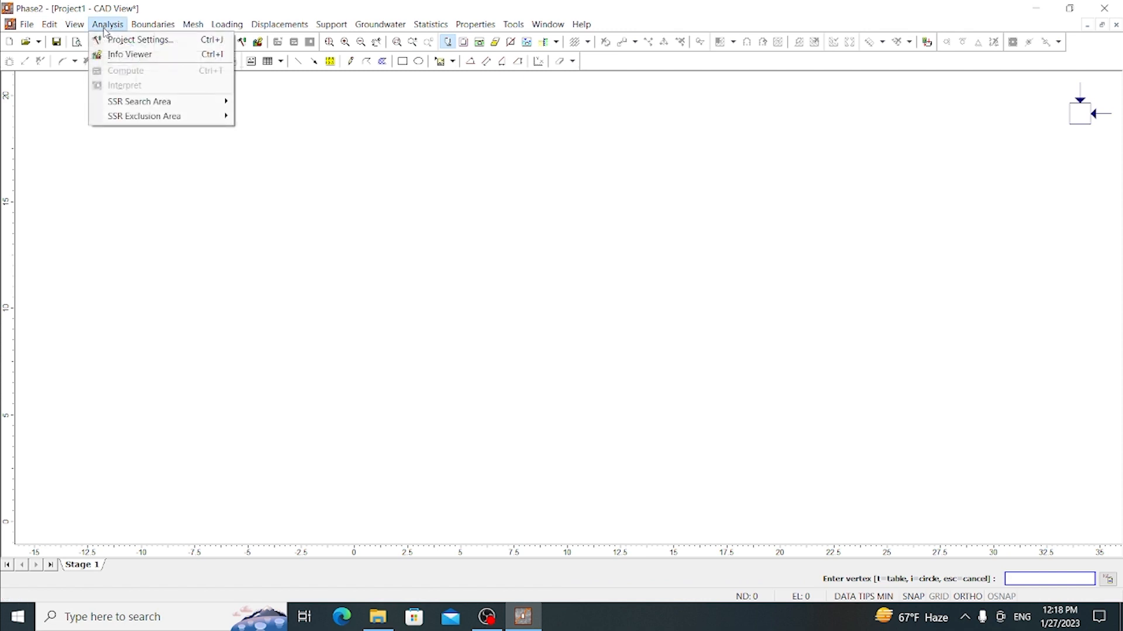
pyautogui.click(140, 40)
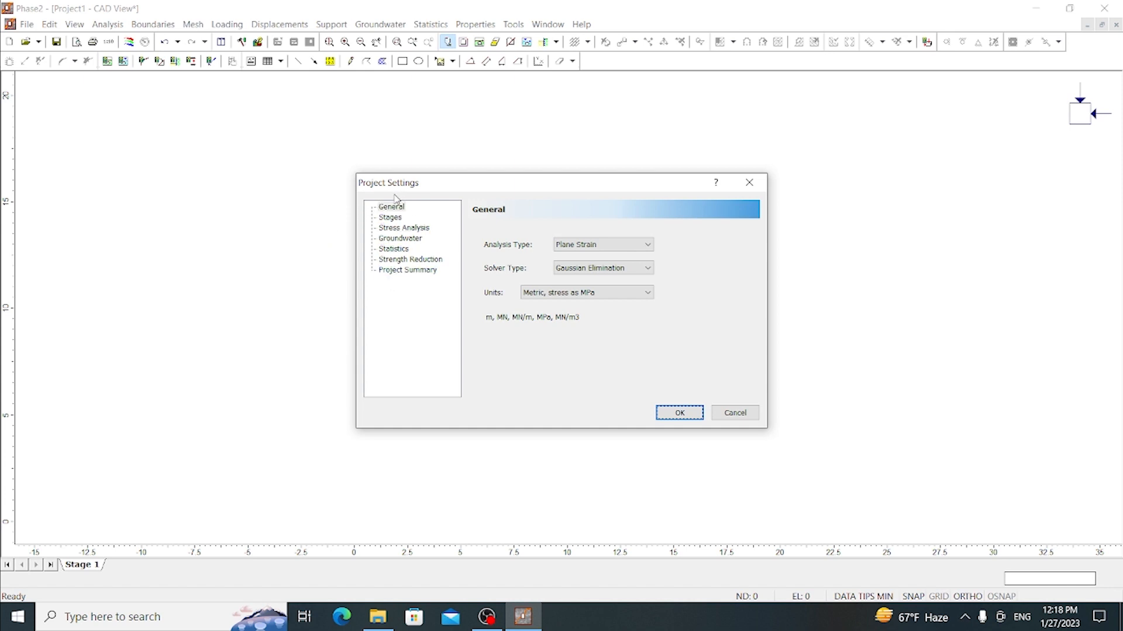
pyautogui.moveTo(385, 199)
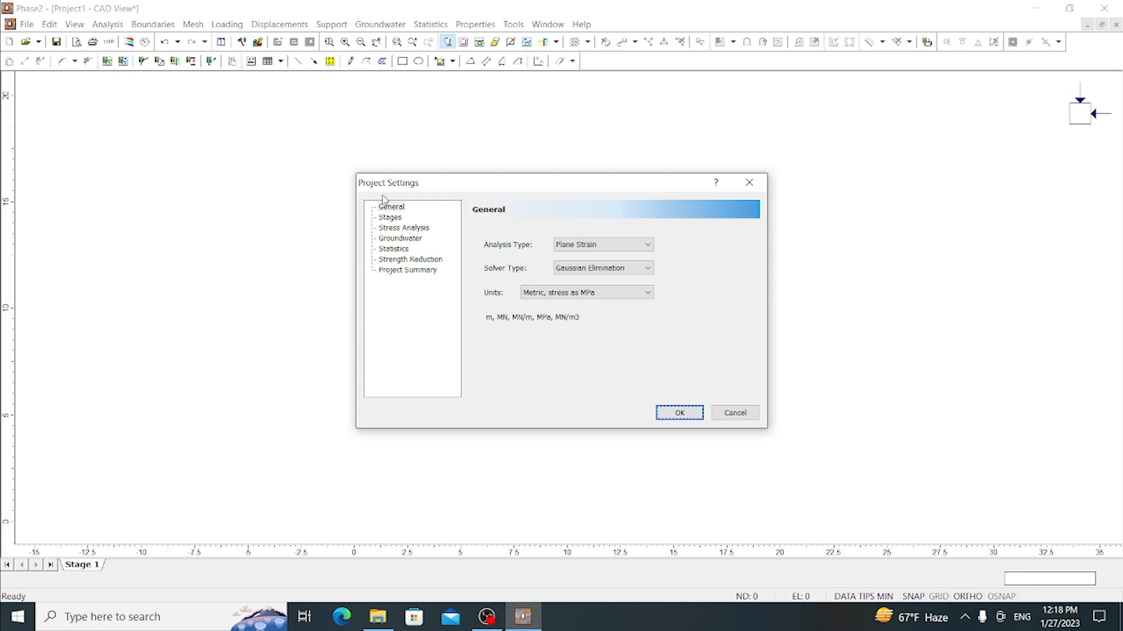
pyautogui.moveTo(490, 249)
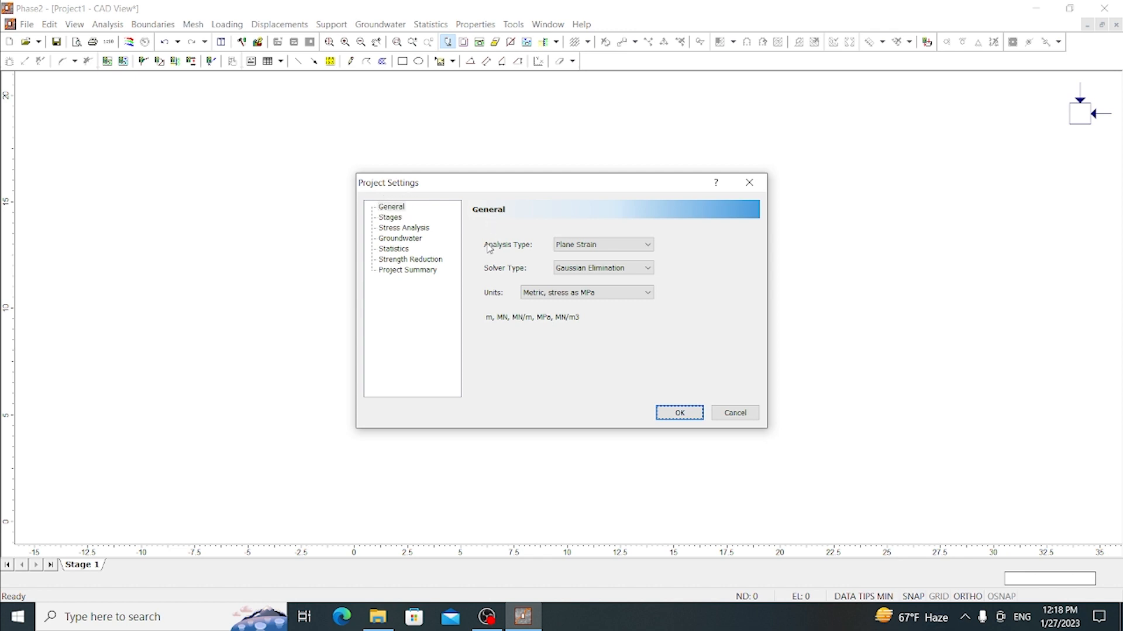
pyautogui.moveTo(481, 272)
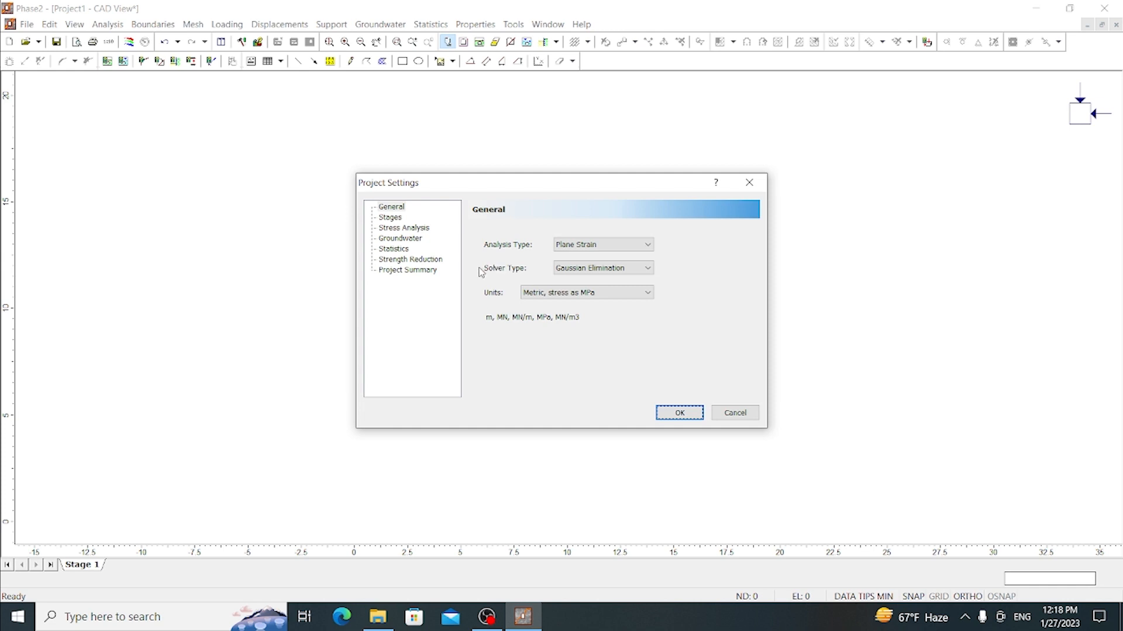
pyautogui.moveTo(503, 294)
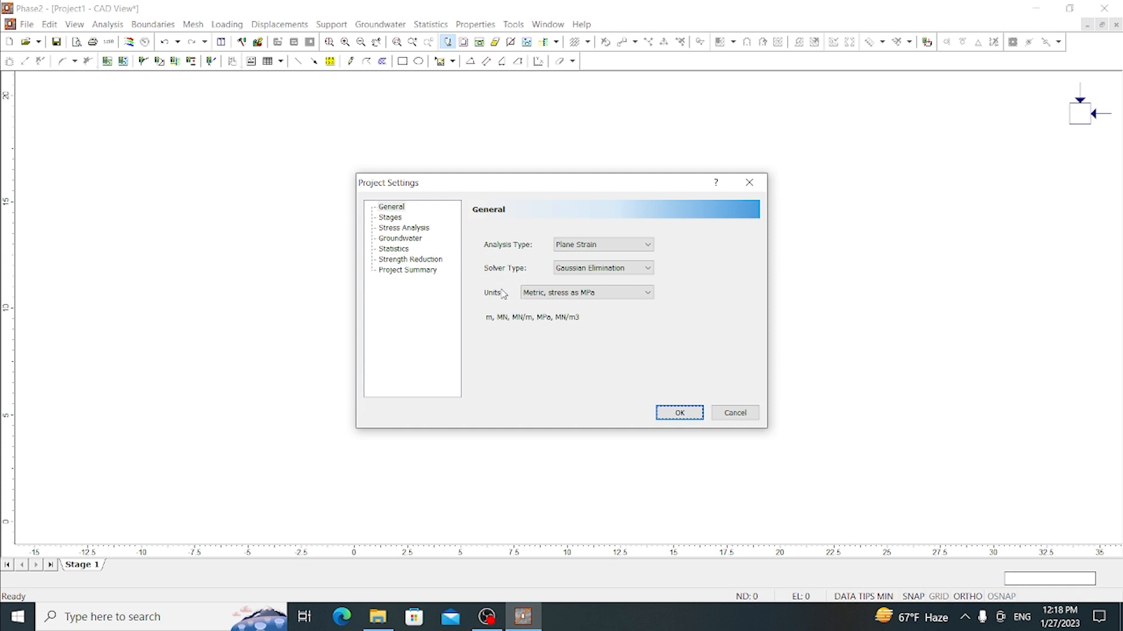
pyautogui.moveTo(533, 256)
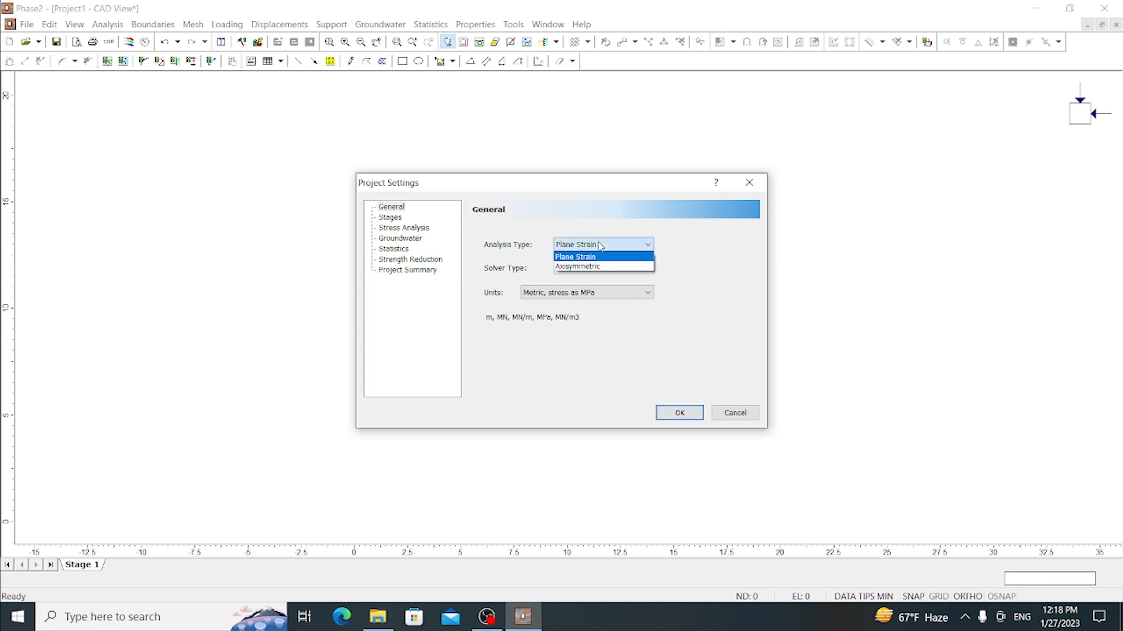
pyautogui.click(574, 256)
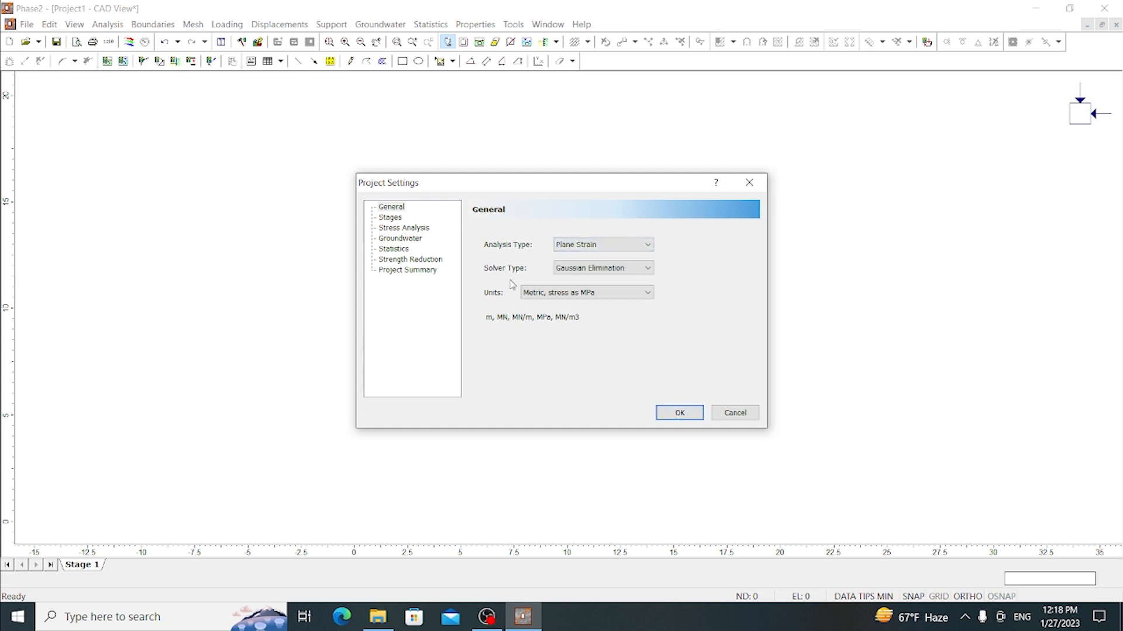
pyautogui.click(647, 267)
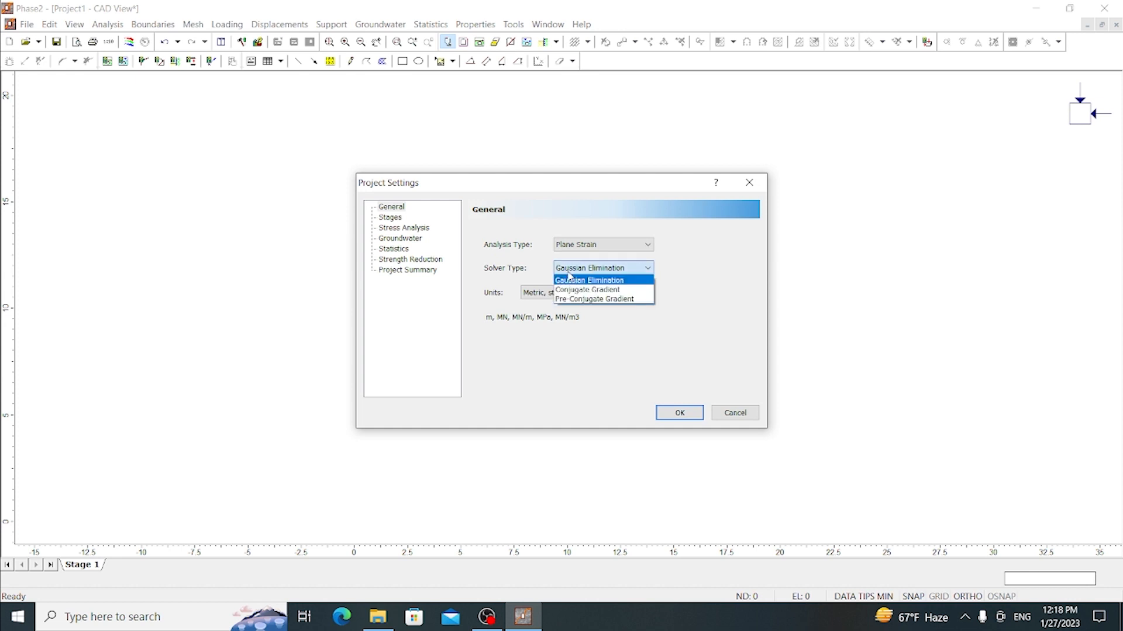
pyautogui.click(586, 279)
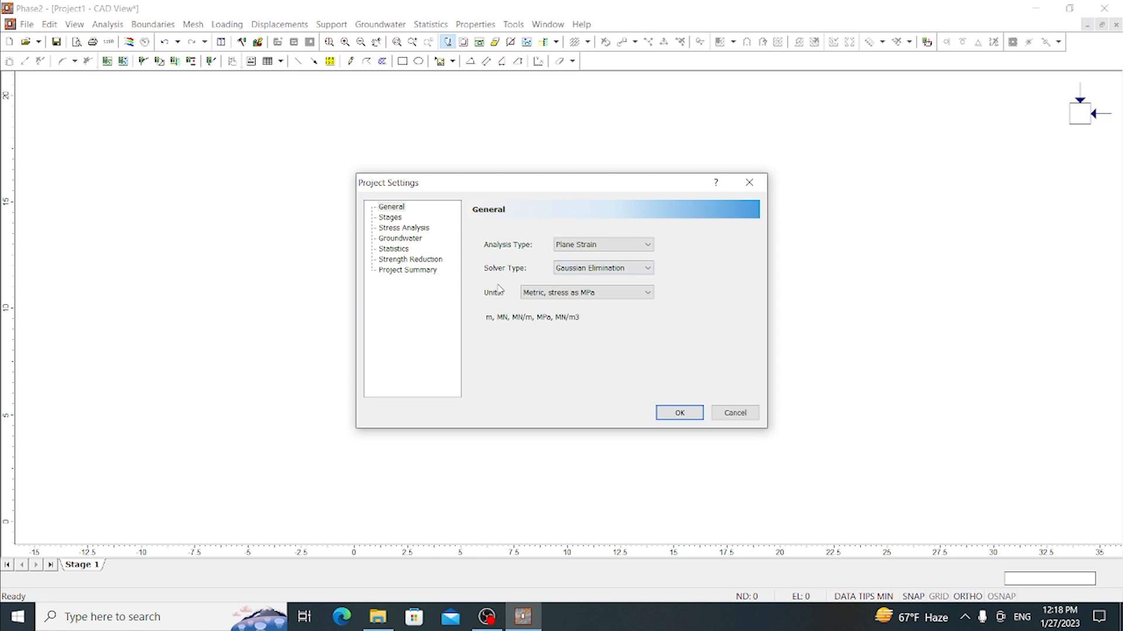
pyautogui.moveTo(553, 304)
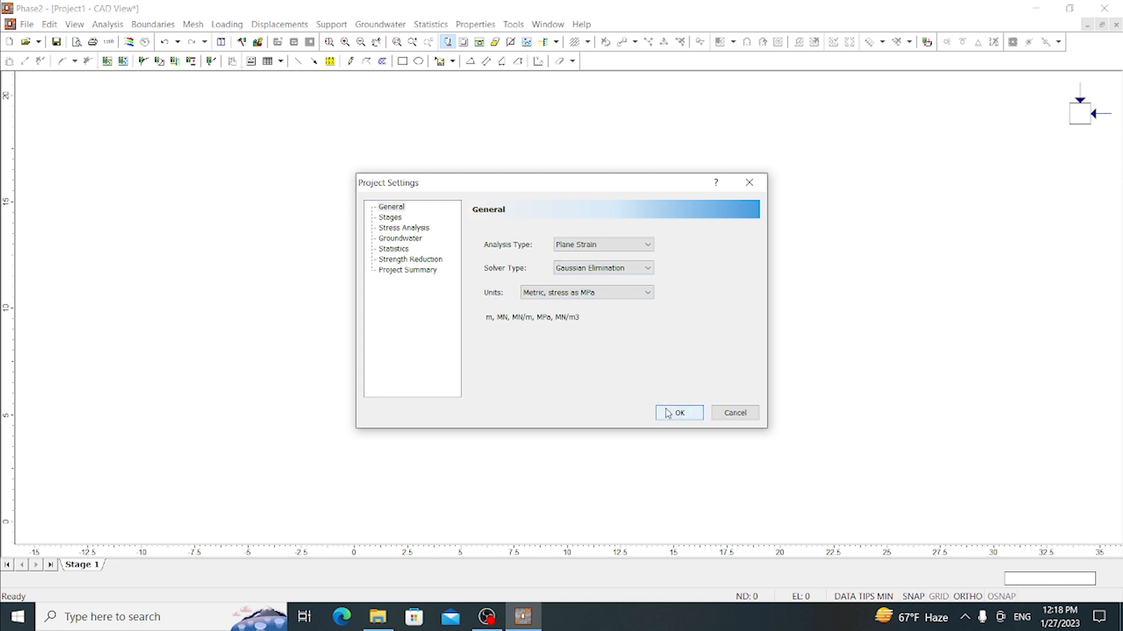
pyautogui.click(679, 412)
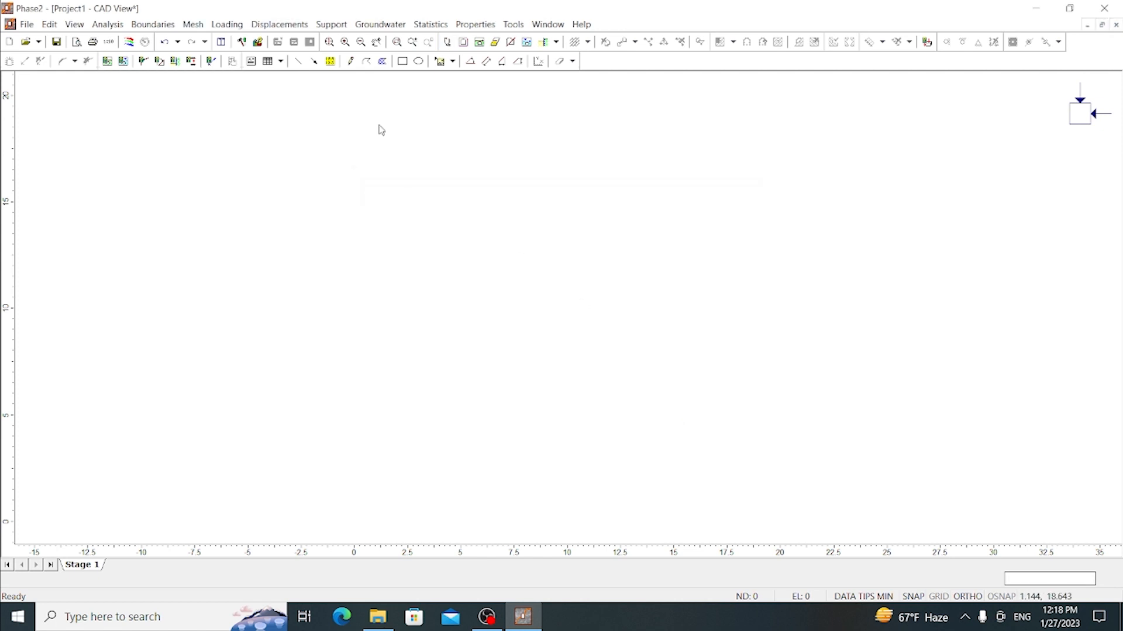
pyautogui.moveTo(525, 197)
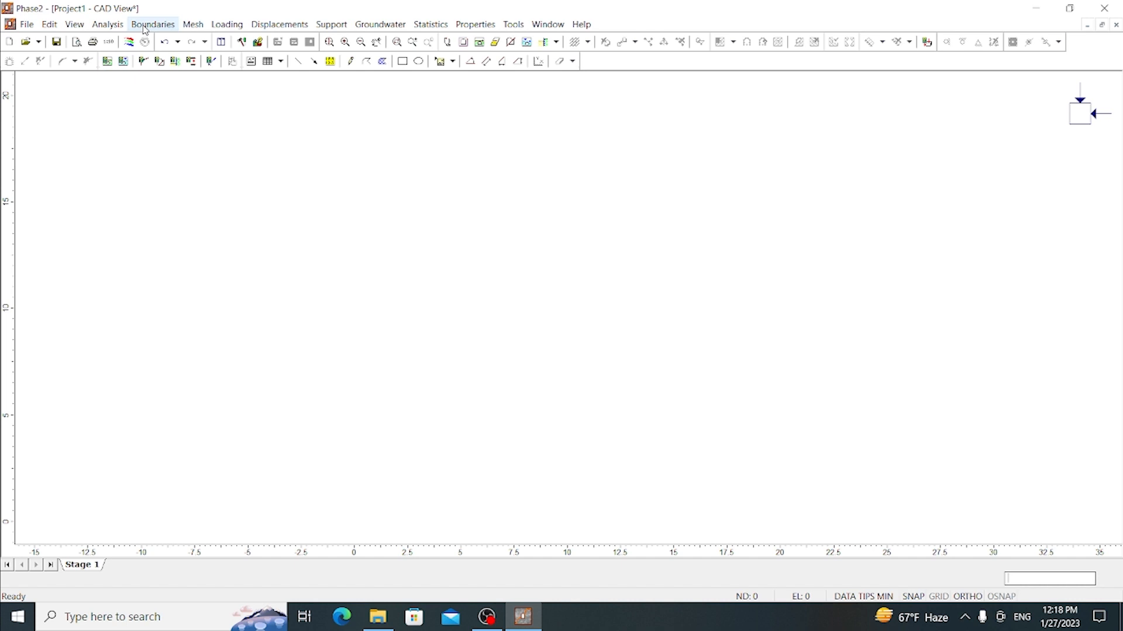
# - Add an excavation boundary with vertices -5,10; -5,0; 5,0; 5,10 forming the walls and floor
pyautogui.click(152, 24)
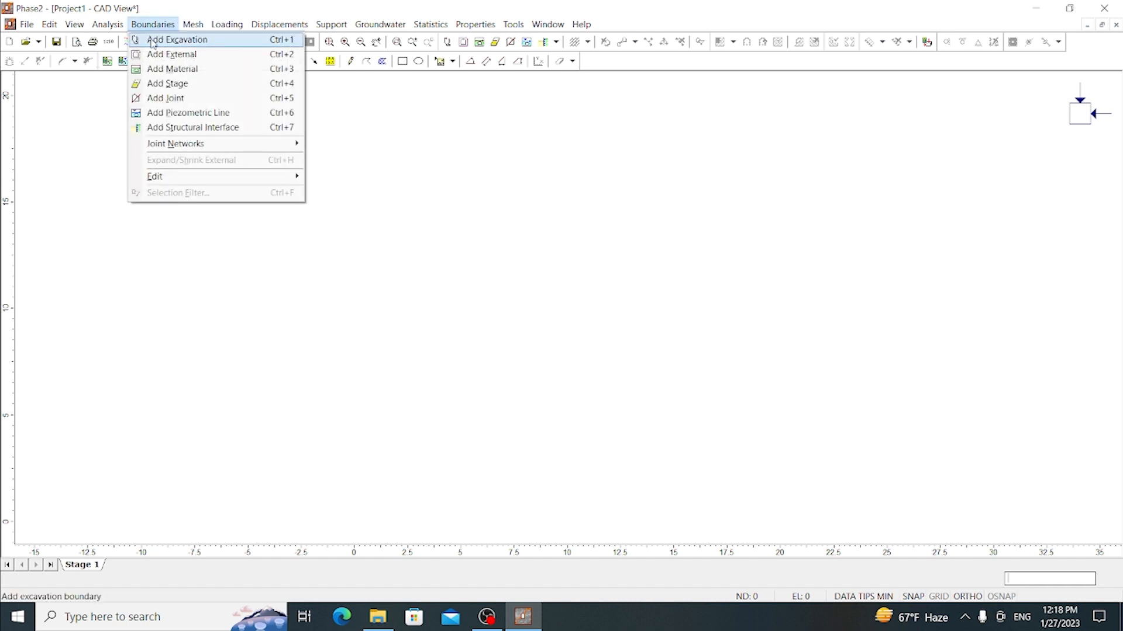
pyautogui.click(176, 39)
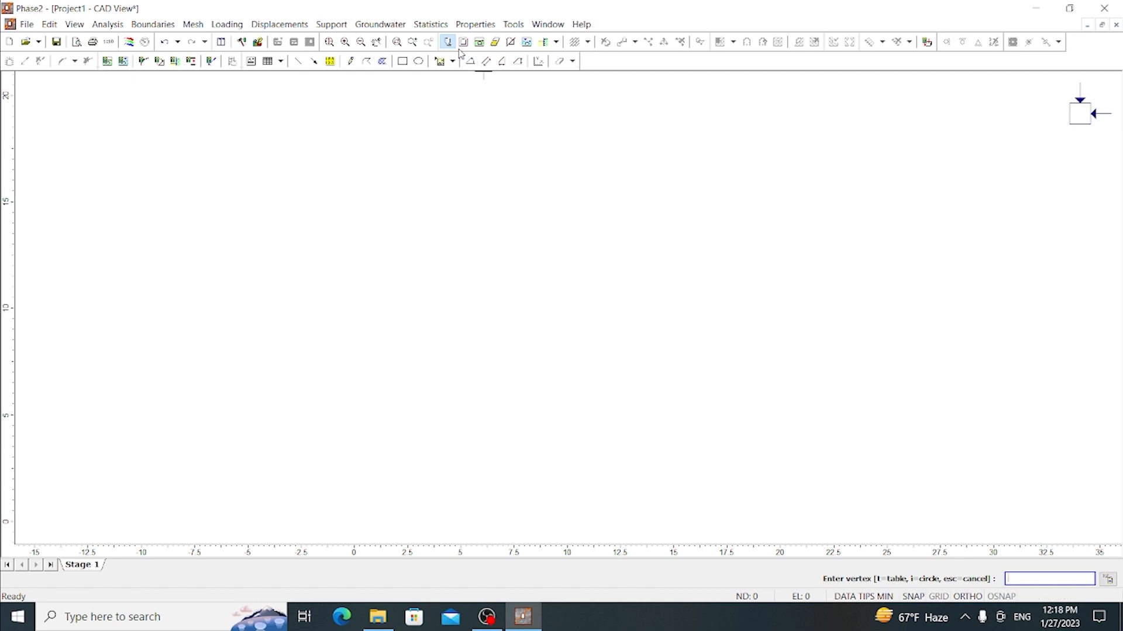
pyautogui.moveTo(447, 42)
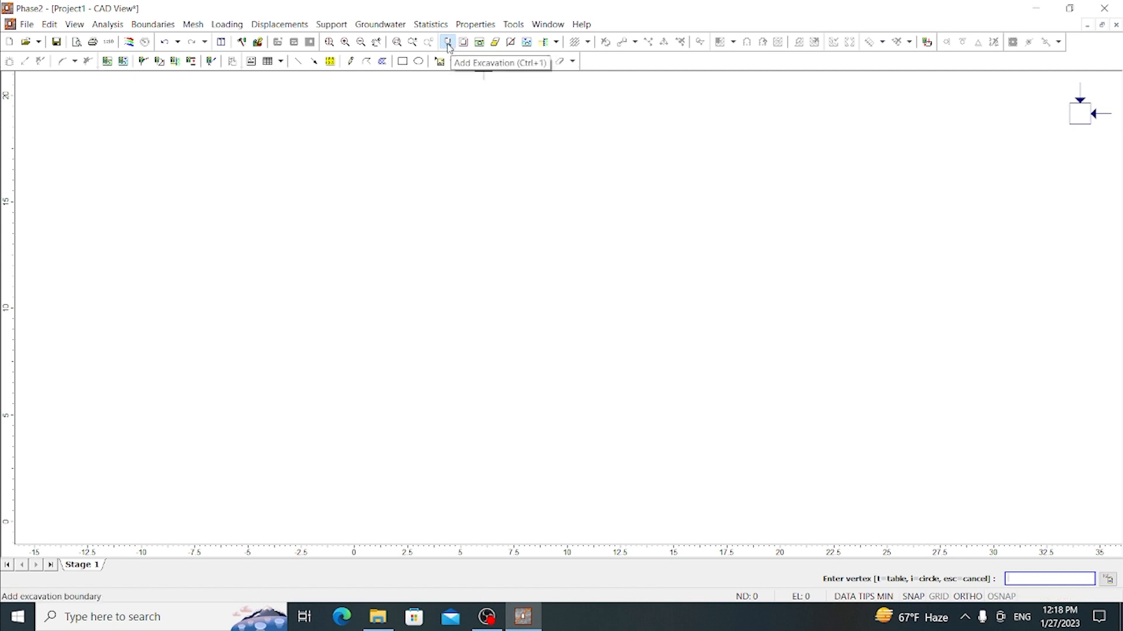
pyautogui.moveTo(891, 566)
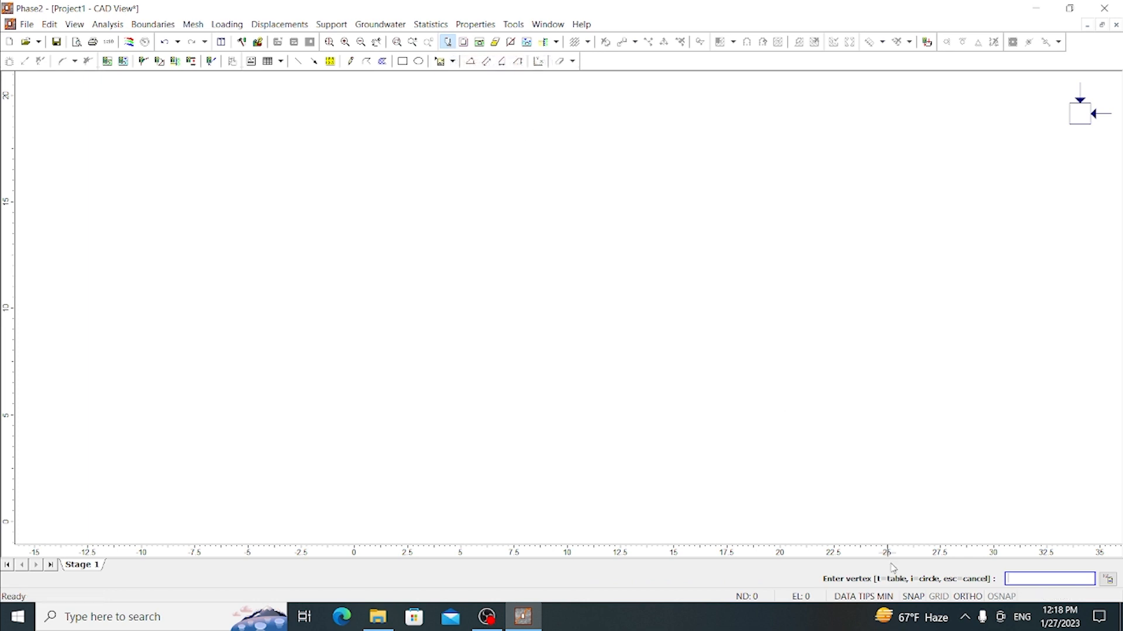
pyautogui.moveTo(898, 587)
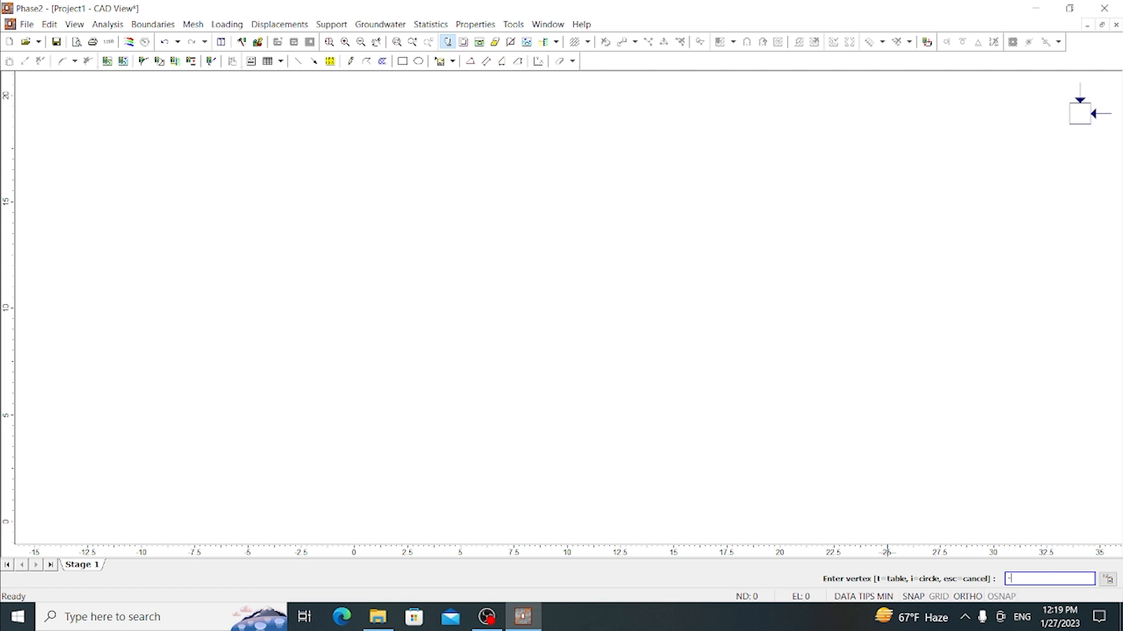
pyautogui.write('-5')
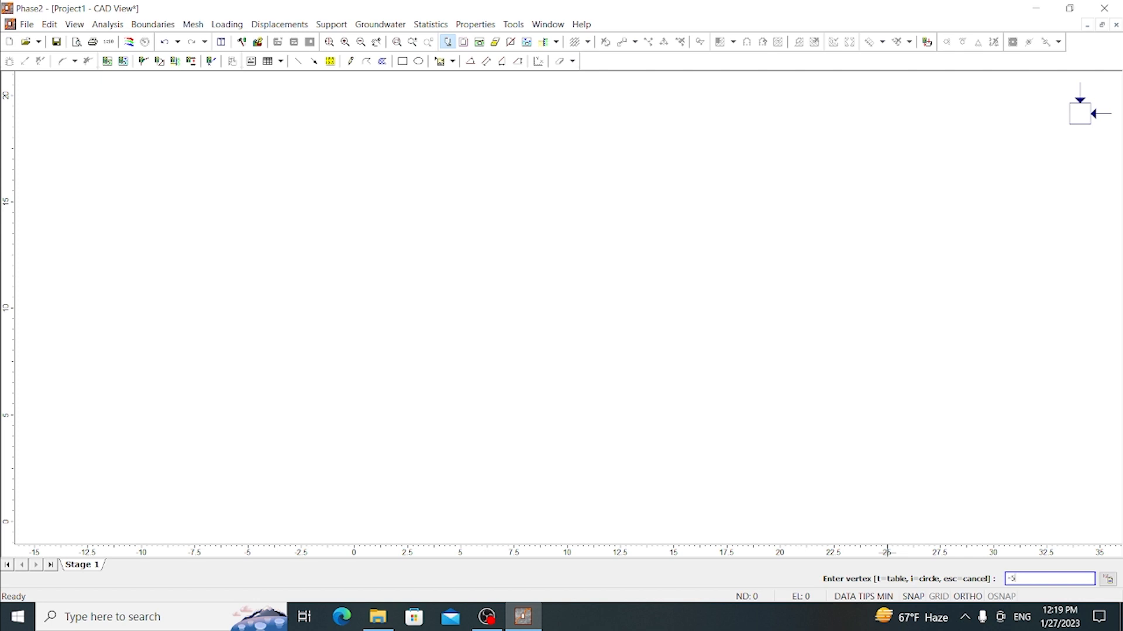
pyautogui.write('1')
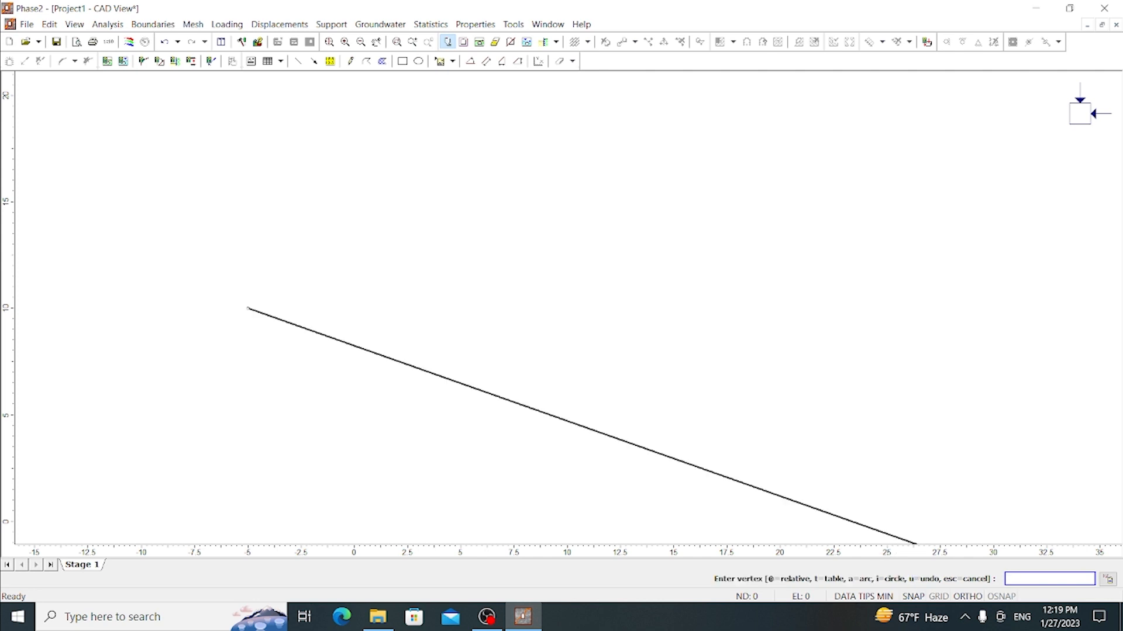
pyautogui.moveTo(733, 334)
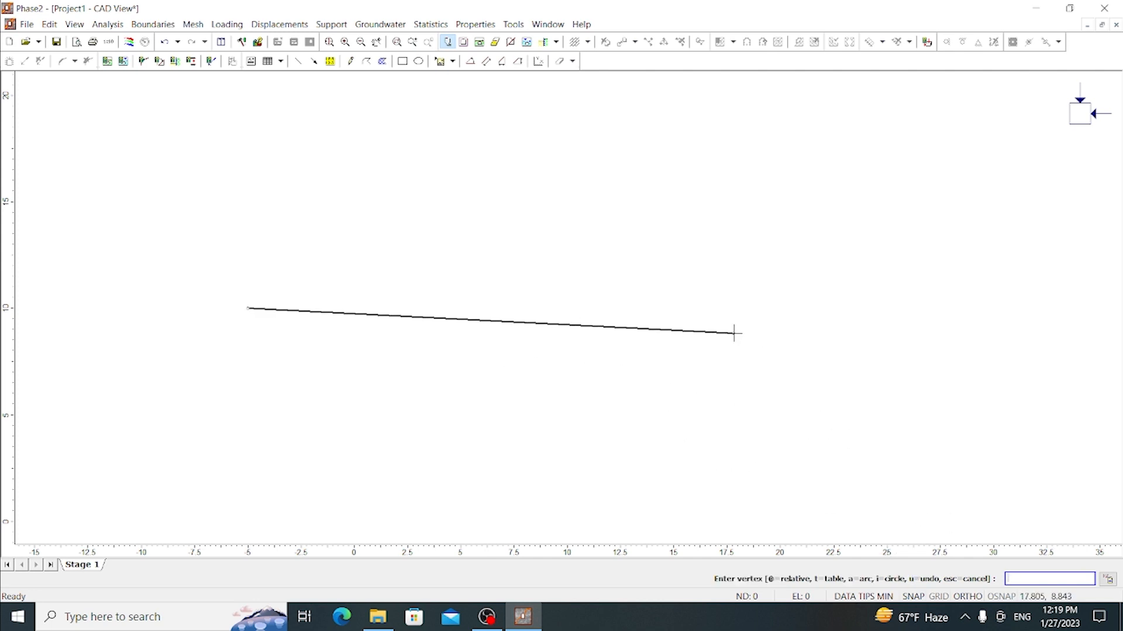
pyautogui.write('-5')
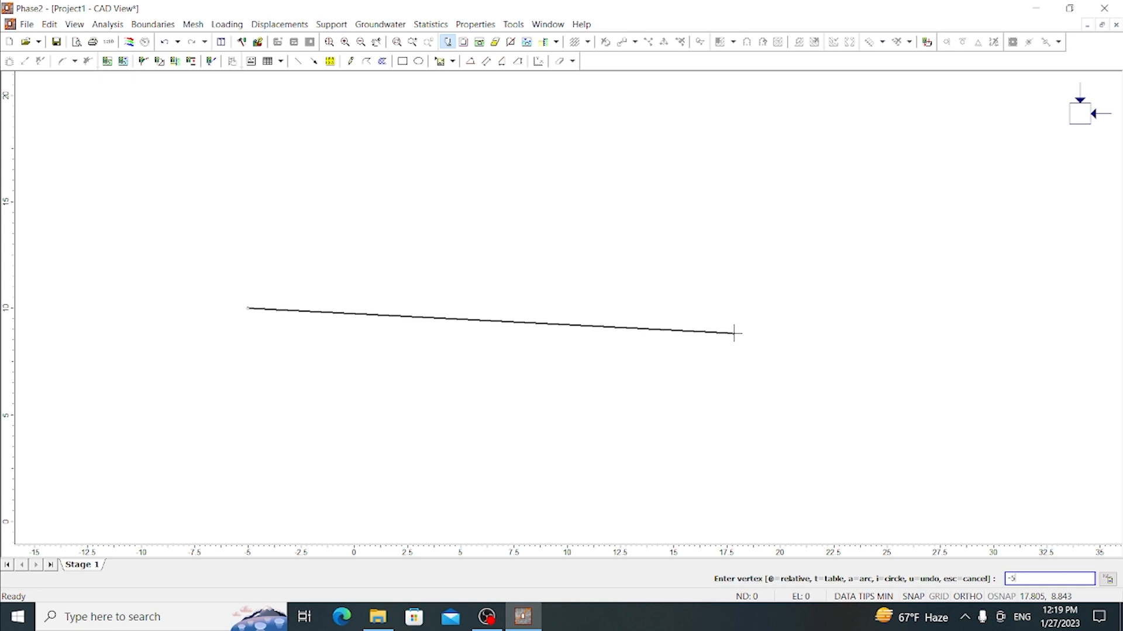
pyautogui.write('0')
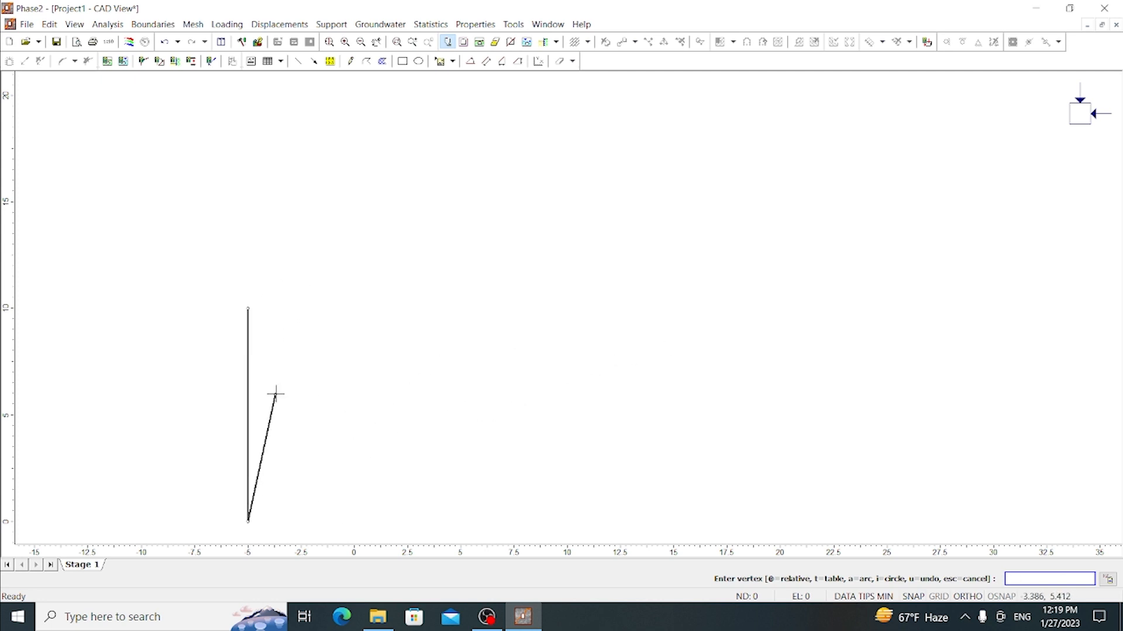
pyautogui.click(537, 456)
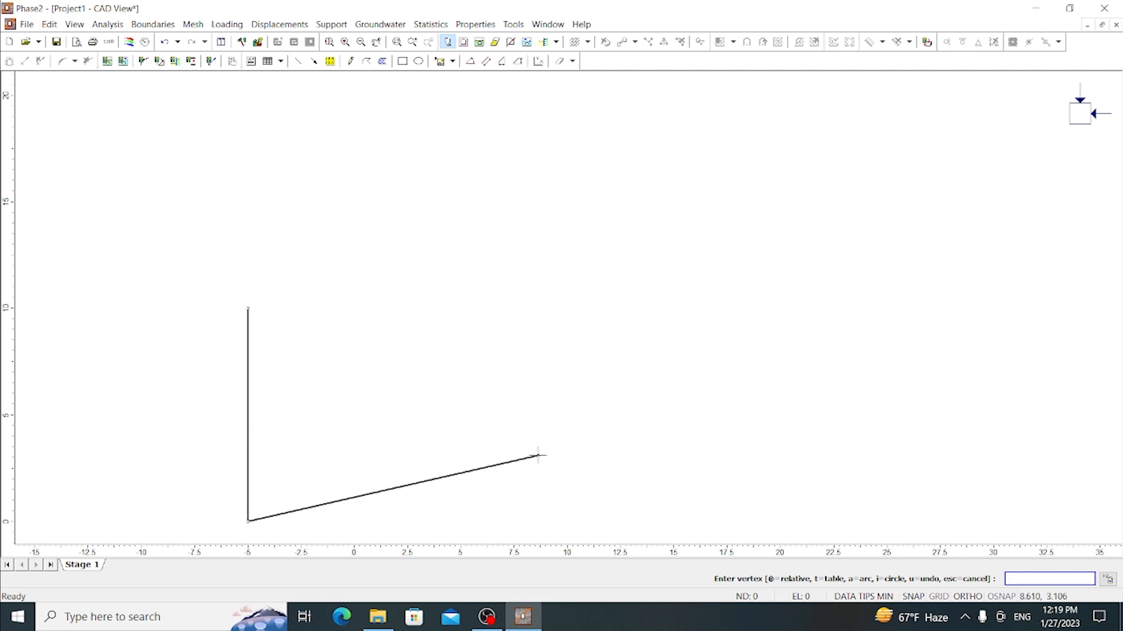
pyautogui.write('3')
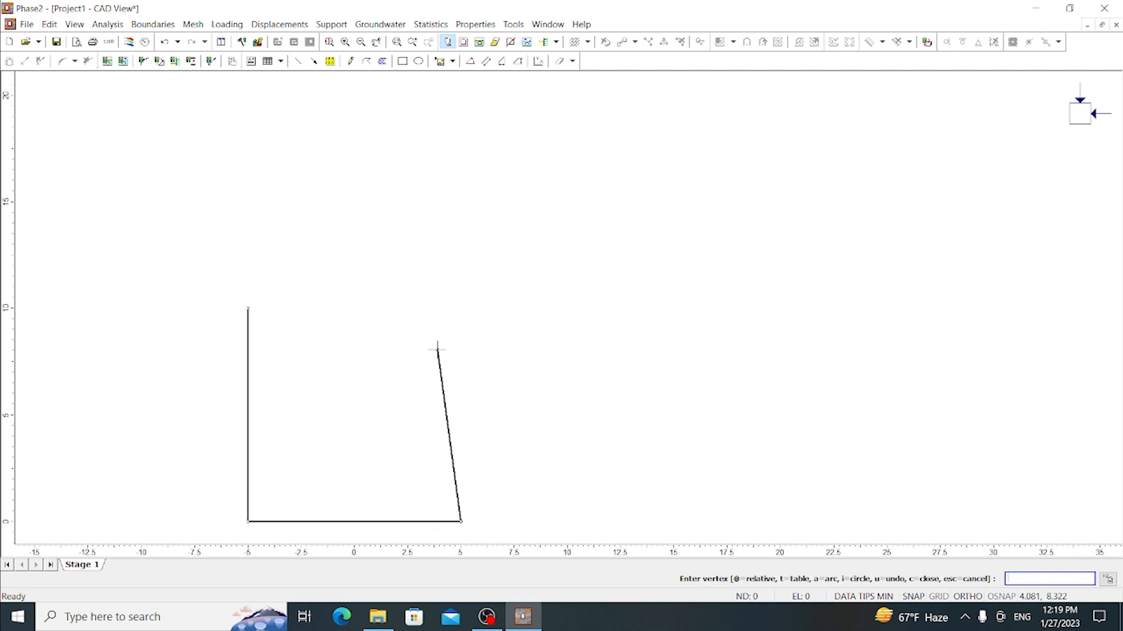
pyautogui.moveTo(471, 331)
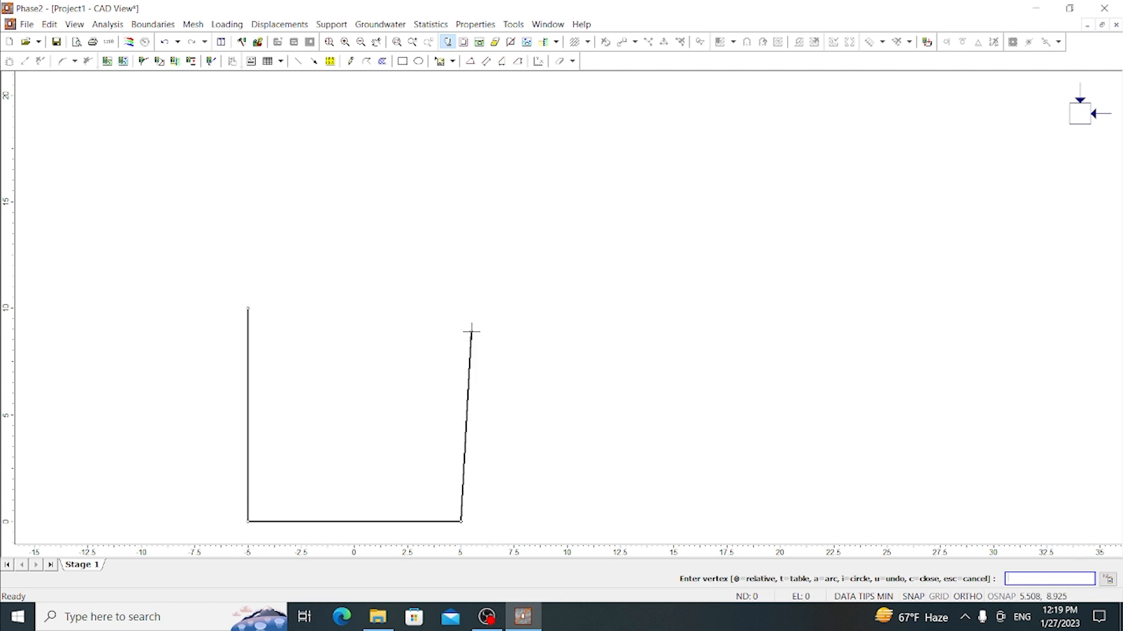
pyautogui.write('5 1')
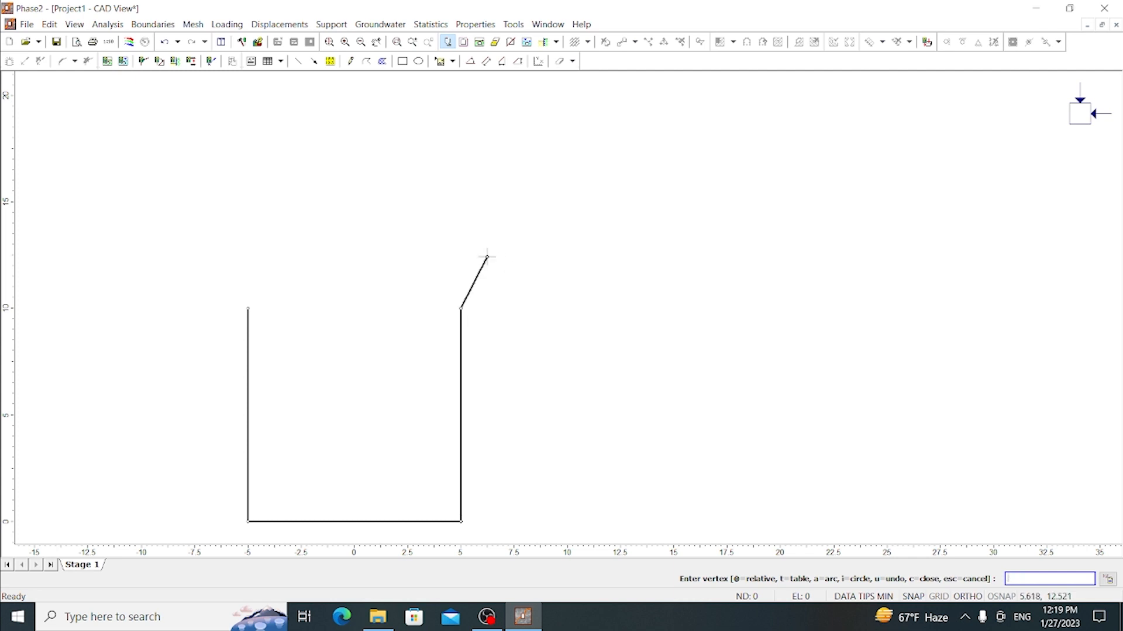
pyautogui.moveTo(514, 253)
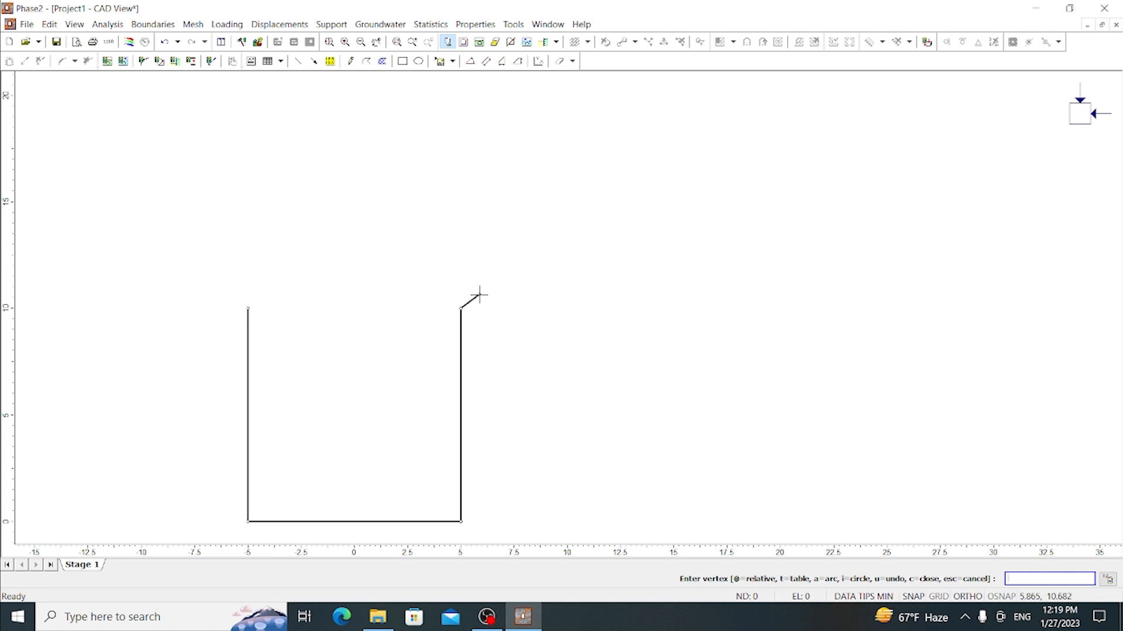
# - Set the arc options to 20 segments for the roof arc
pyautogui.click(772, 544)
pyautogui.write('a')
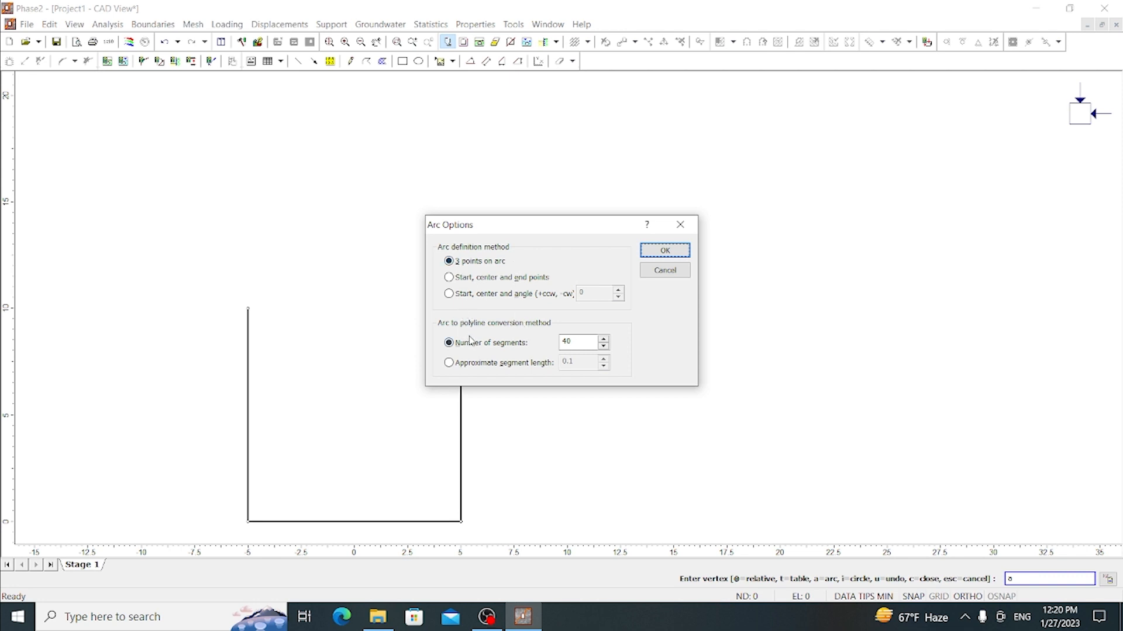
pyautogui.click(448, 343)
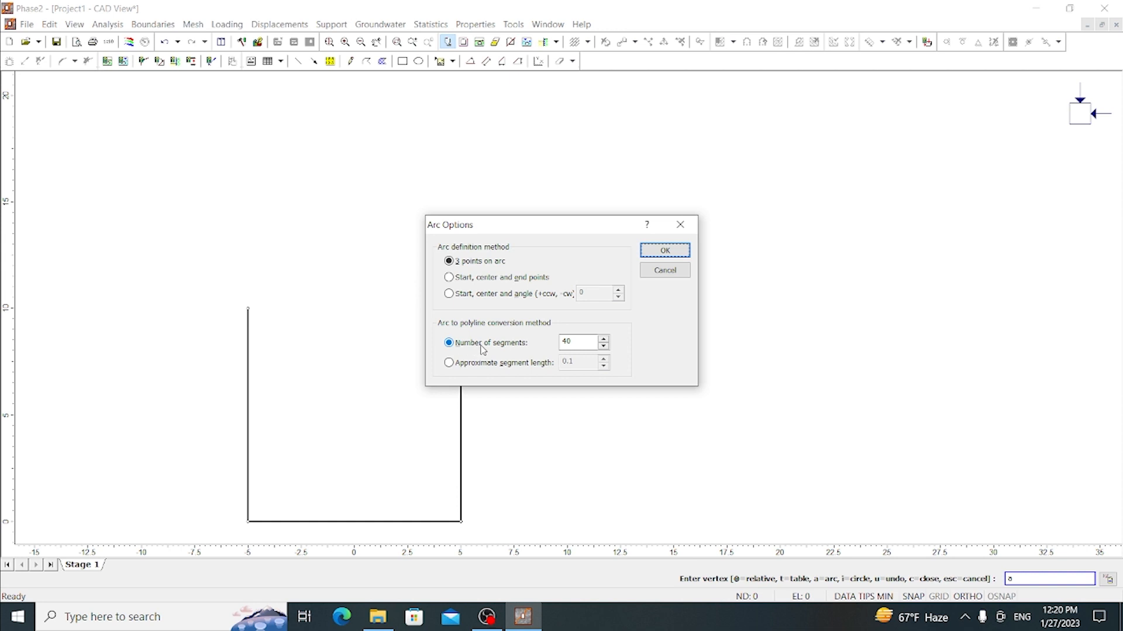
pyautogui.click(579, 342)
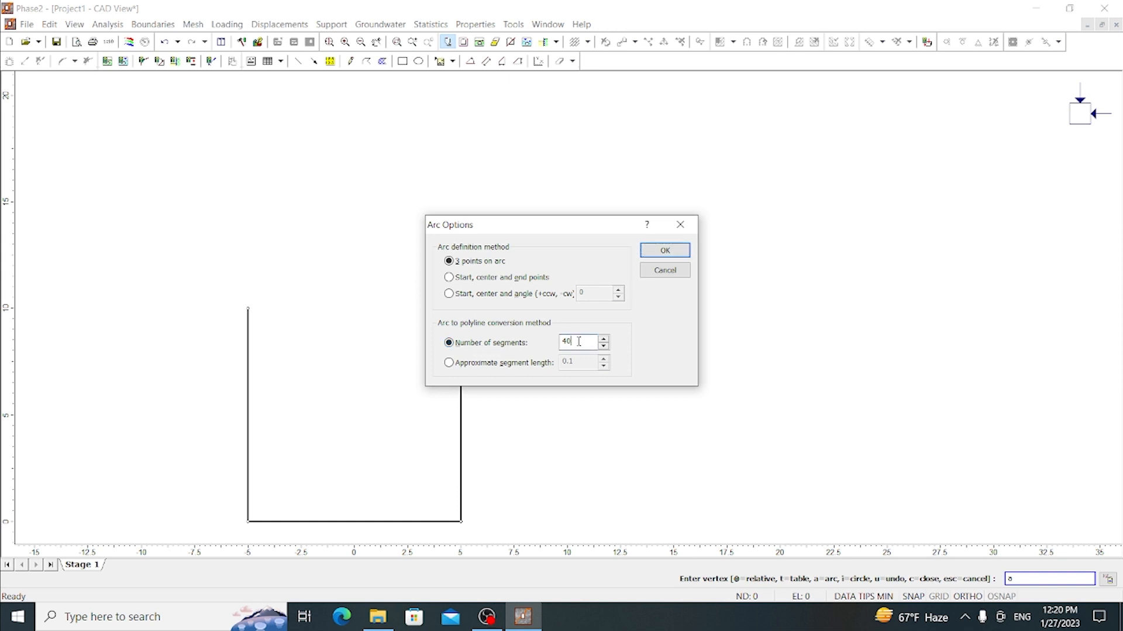
pyautogui.write('20')
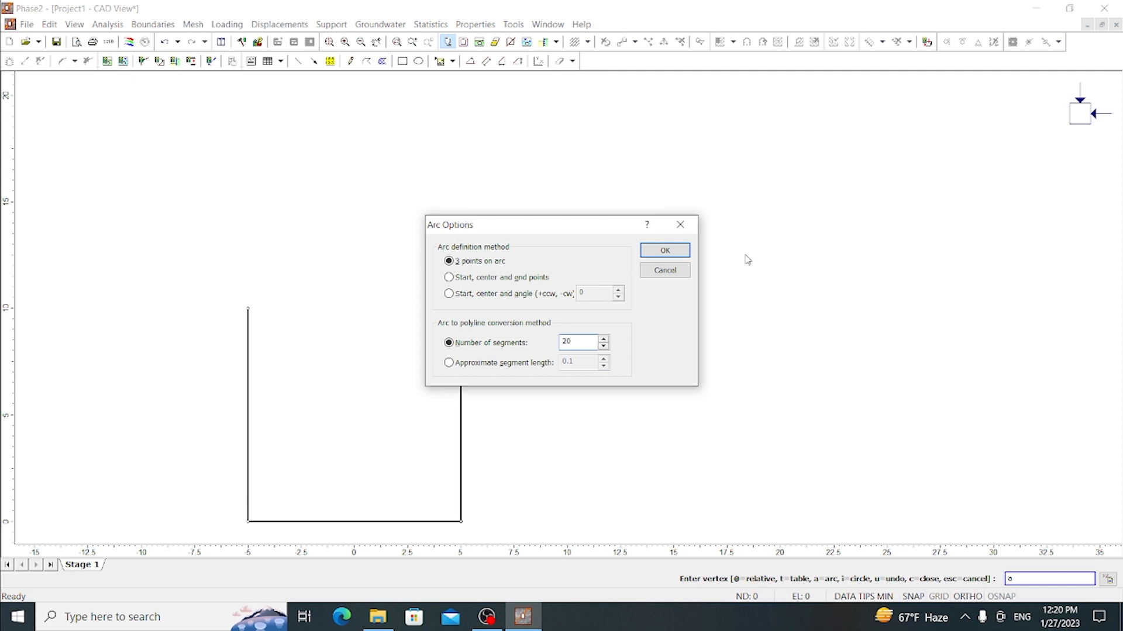
pyautogui.click(663, 251)
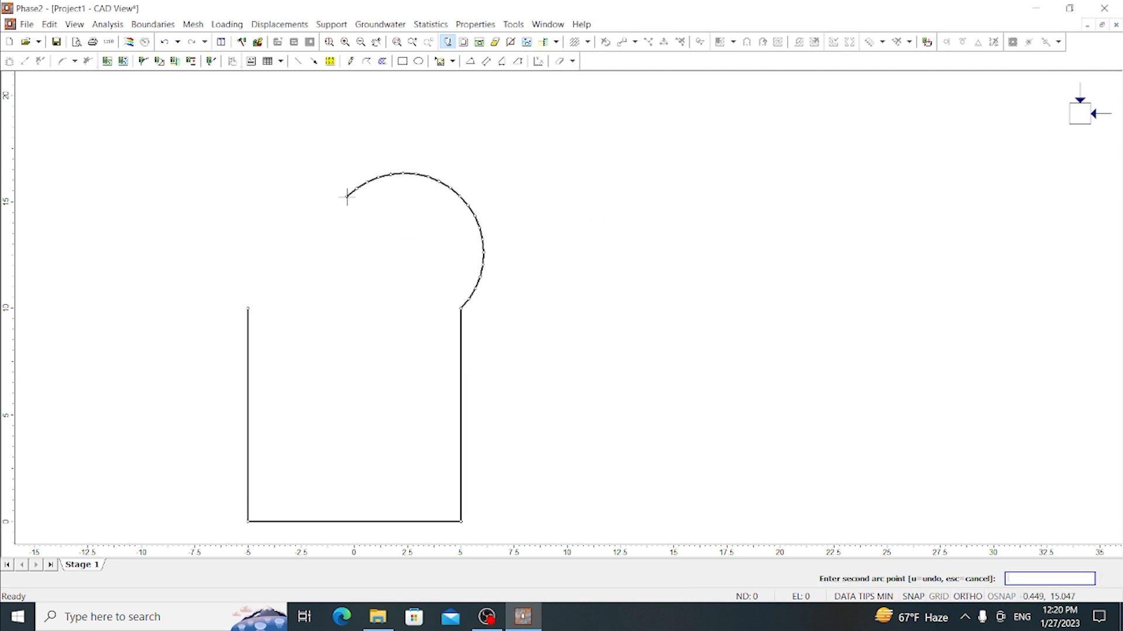
pyautogui.moveTo(530, 118)
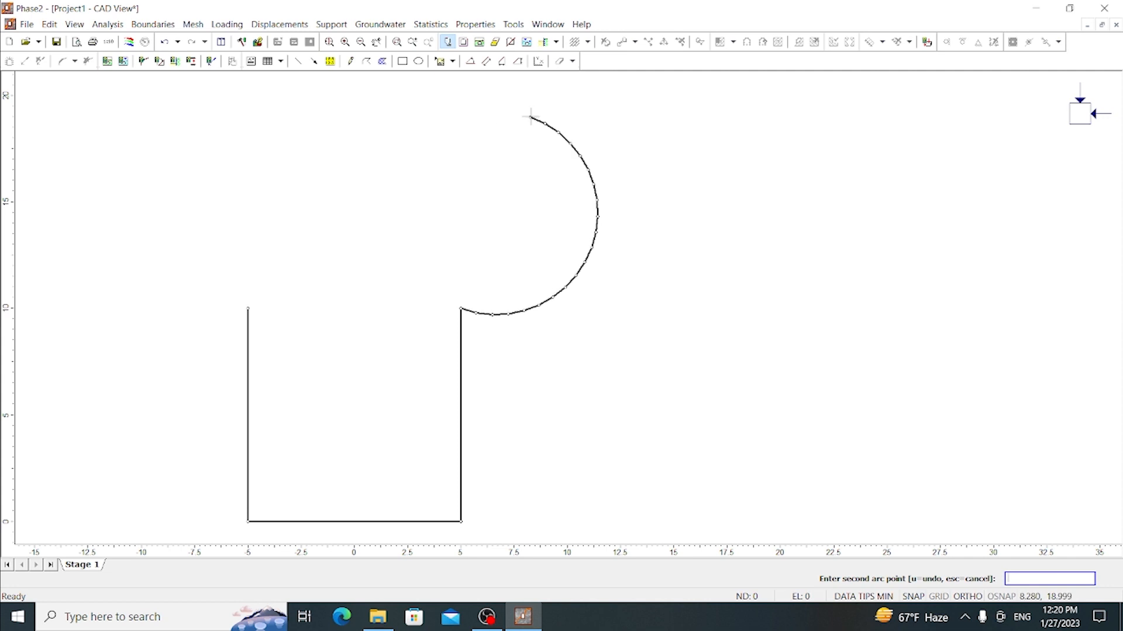
# - Draw the semicircular roof arc and close the horseshoe excavation boundary
pyautogui.write('0')
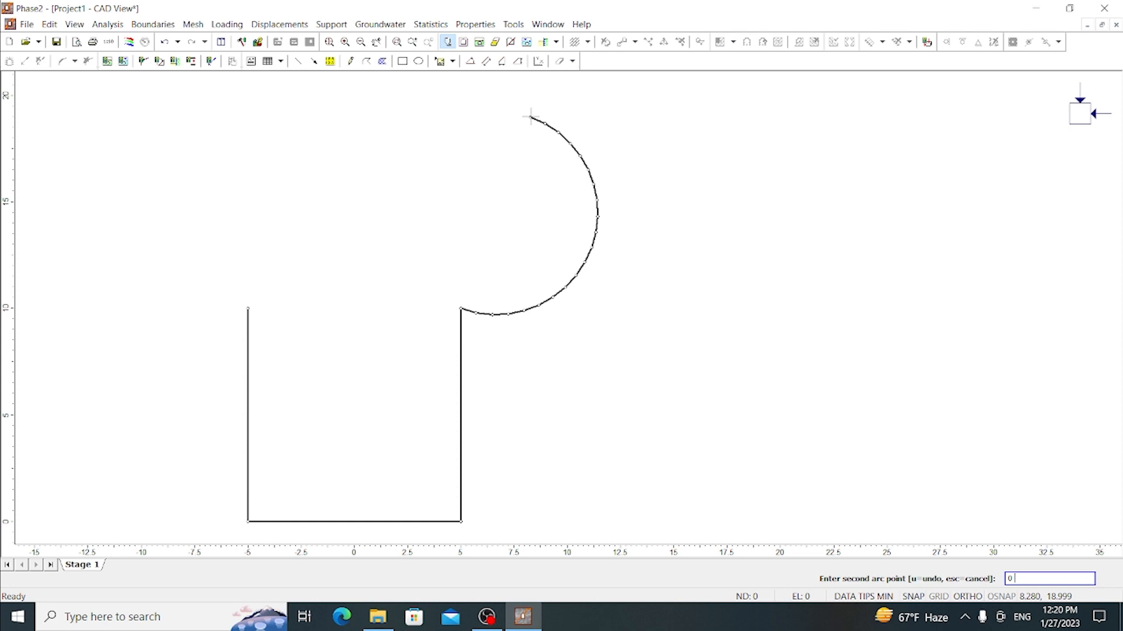
pyautogui.click(529, 115)
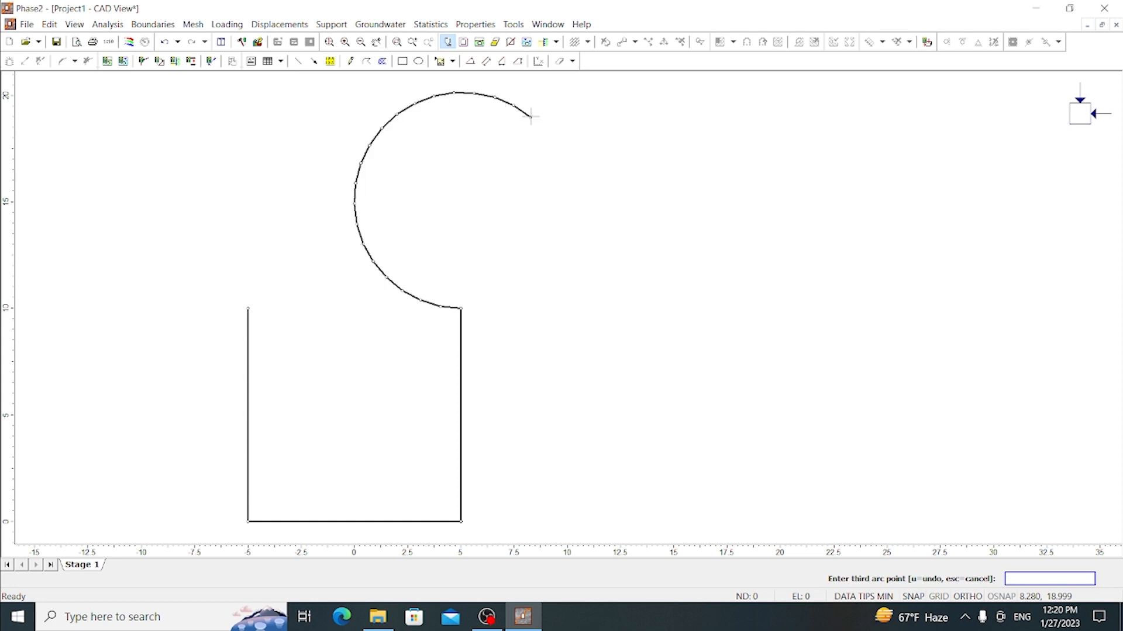
pyautogui.moveTo(530, 116)
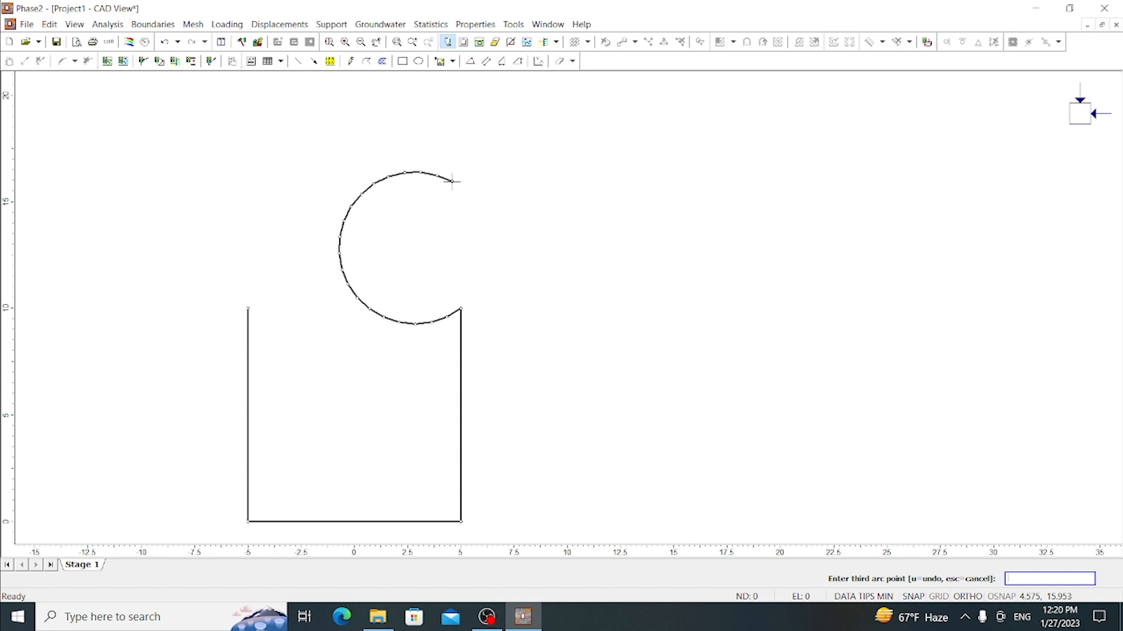
pyautogui.write('c')
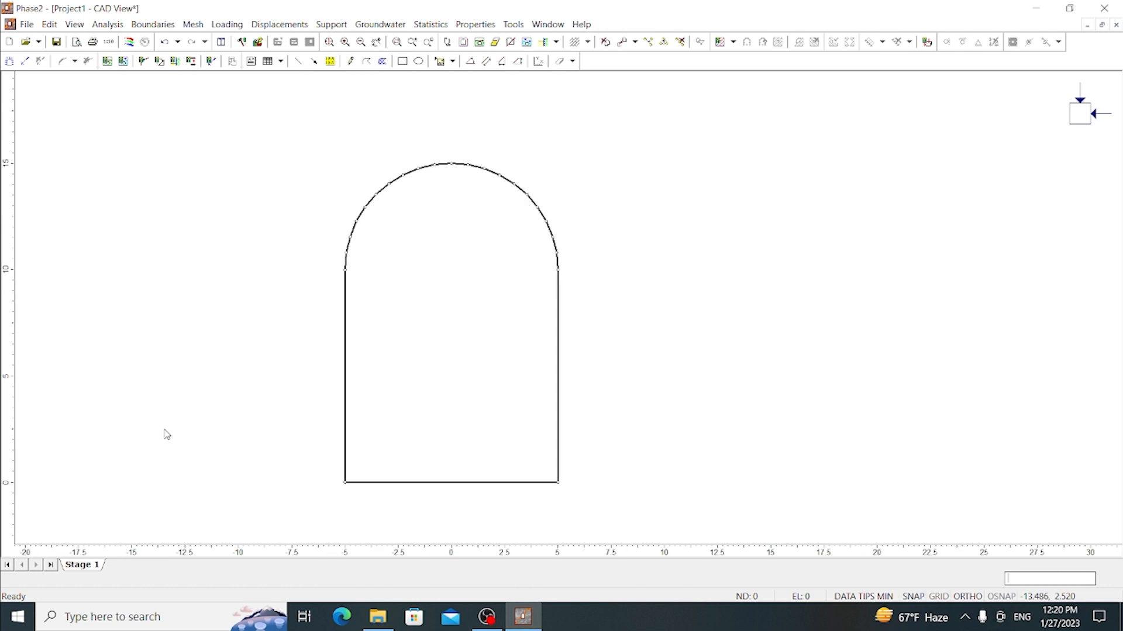
pyautogui.moveTo(182, 351)
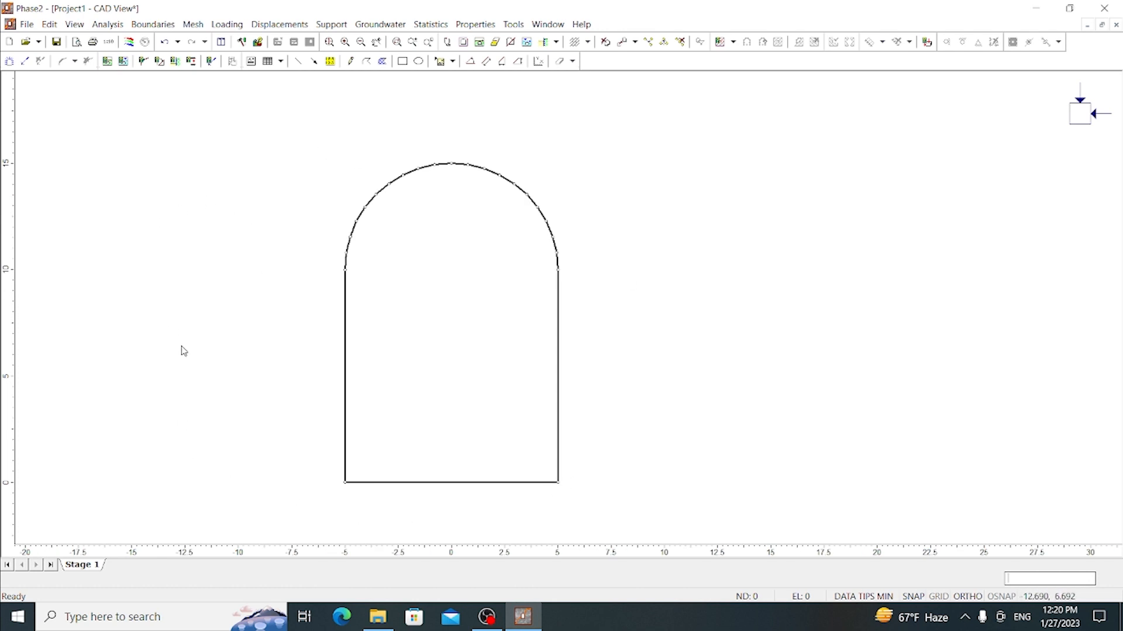
pyautogui.moveTo(192, 306)
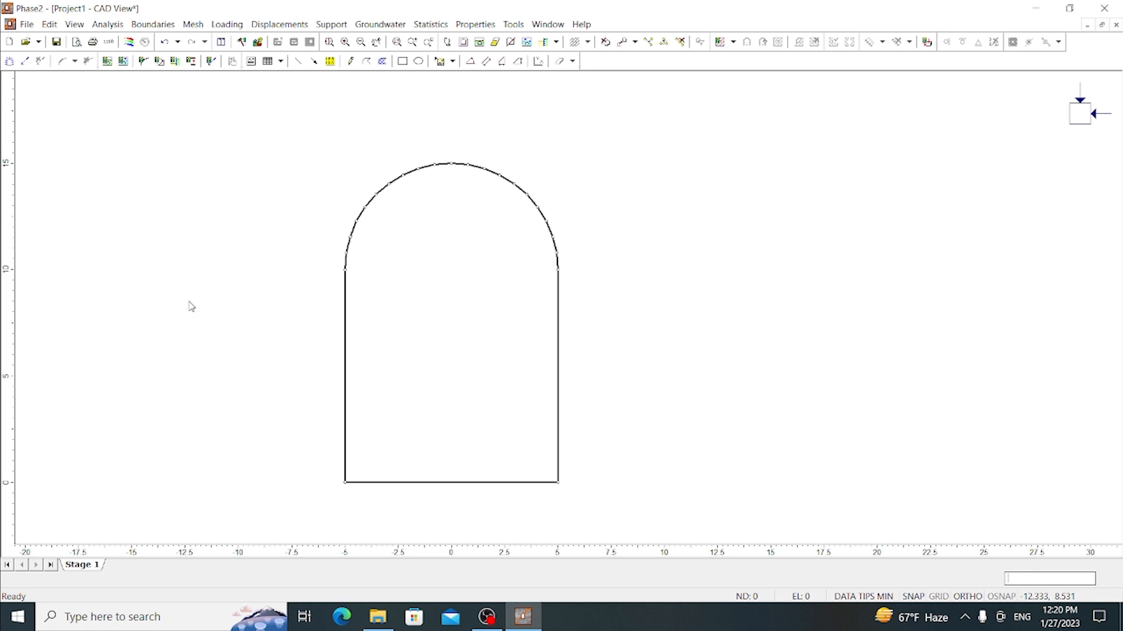
pyautogui.moveTo(252, 389)
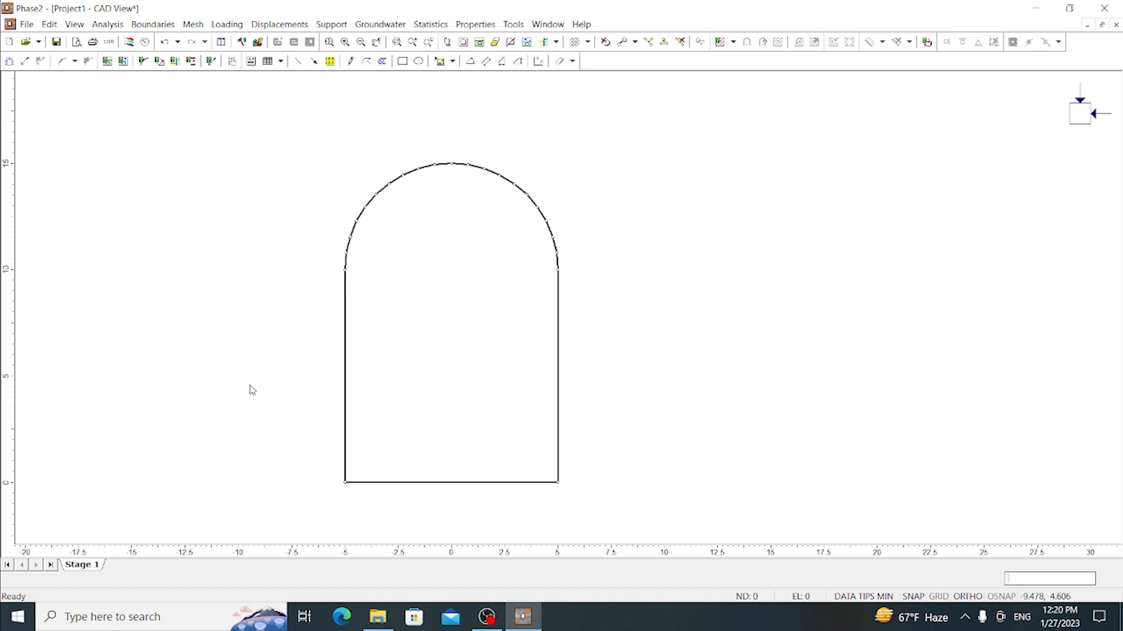
pyautogui.moveTo(152, 23)
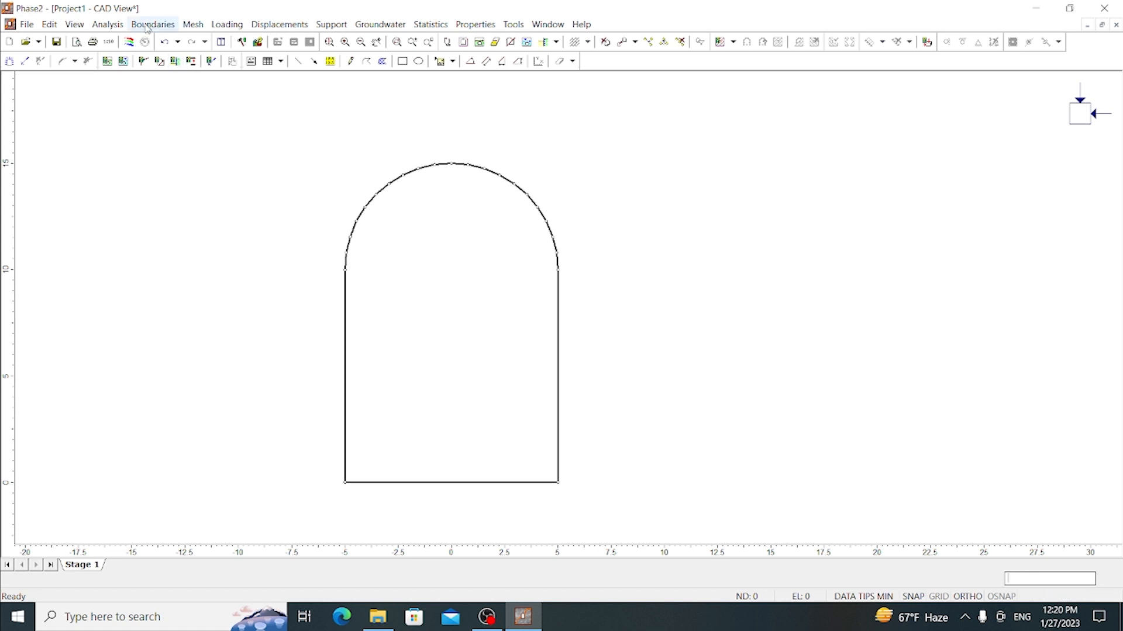
# - Add a box-shaped external boundary with expansion factor 3 around the tunnel
pyautogui.click(152, 23)
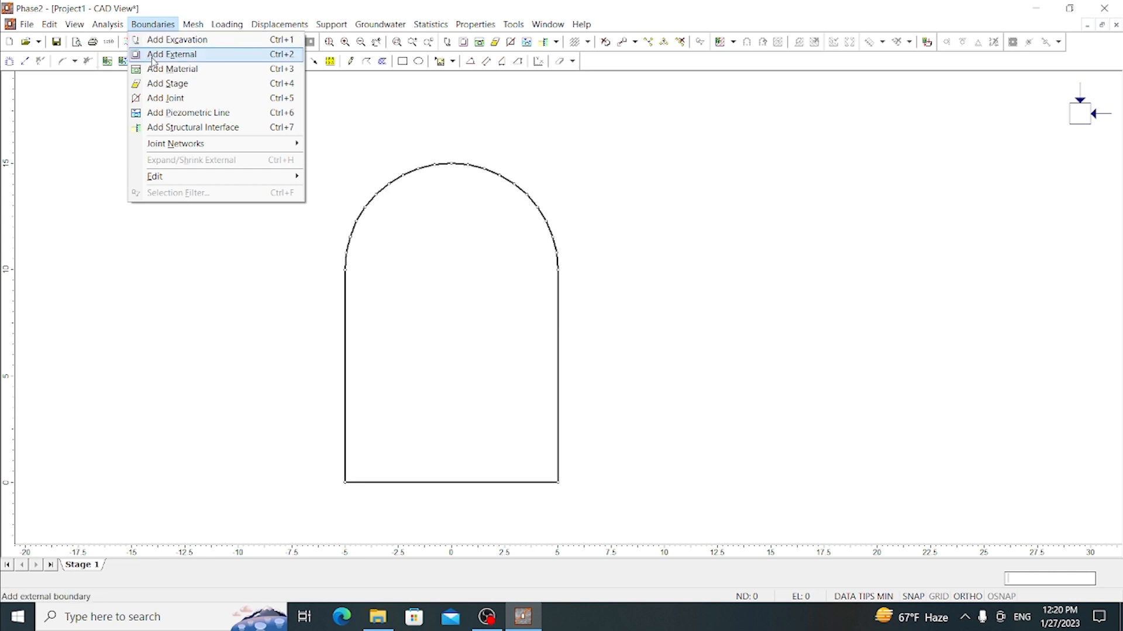
pyautogui.click(171, 55)
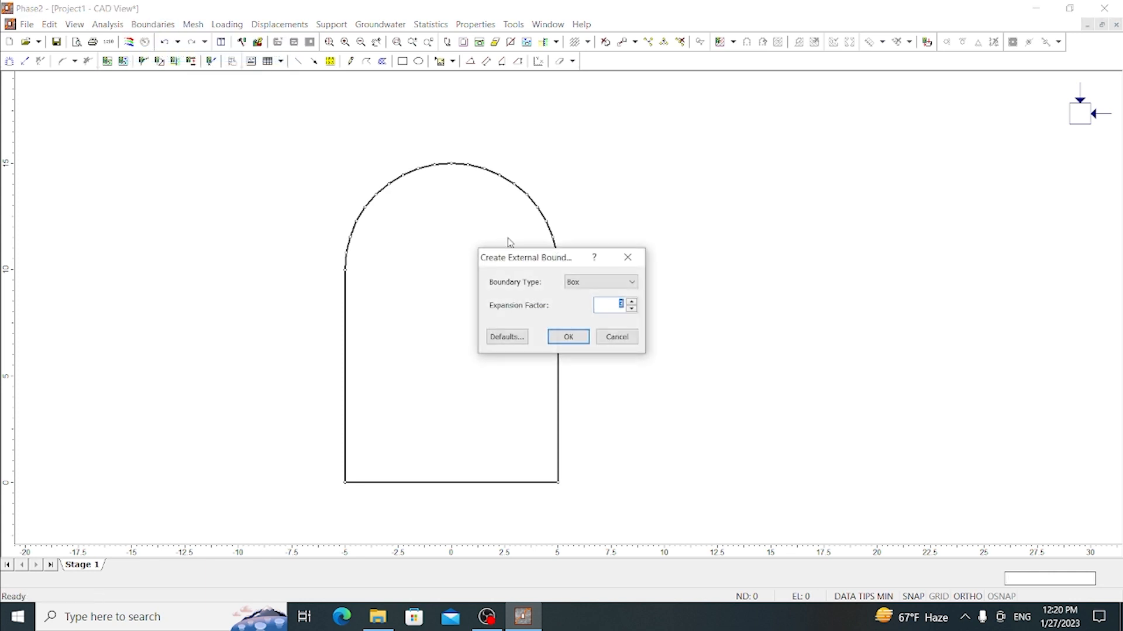
pyautogui.click(598, 282)
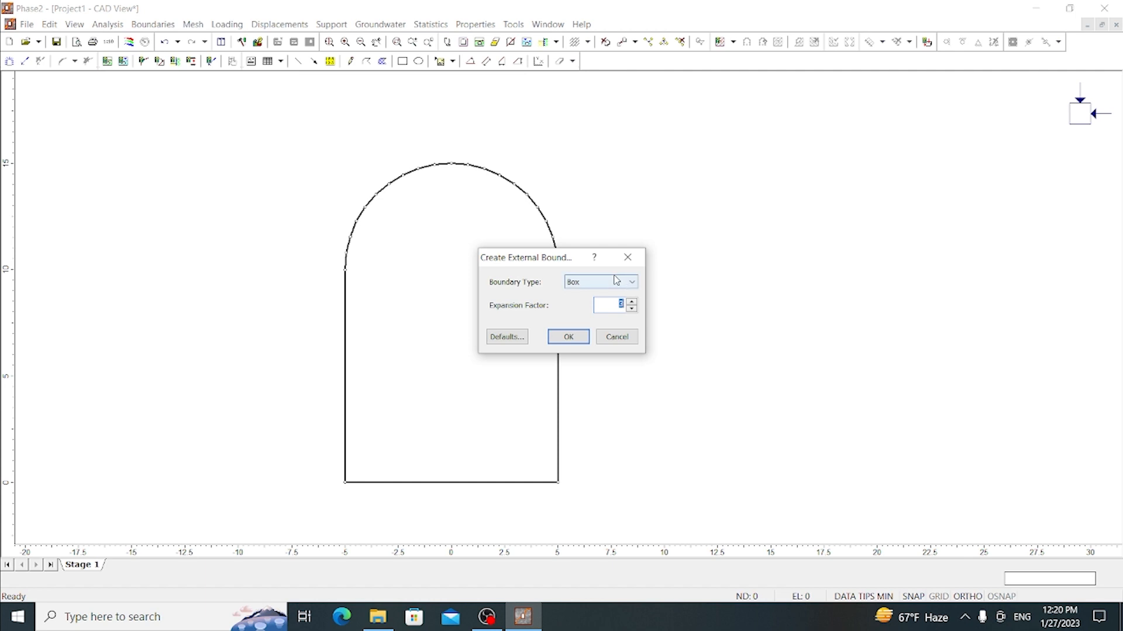
pyautogui.click(630, 282)
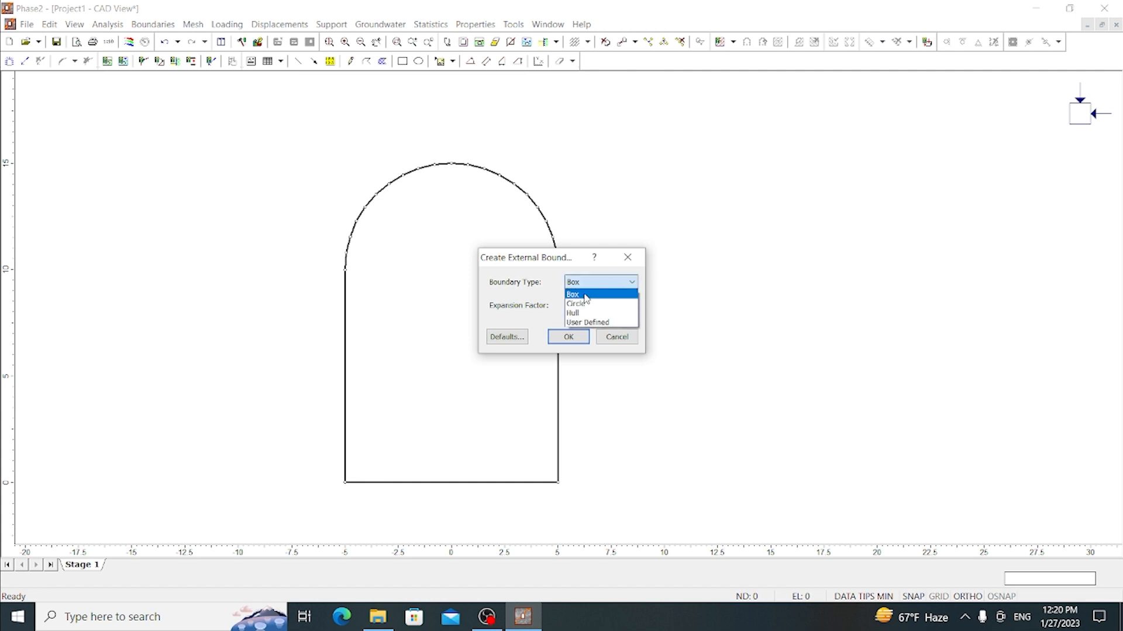
pyautogui.click(573, 293)
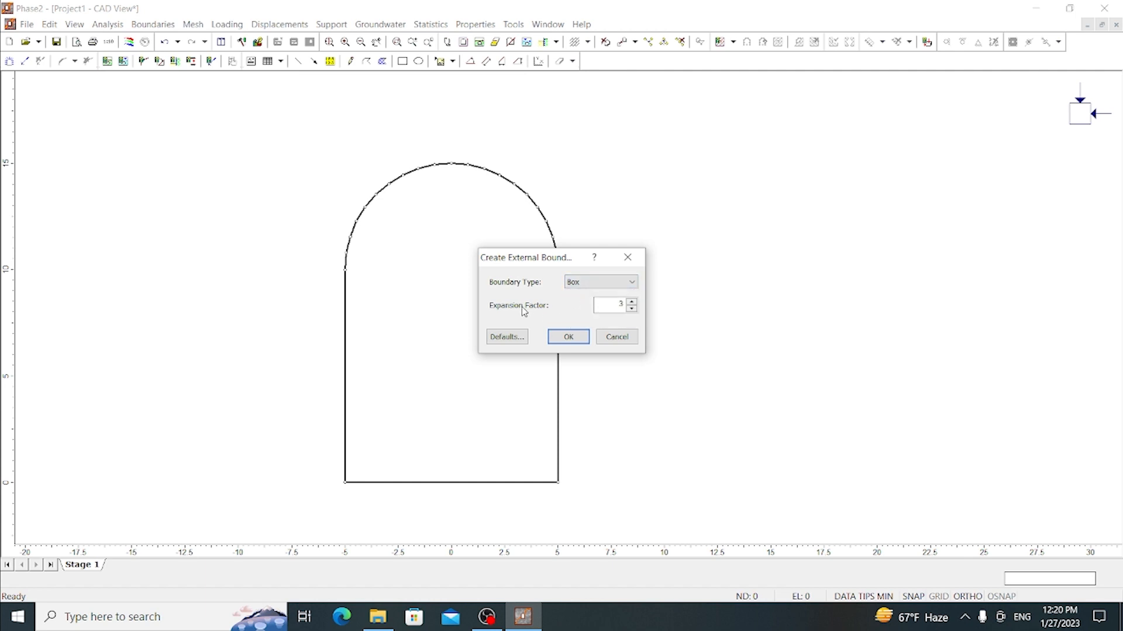
pyautogui.moveTo(575, 318)
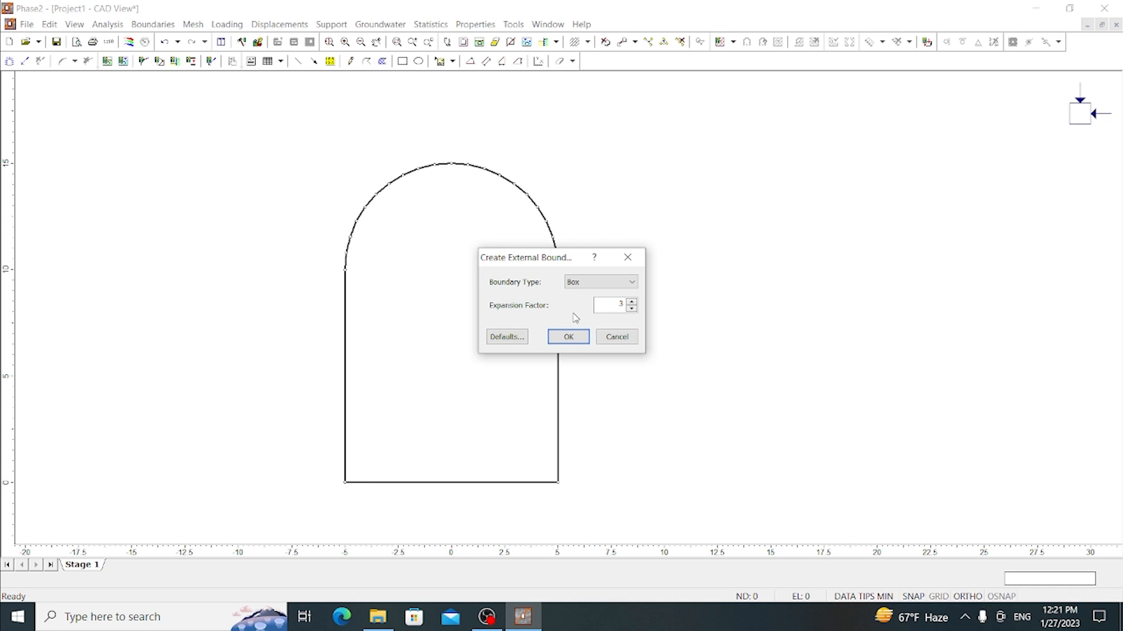
pyautogui.moveTo(617, 319)
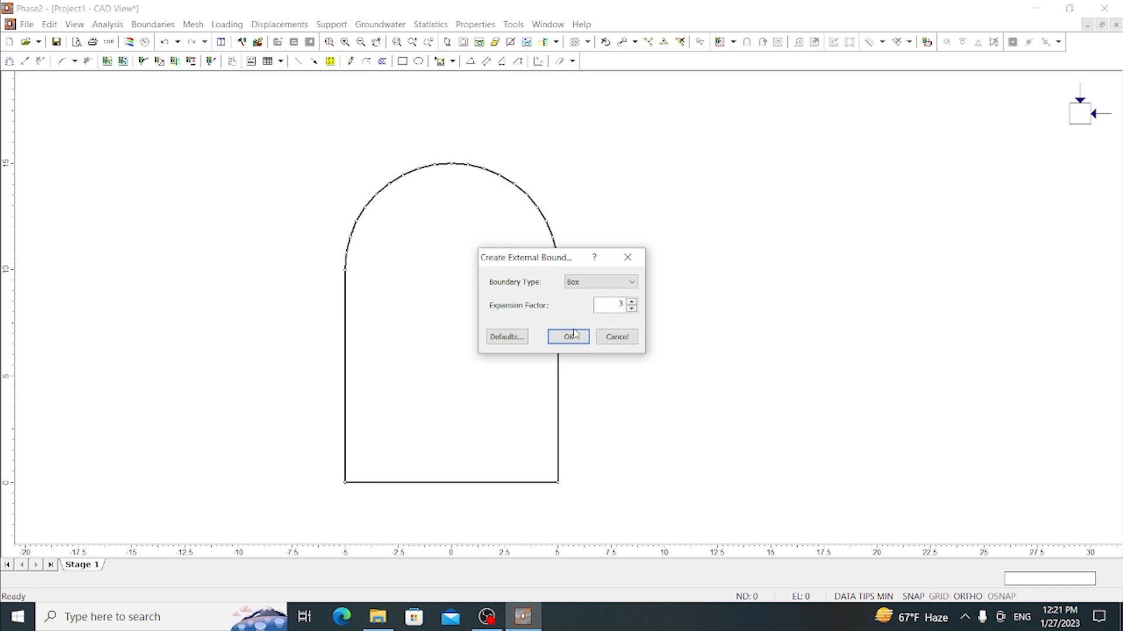
pyautogui.click(568, 337)
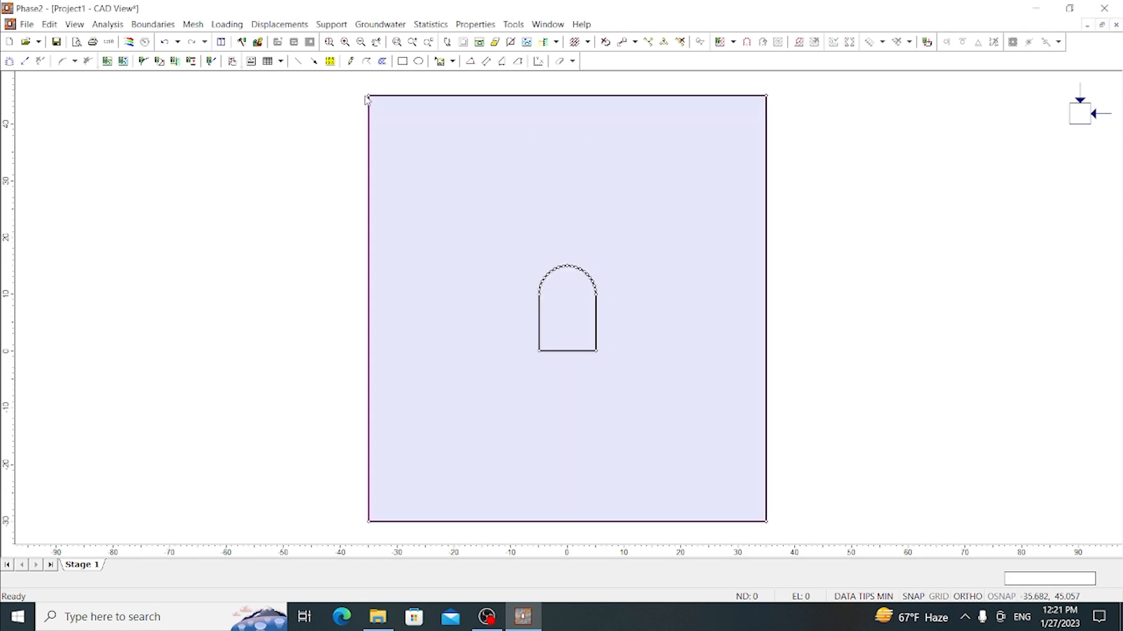
pyautogui.moveTo(519, 353)
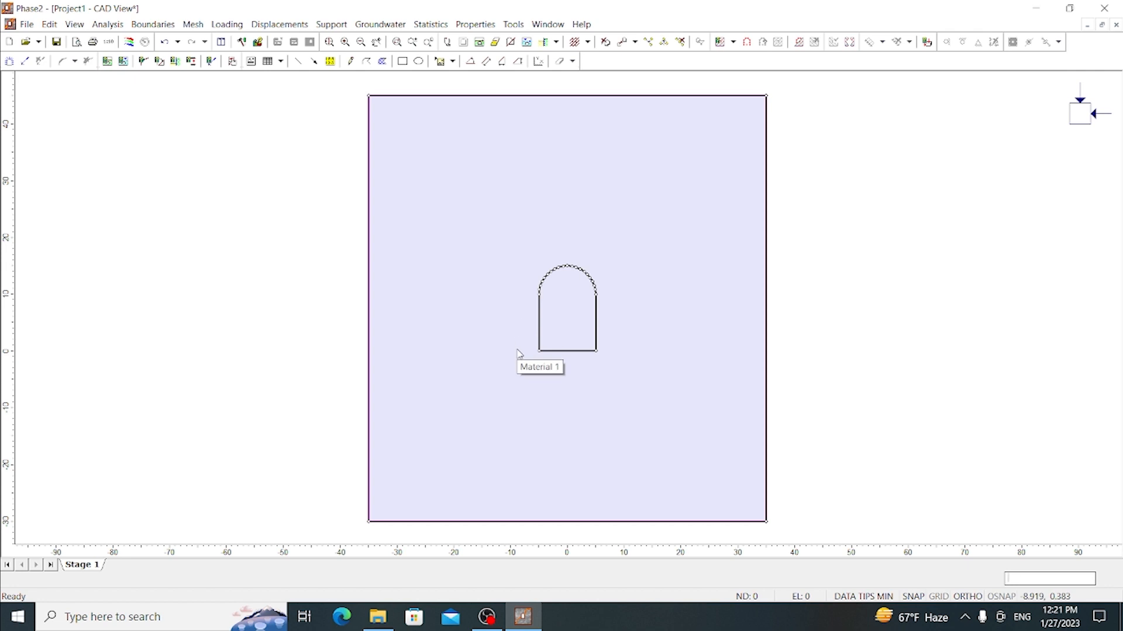
pyautogui.moveTo(633, 375)
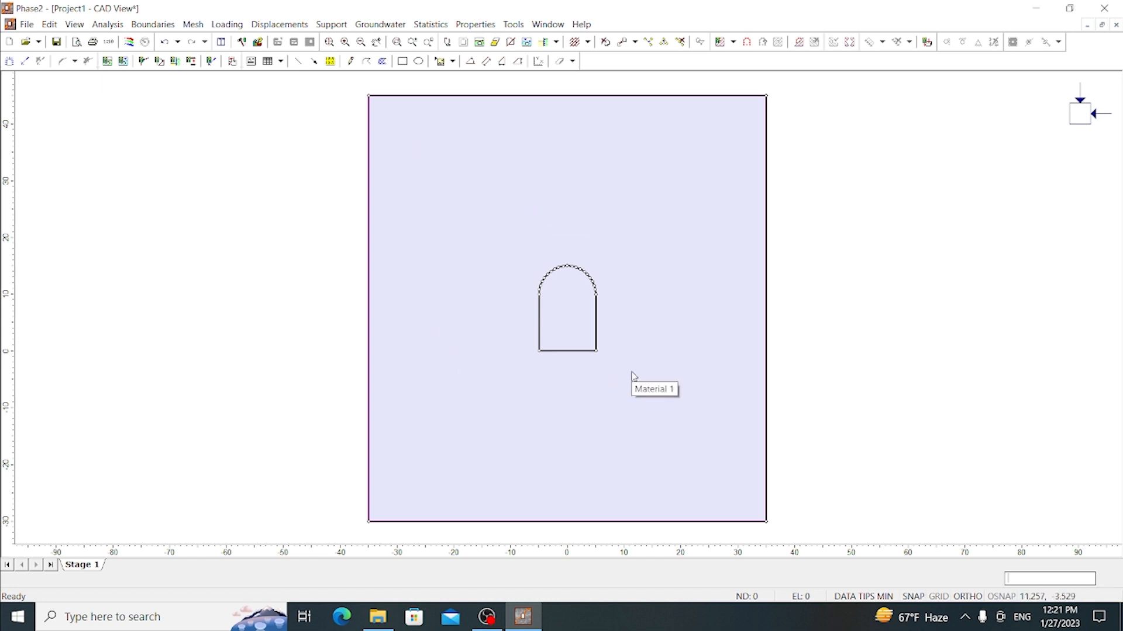
pyautogui.moveTo(522, 142)
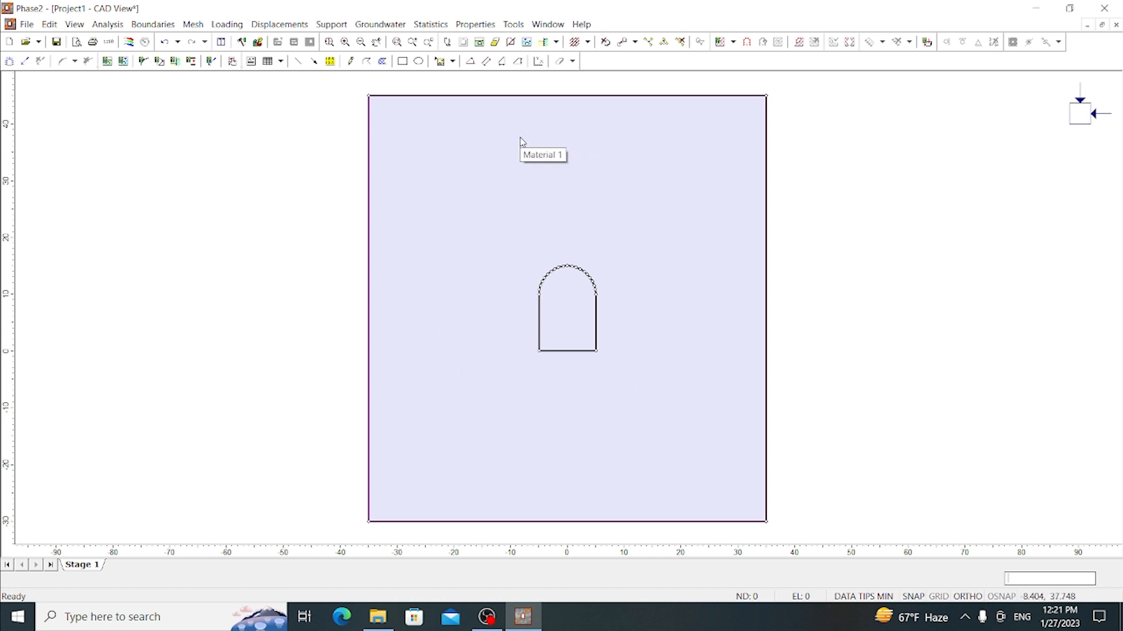
pyautogui.moveTo(521, 219)
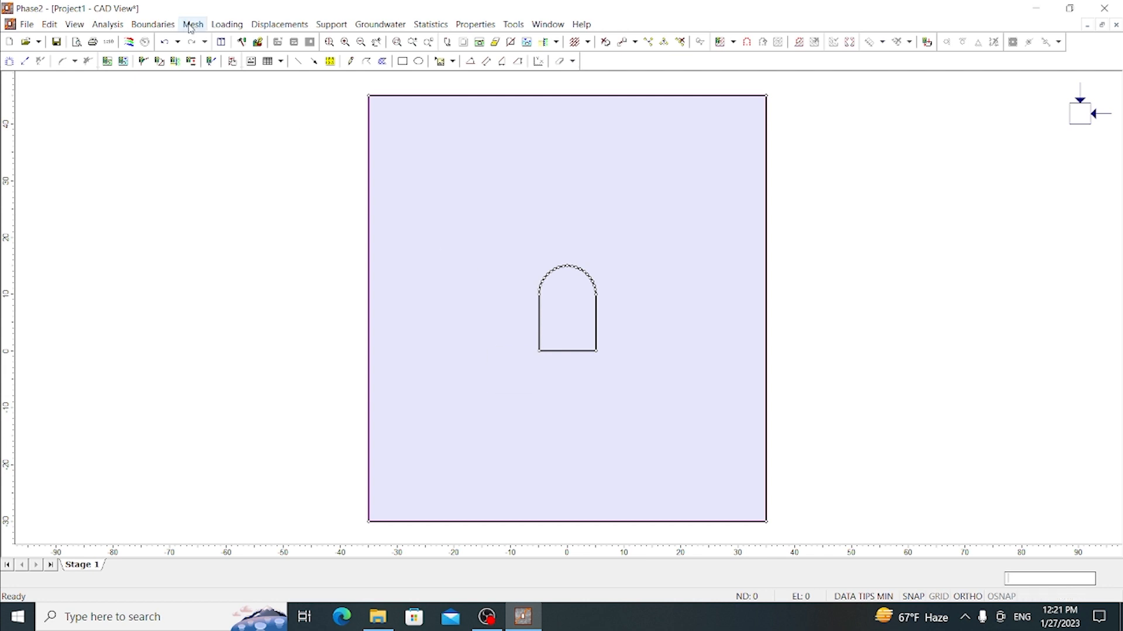
# - Configure a graded mesh of 3-noded triangles with 60 default nodes on all excavations
pyautogui.click(192, 24)
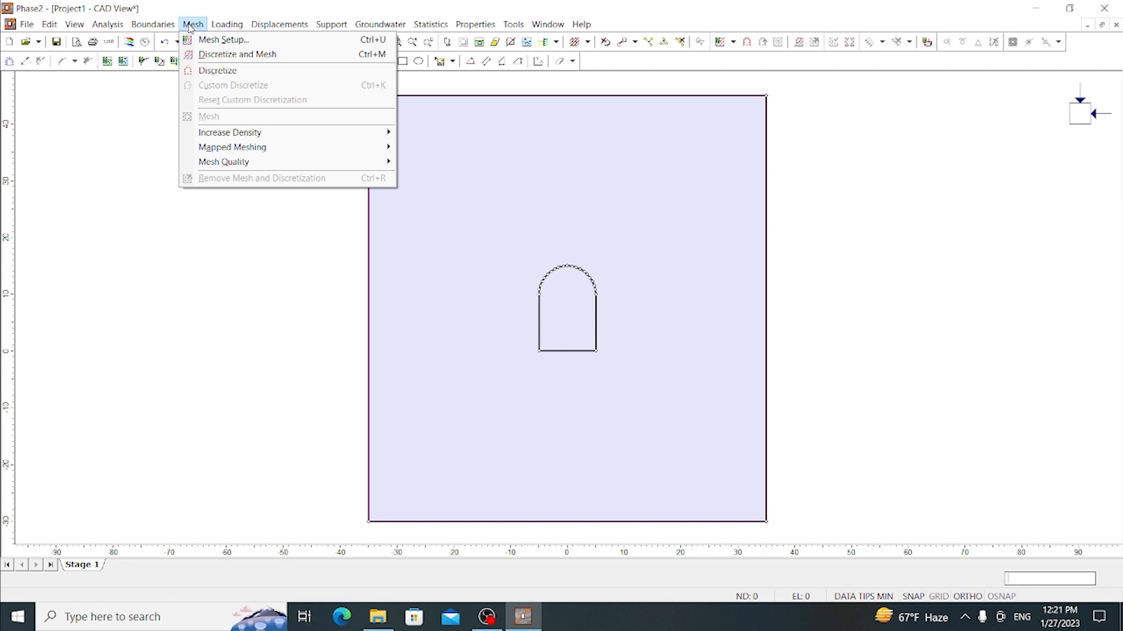
pyautogui.click(222, 40)
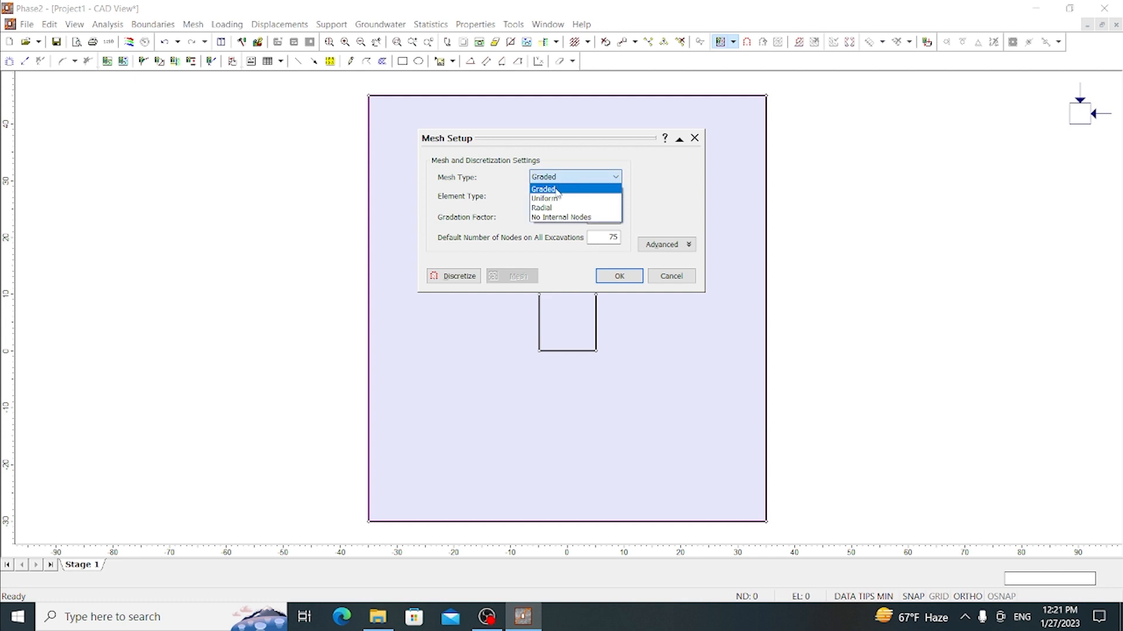
pyautogui.moveTo(560, 217)
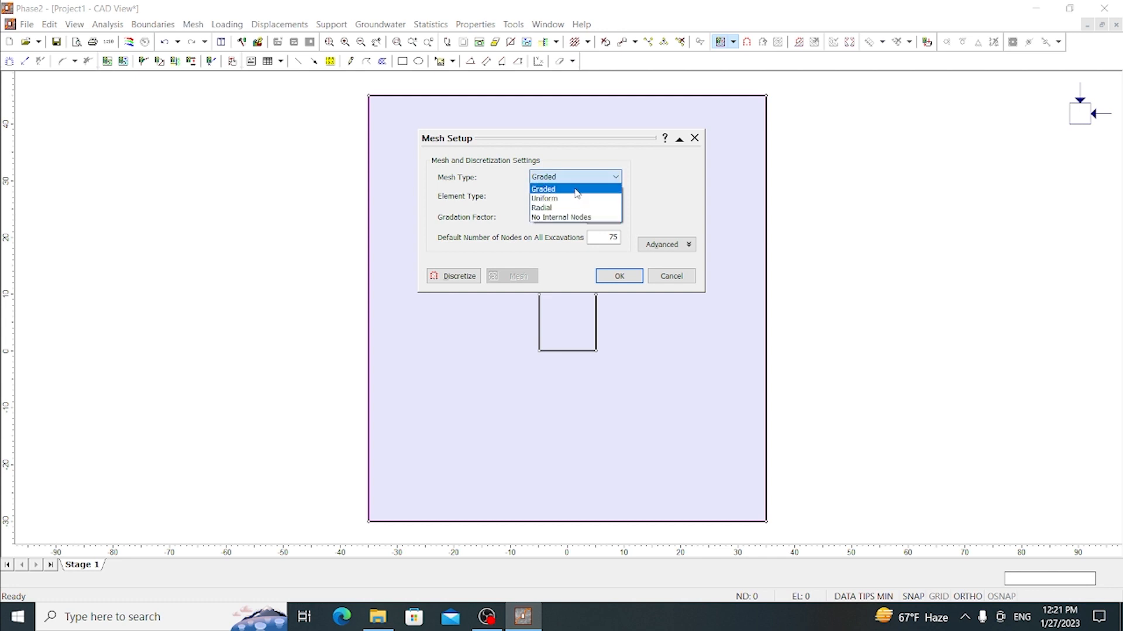
pyautogui.moveTo(566, 187)
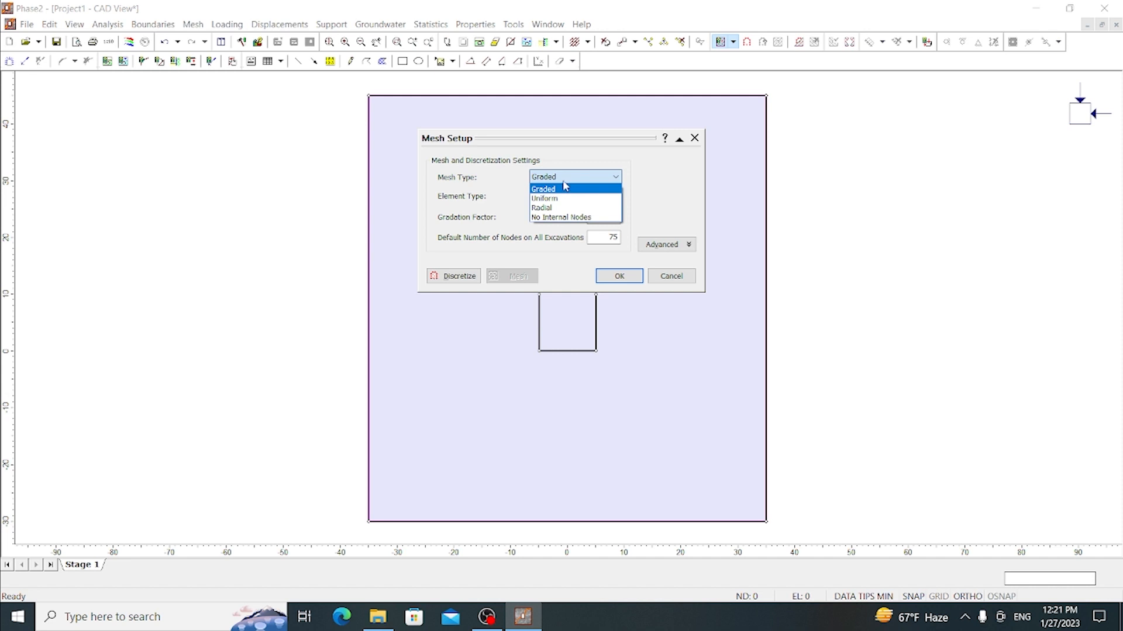
pyautogui.click(543, 189)
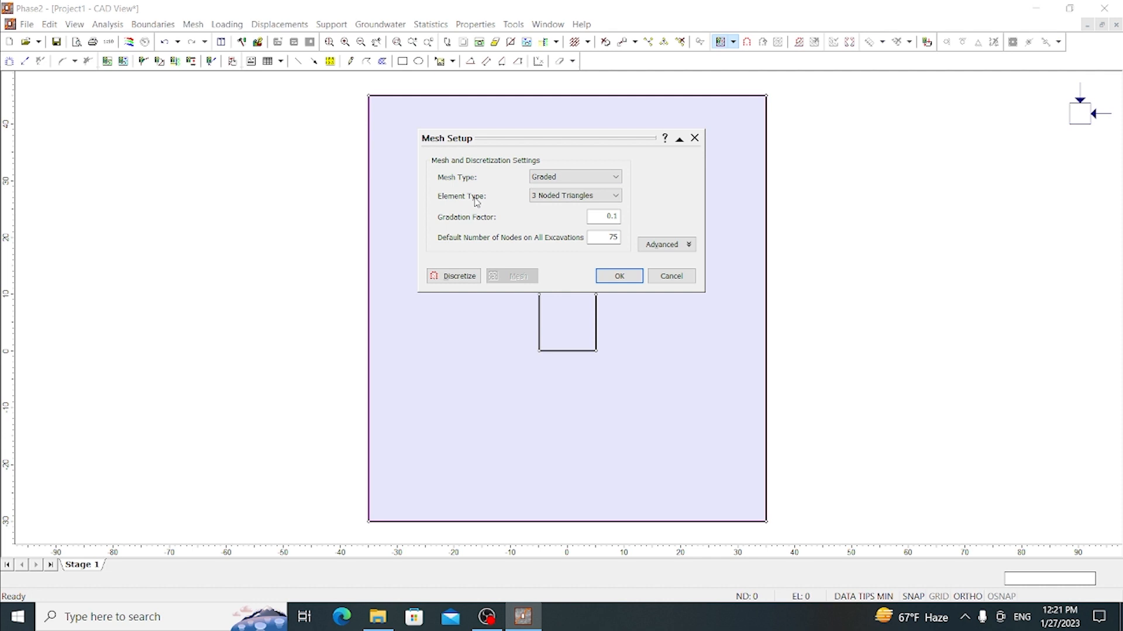
pyautogui.click(614, 195)
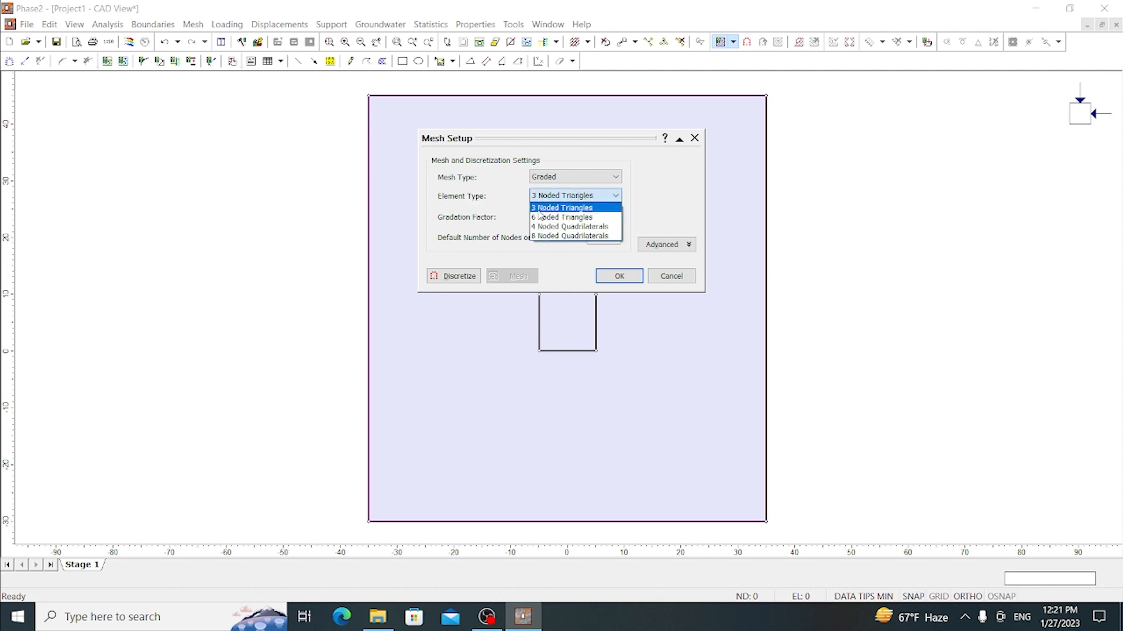
pyautogui.moveTo(573, 237)
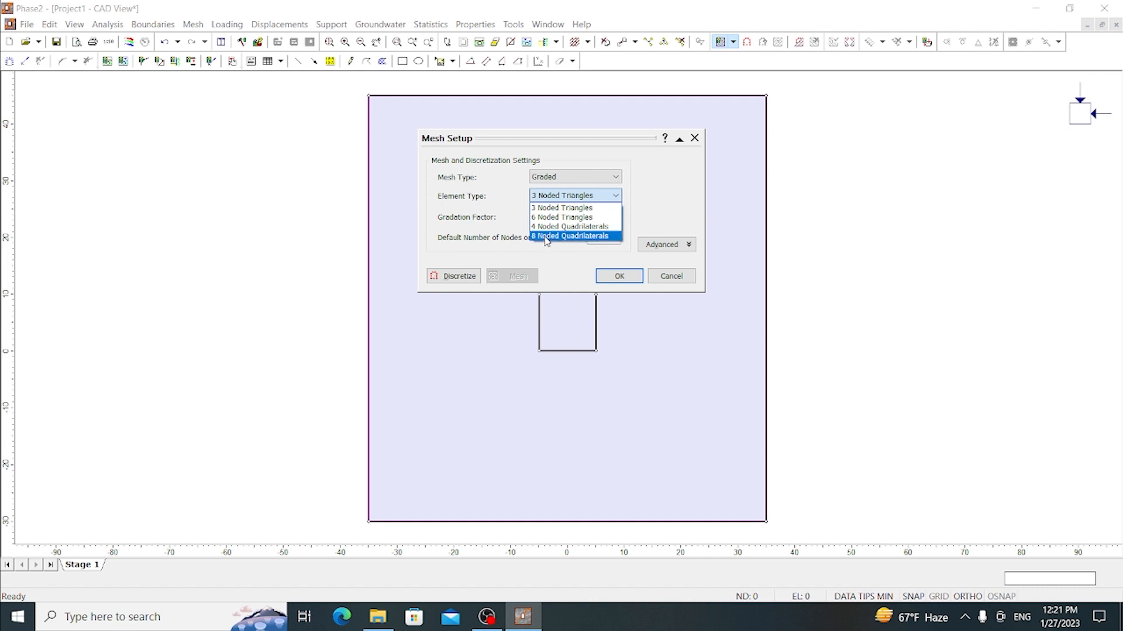
pyautogui.moveTo(563, 207)
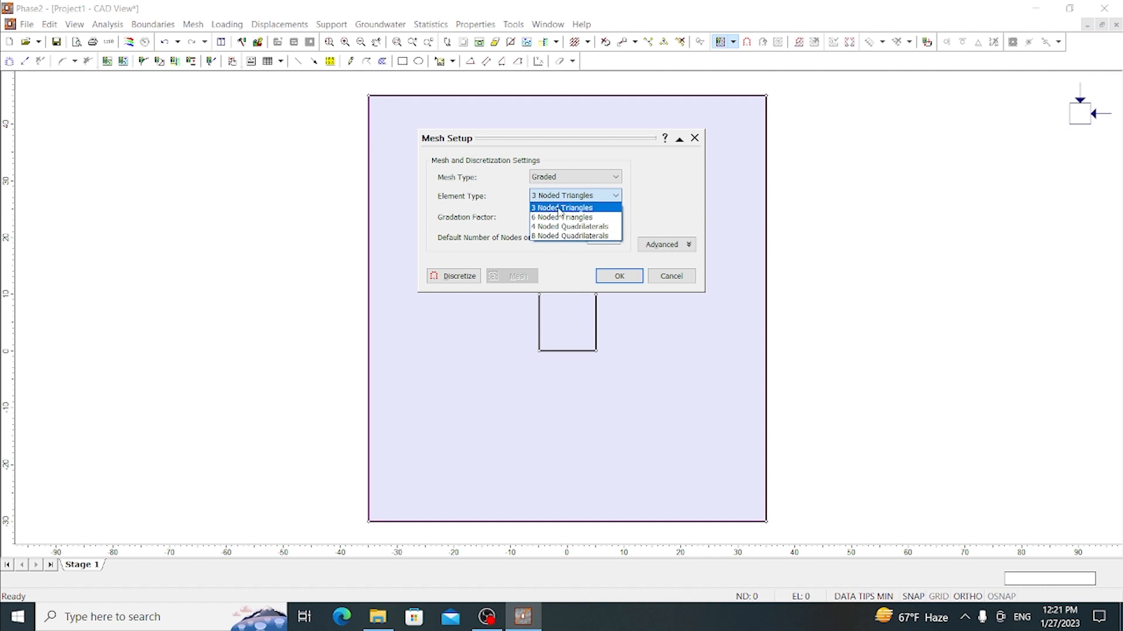
pyautogui.moveTo(557, 212)
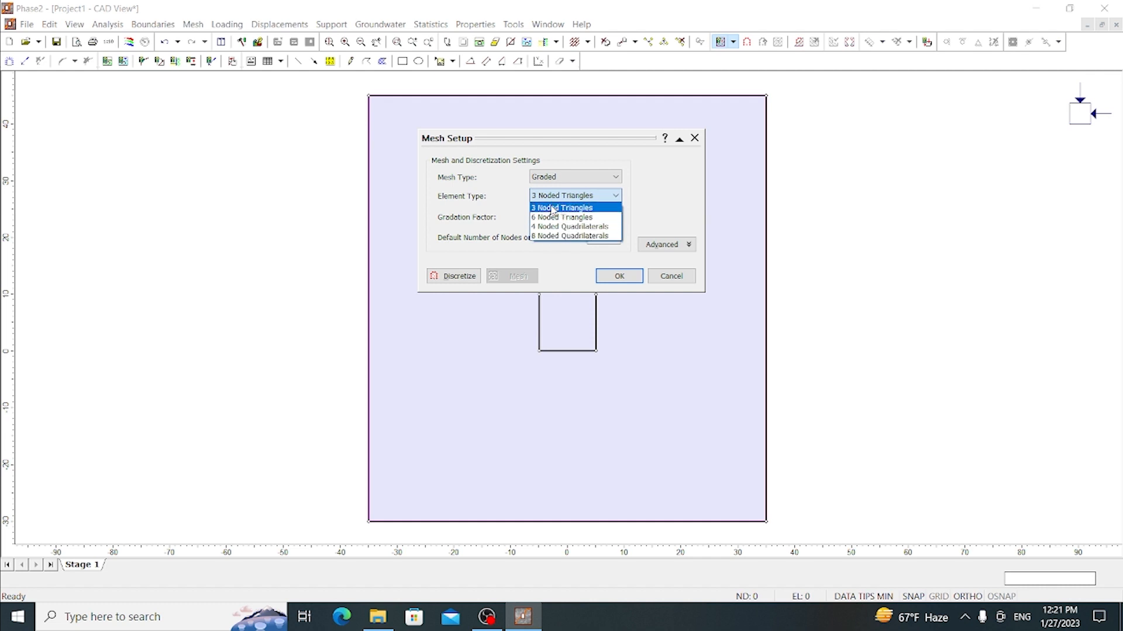
pyautogui.click(563, 208)
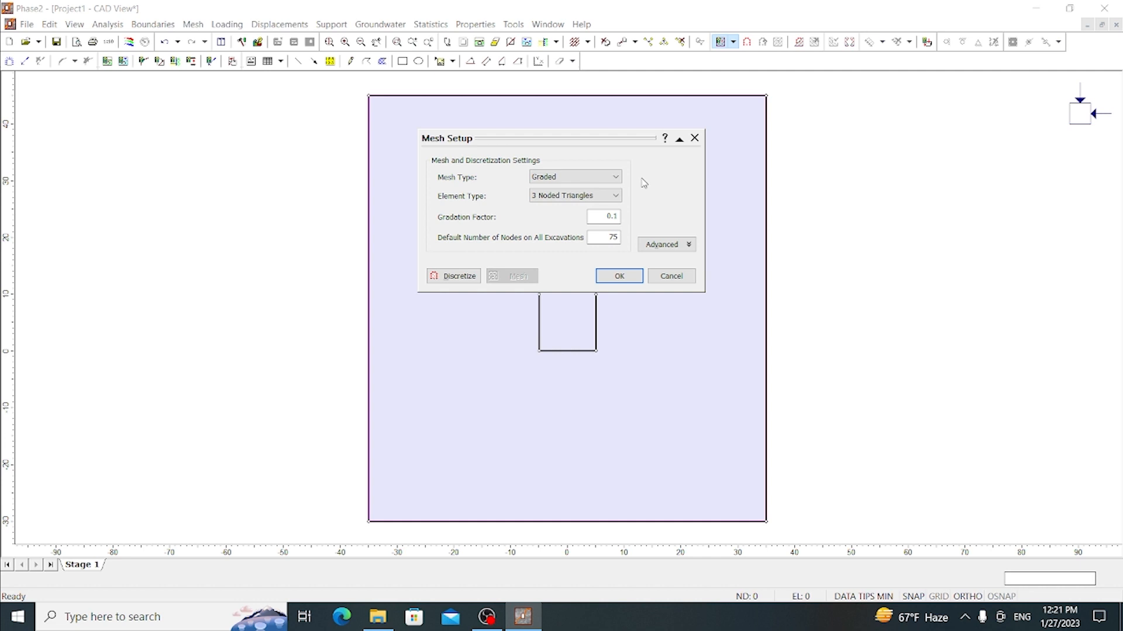
pyautogui.moveTo(561, 237)
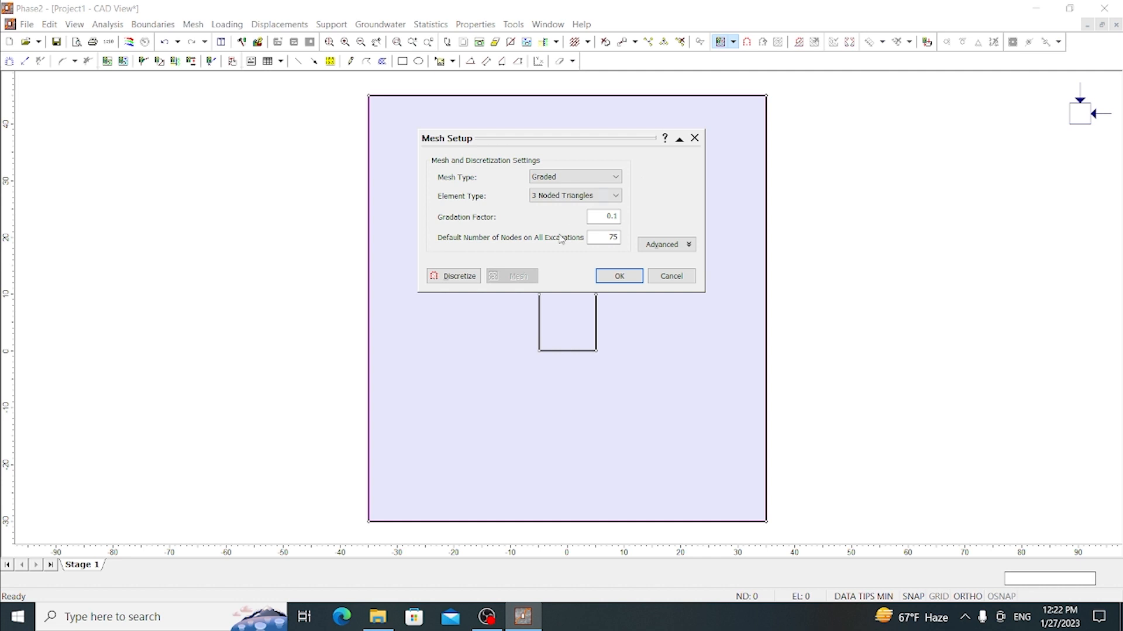
pyautogui.moveTo(570, 244)
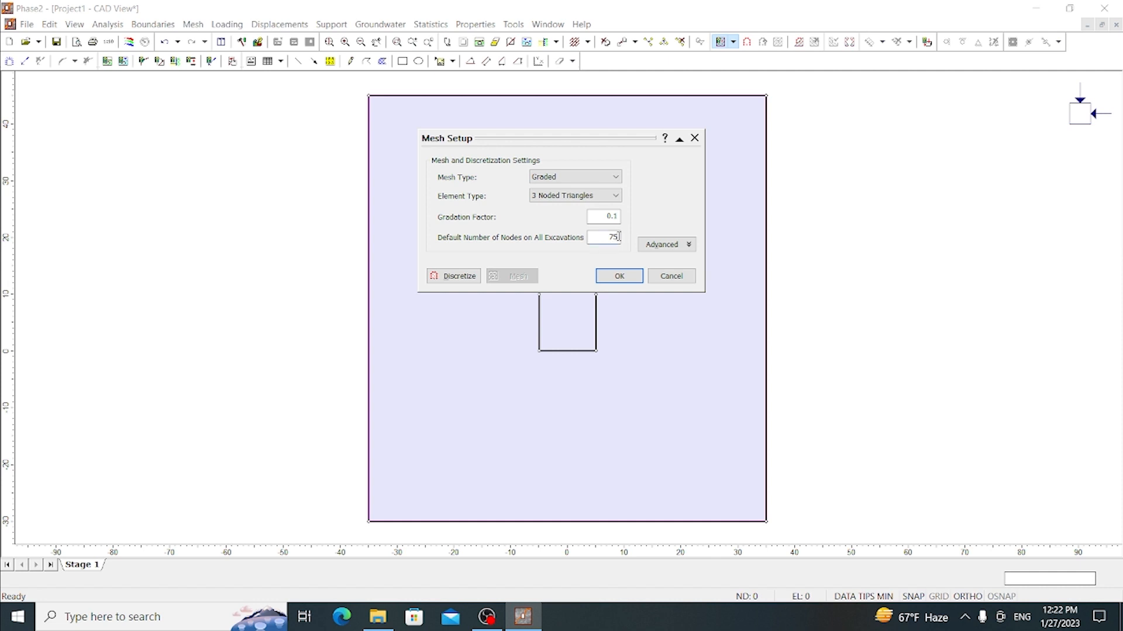
pyautogui.write('60')
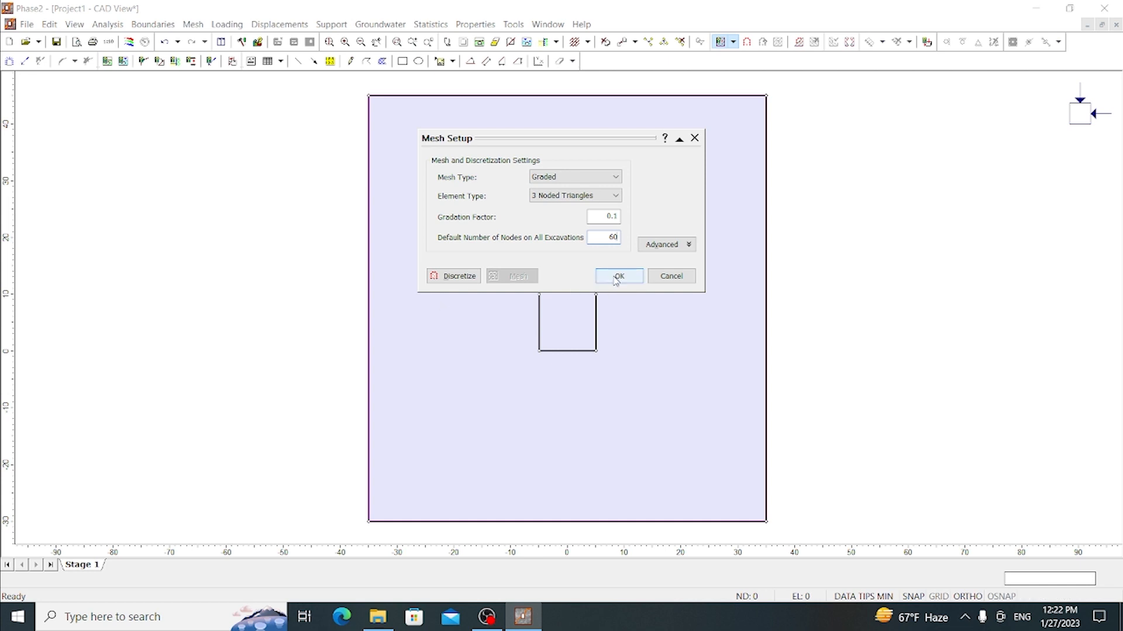
pyautogui.click(617, 276)
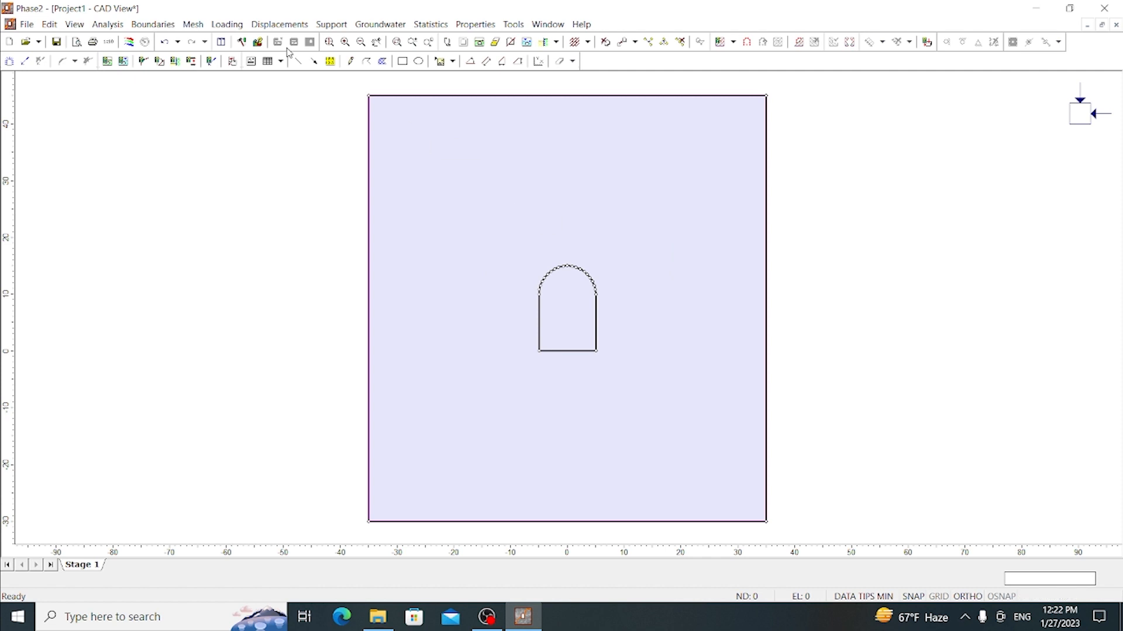
# - Discretize the boundaries and generate the triangular finite element mesh from Mesh Setup
pyautogui.click(191, 24)
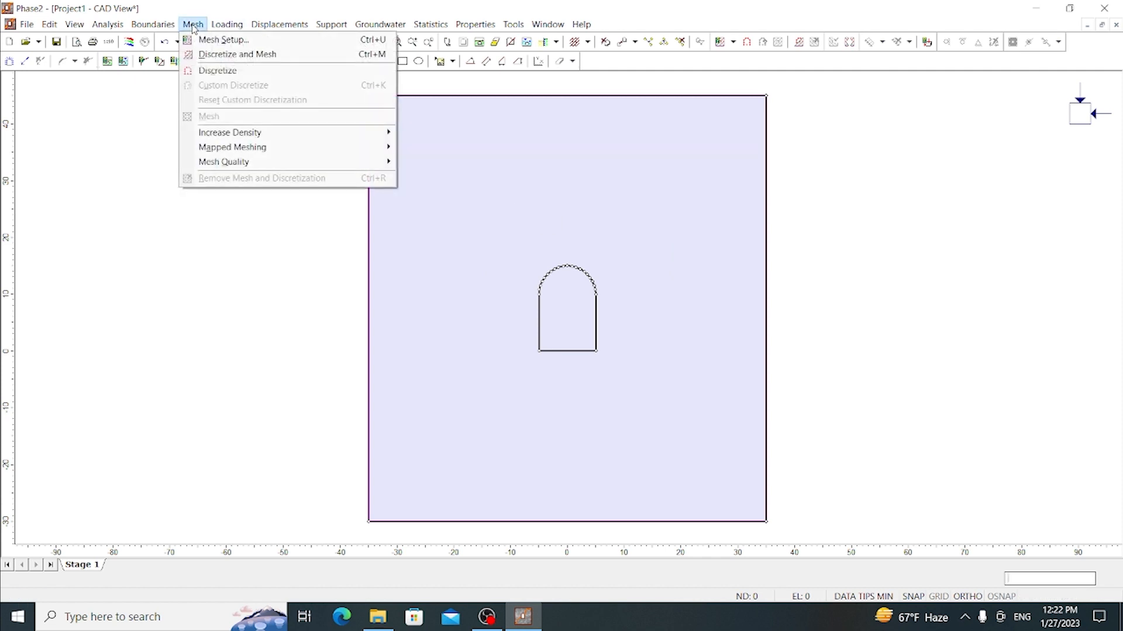
pyautogui.click(222, 40)
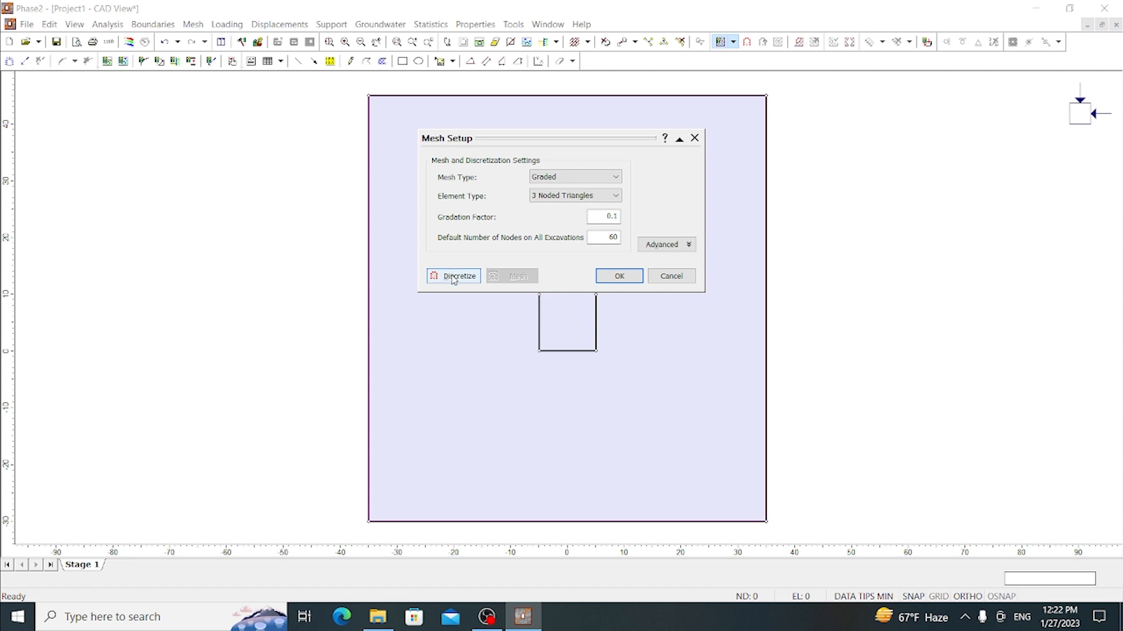
pyautogui.click(459, 276)
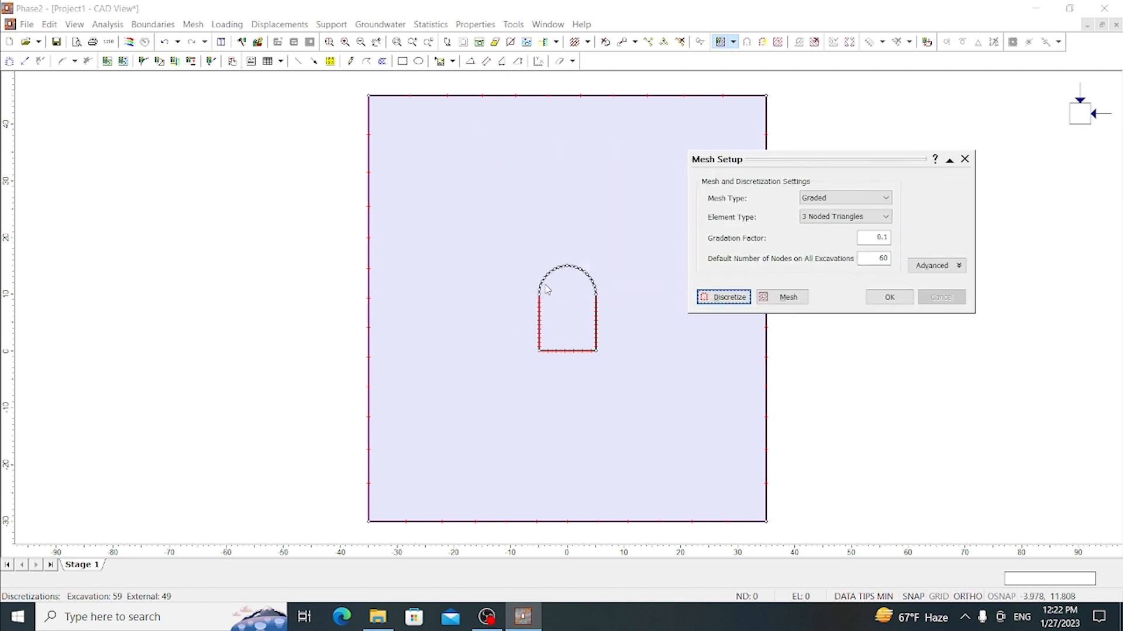
pyautogui.moveTo(550, 273)
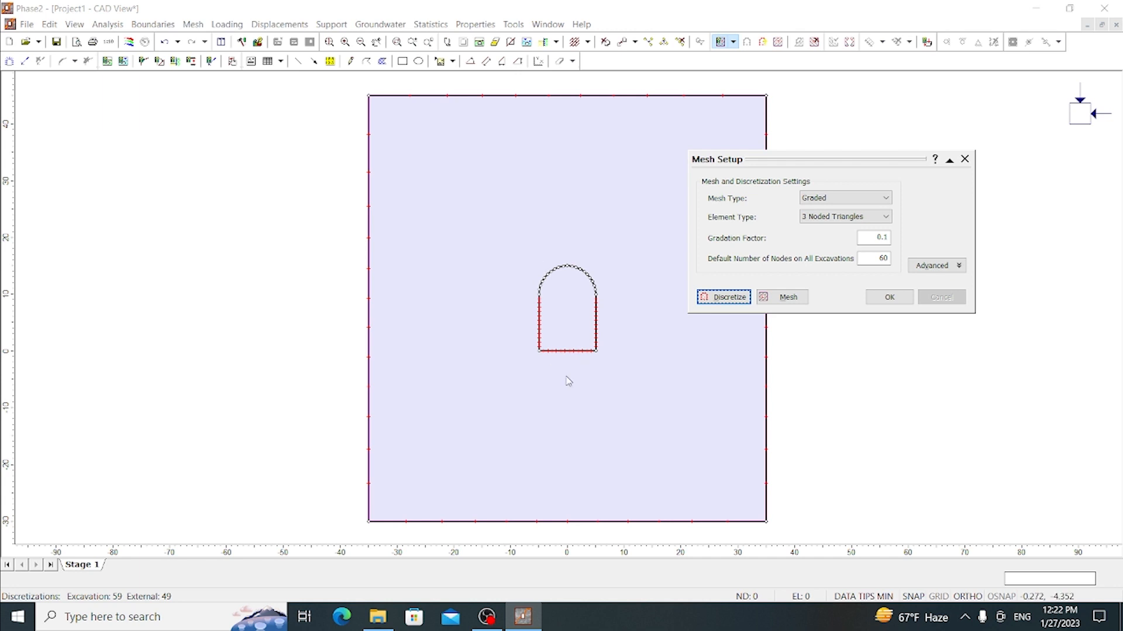
pyautogui.moveTo(809, 158); pyautogui.dragTo(533, 160)
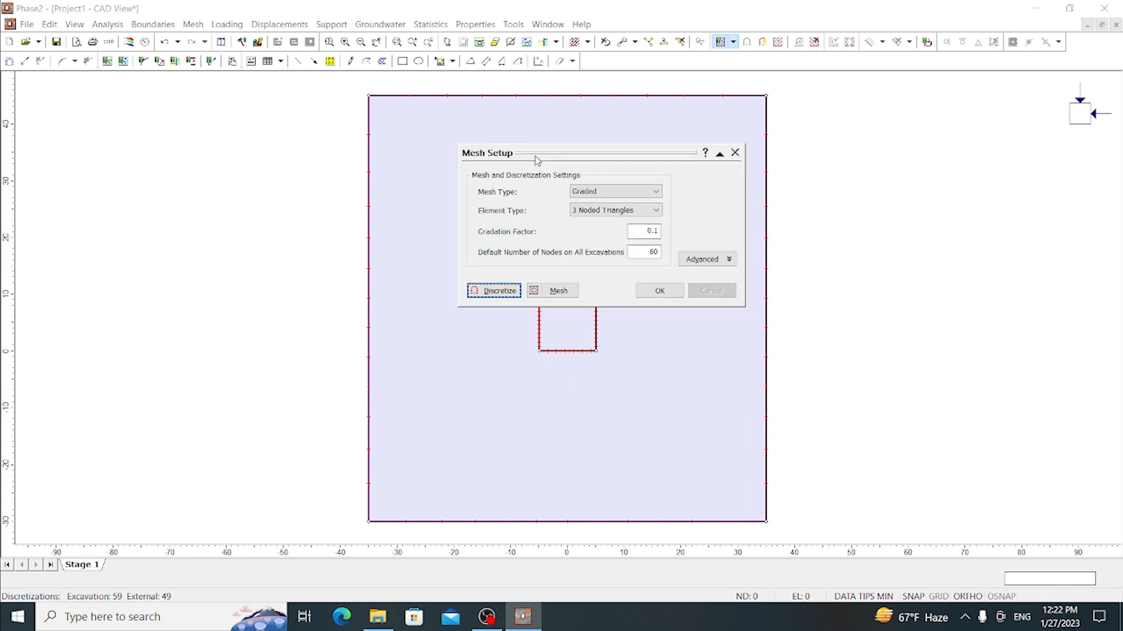
pyautogui.click(558, 291)
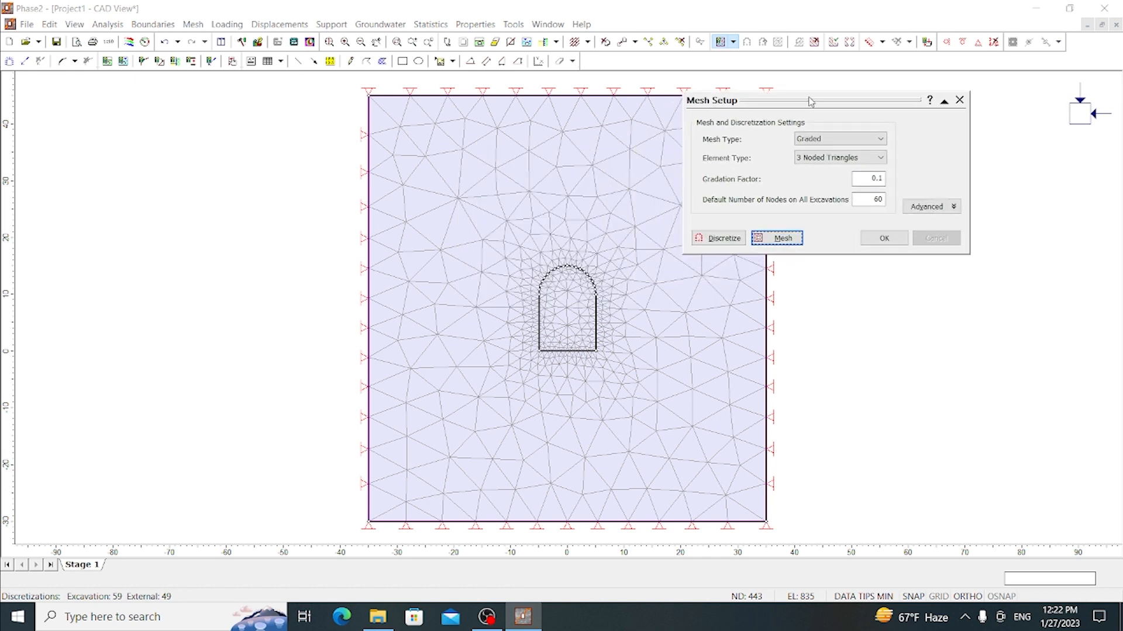
pyautogui.moveTo(531, 439)
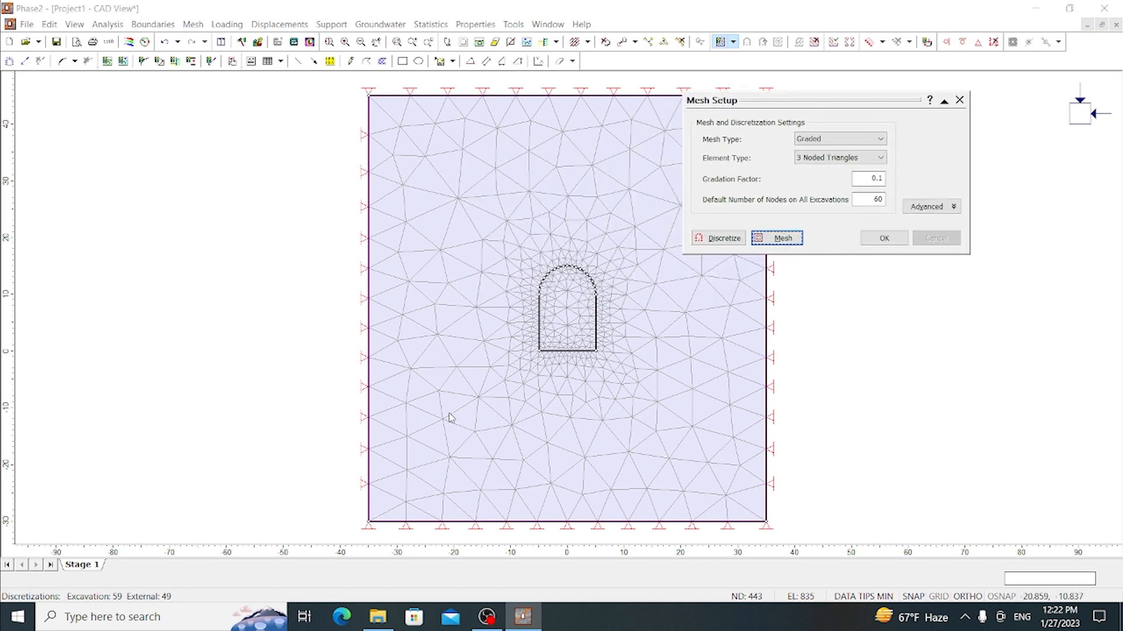
pyautogui.moveTo(573, 364)
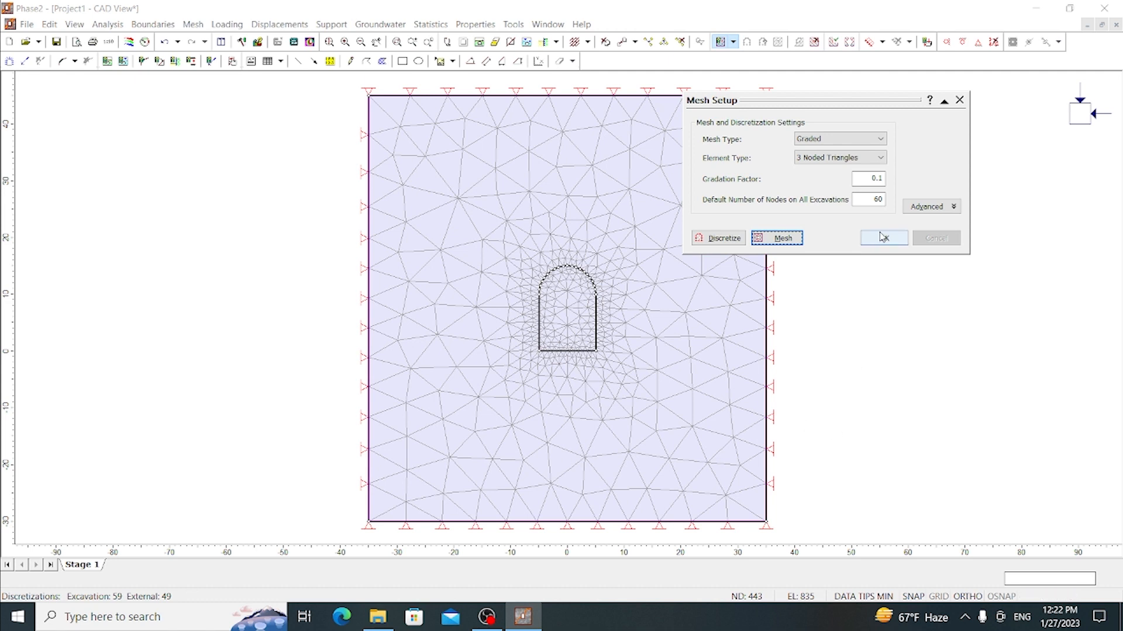
pyautogui.click(884, 237)
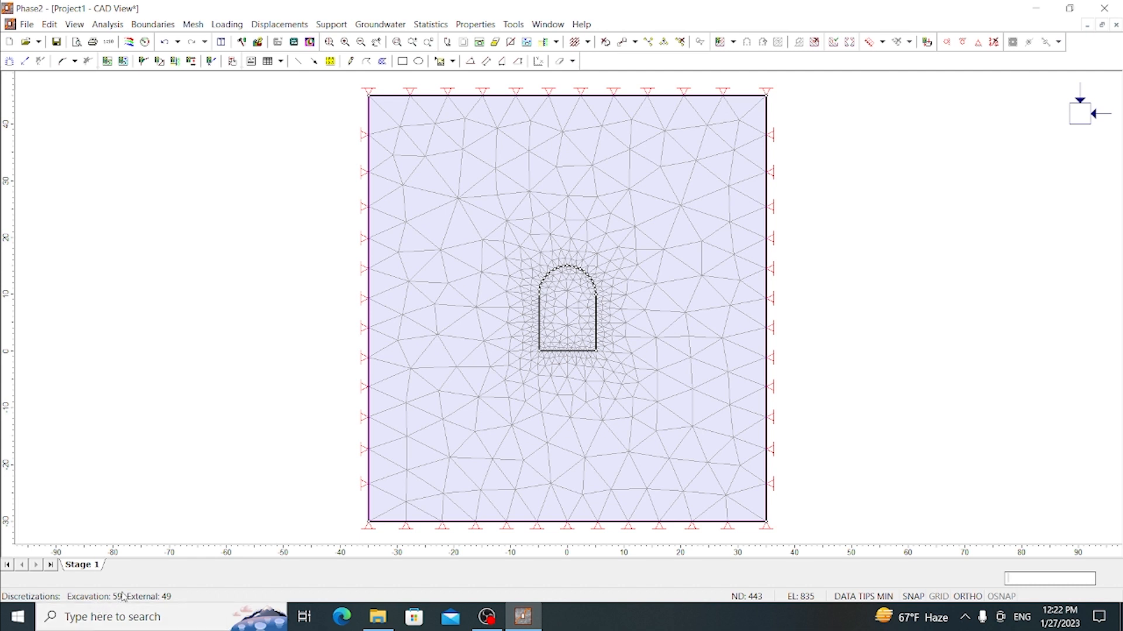
pyautogui.moveTo(304, 463)
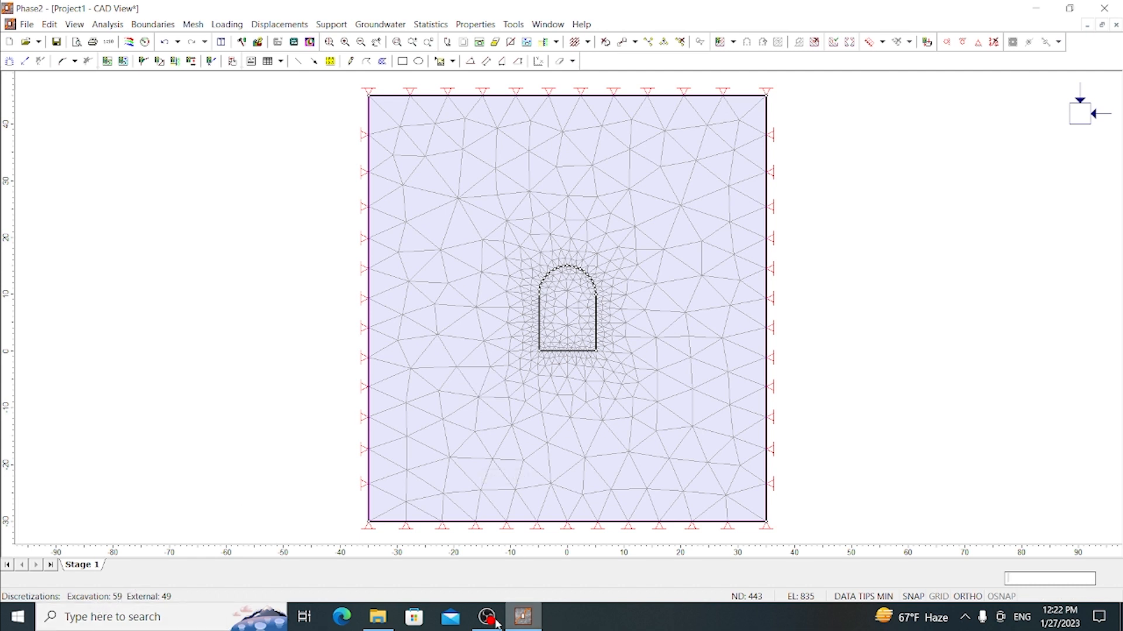
pyautogui.moveTo(559, 436)
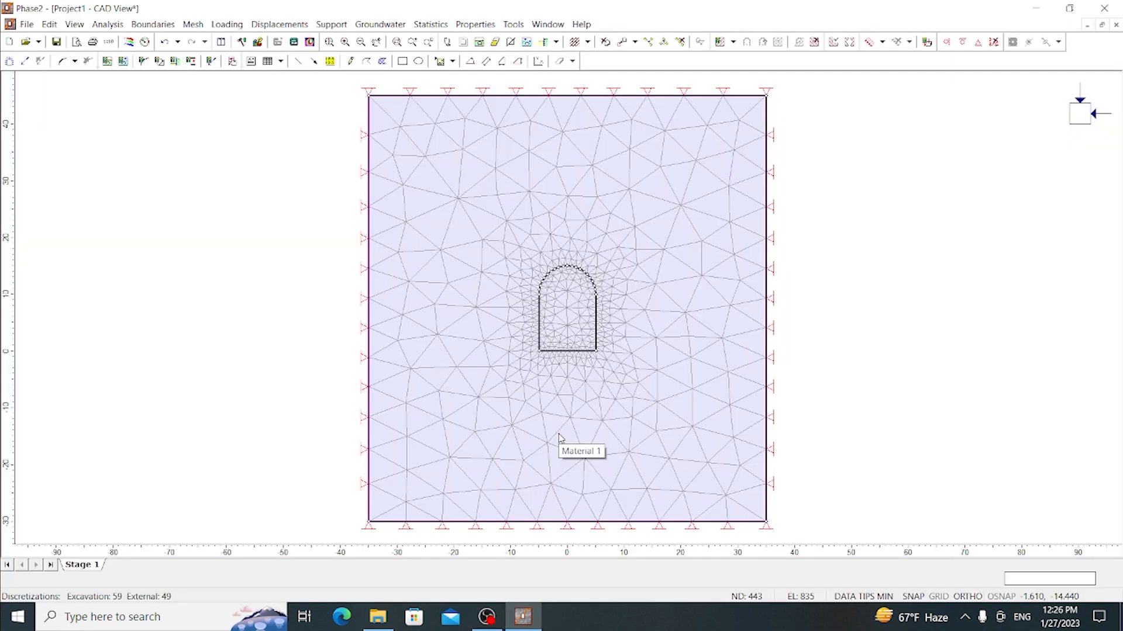
pyautogui.moveTo(397, 279)
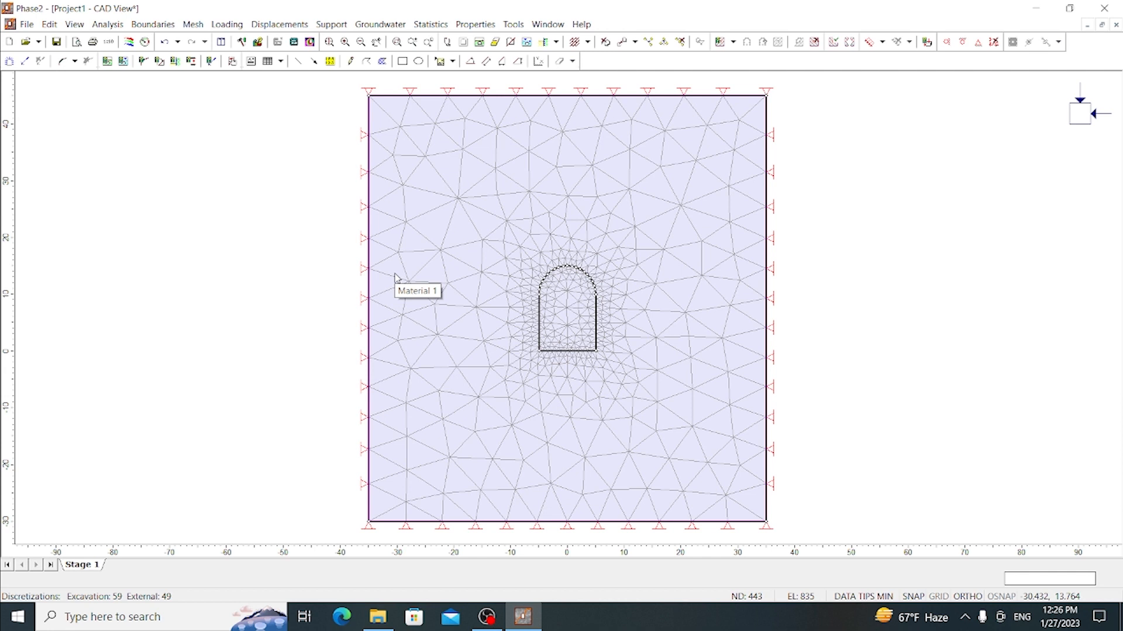
pyautogui.moveTo(304, 164)
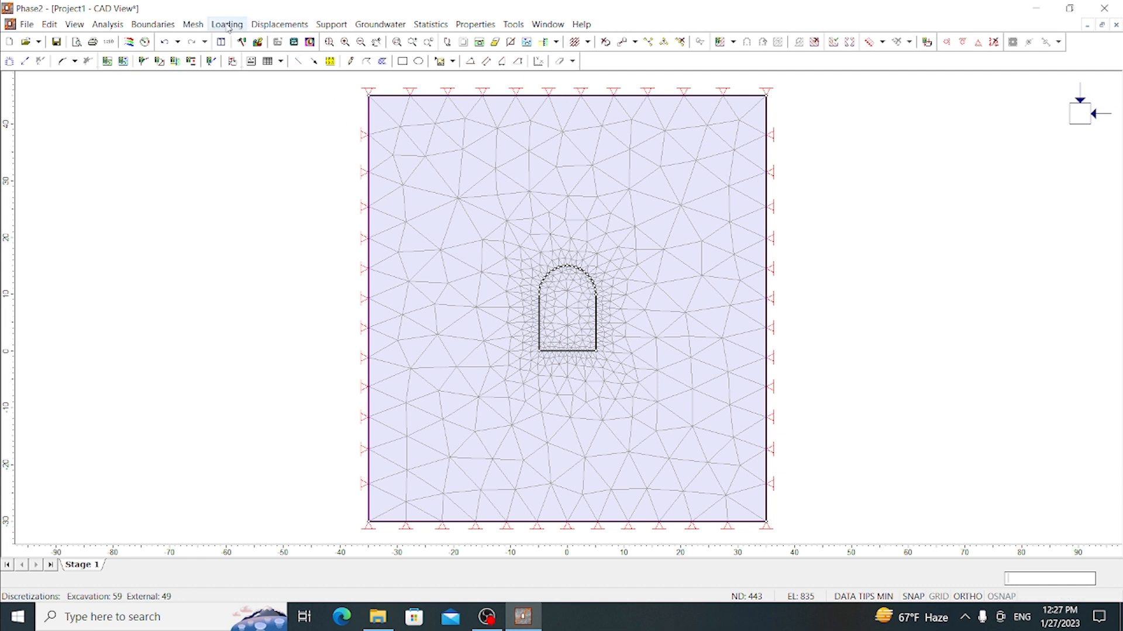
pyautogui.click(227, 23)
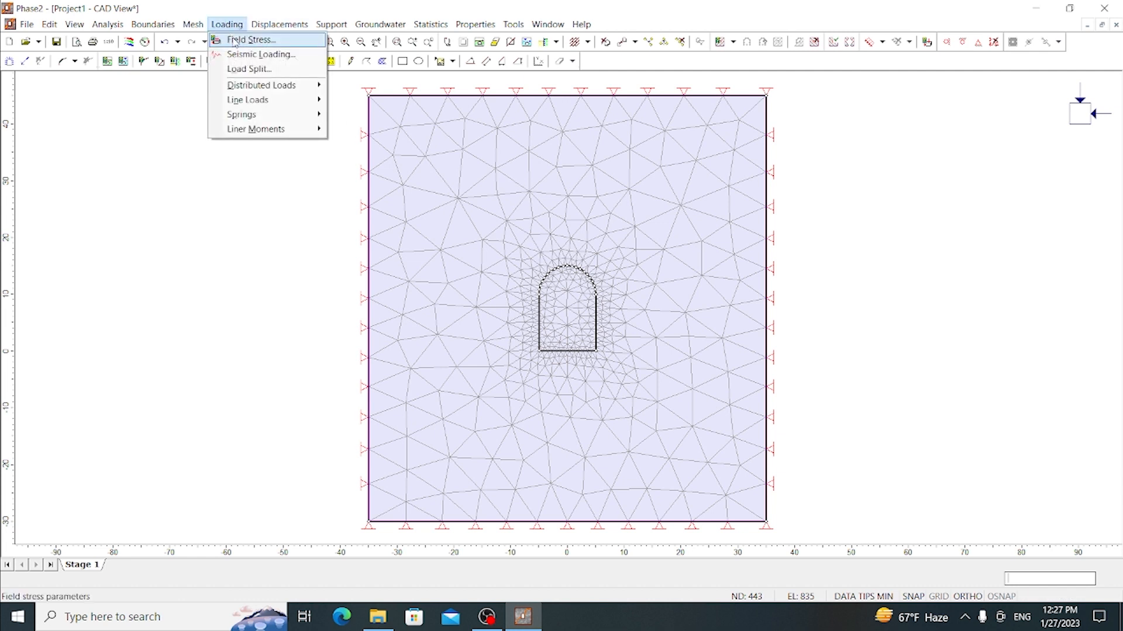
pyautogui.click(249, 40)
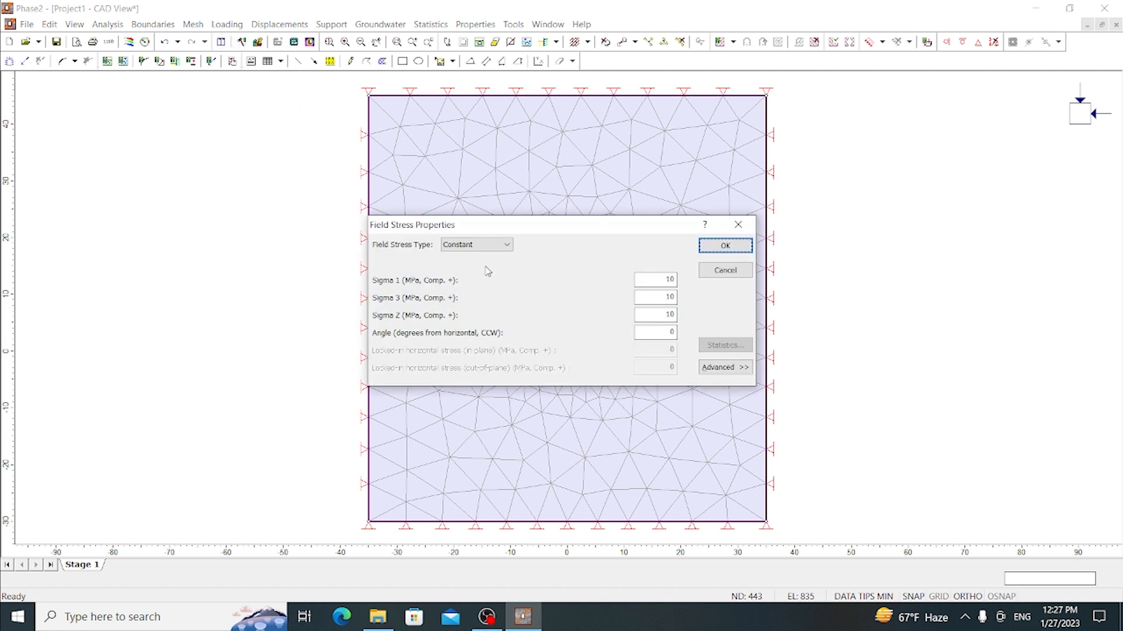
pyautogui.moveTo(521, 295)
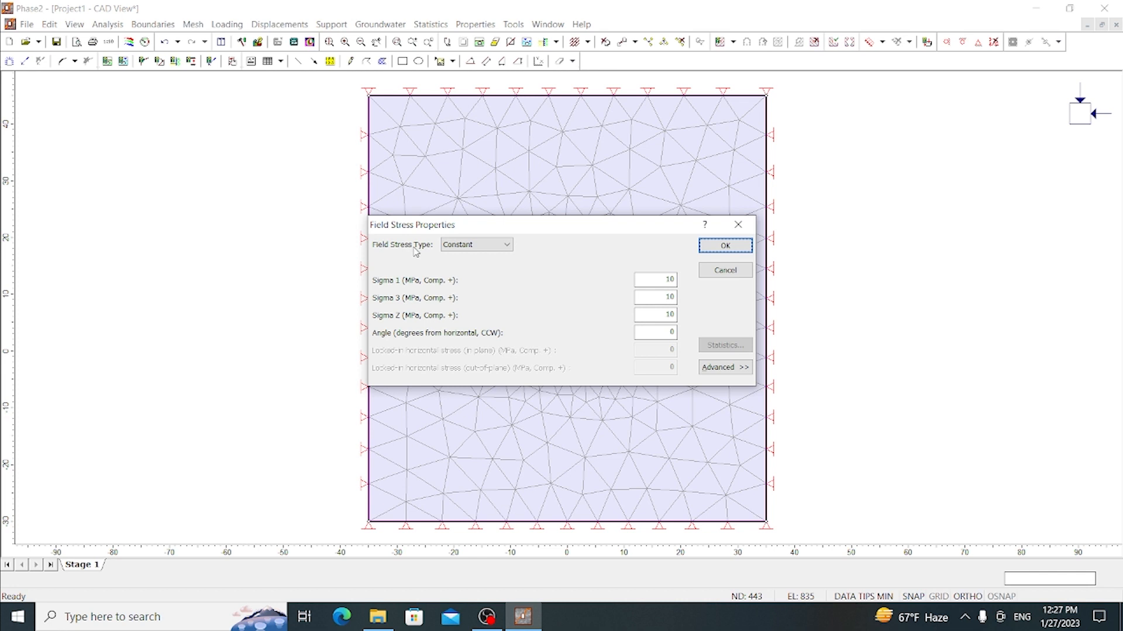
pyautogui.click(505, 245)
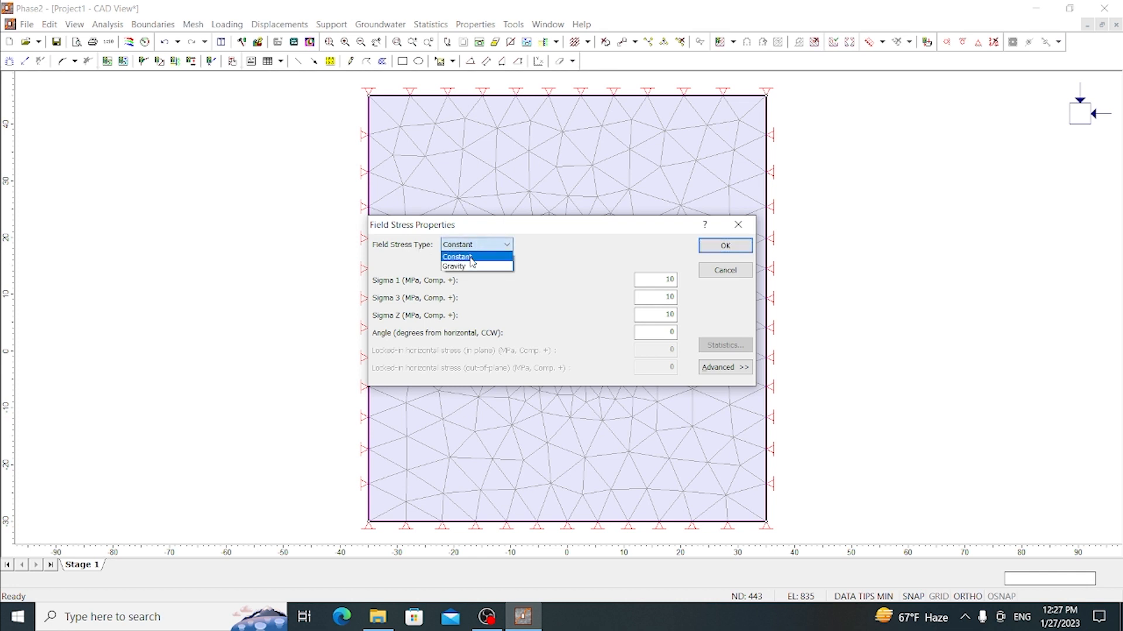
pyautogui.click(457, 257)
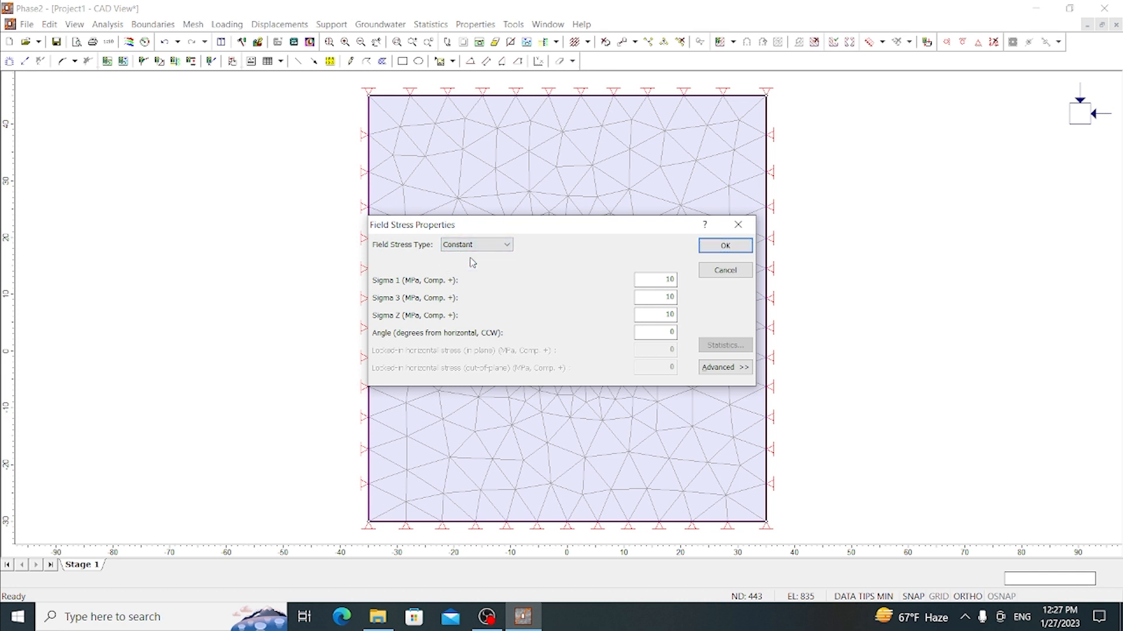
pyautogui.moveTo(633, 289)
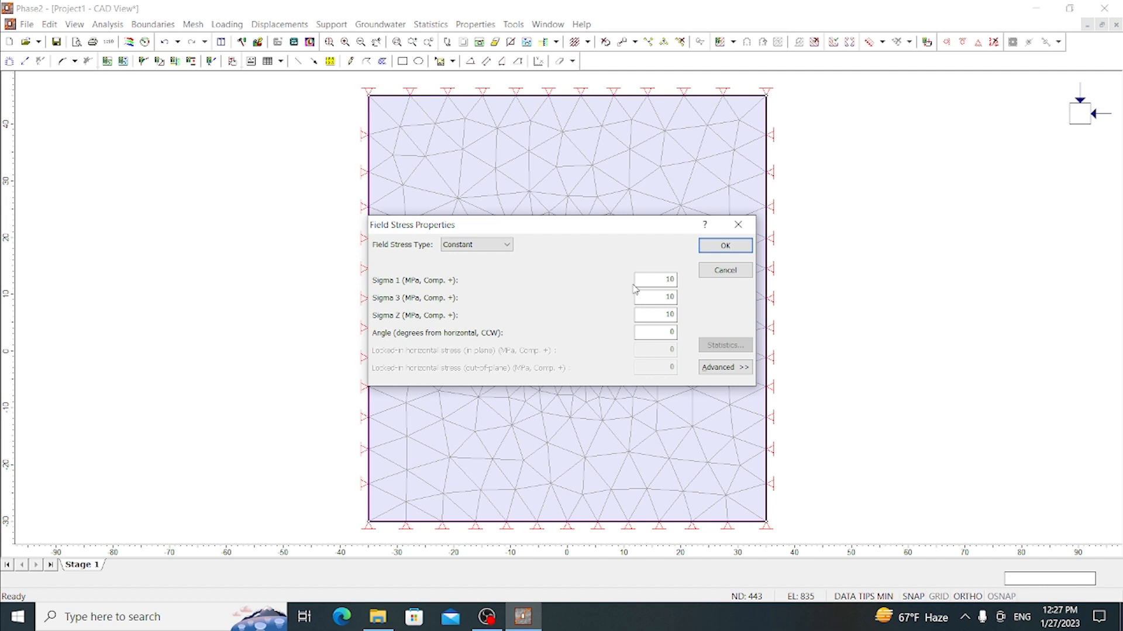
pyautogui.moveTo(629, 300)
pyautogui.write('2')
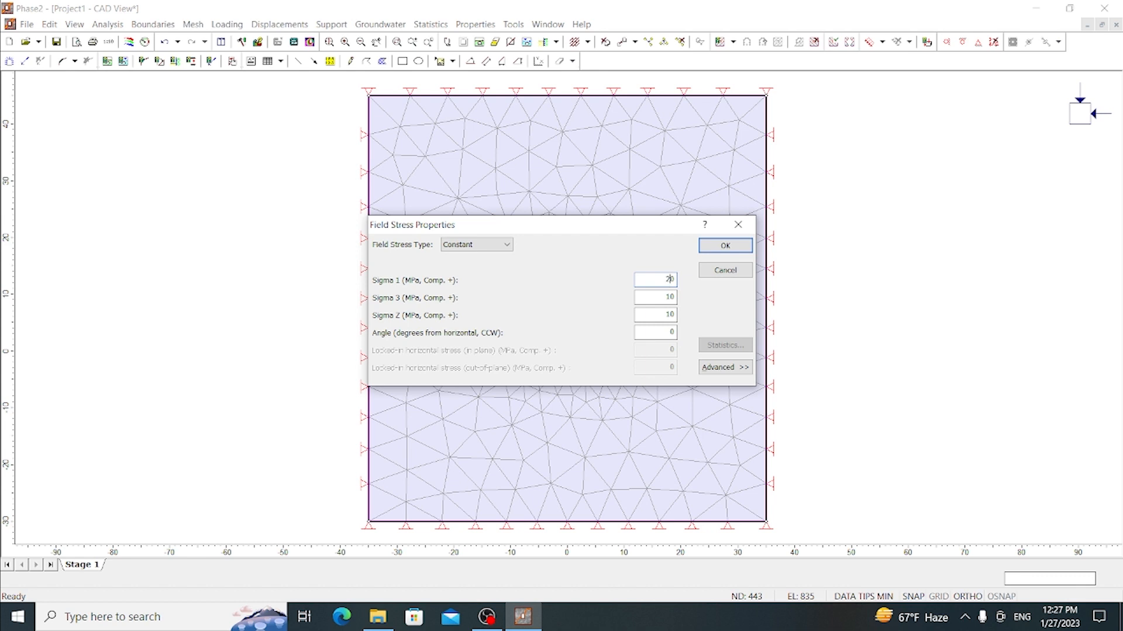
pyautogui.write('0')
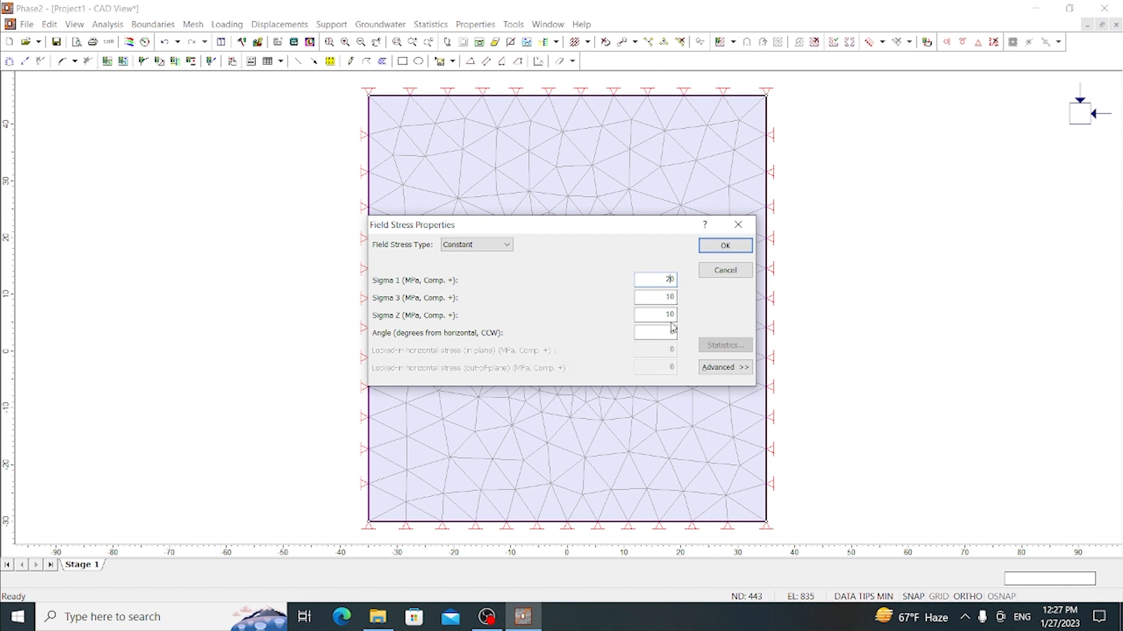
pyautogui.click(652, 332)
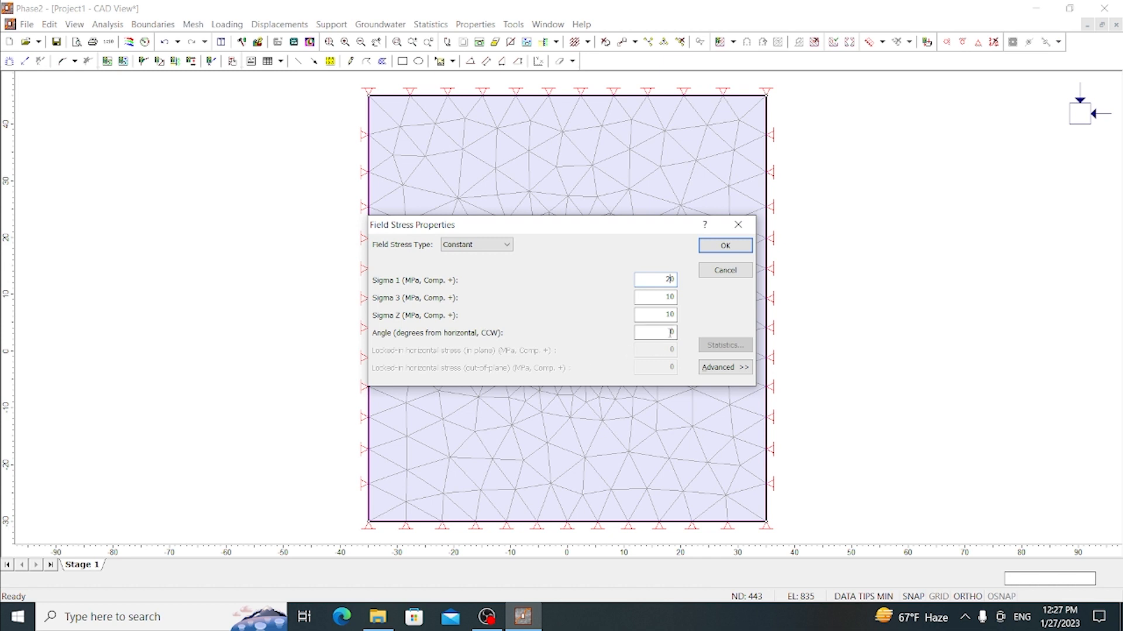
pyautogui.write('20')
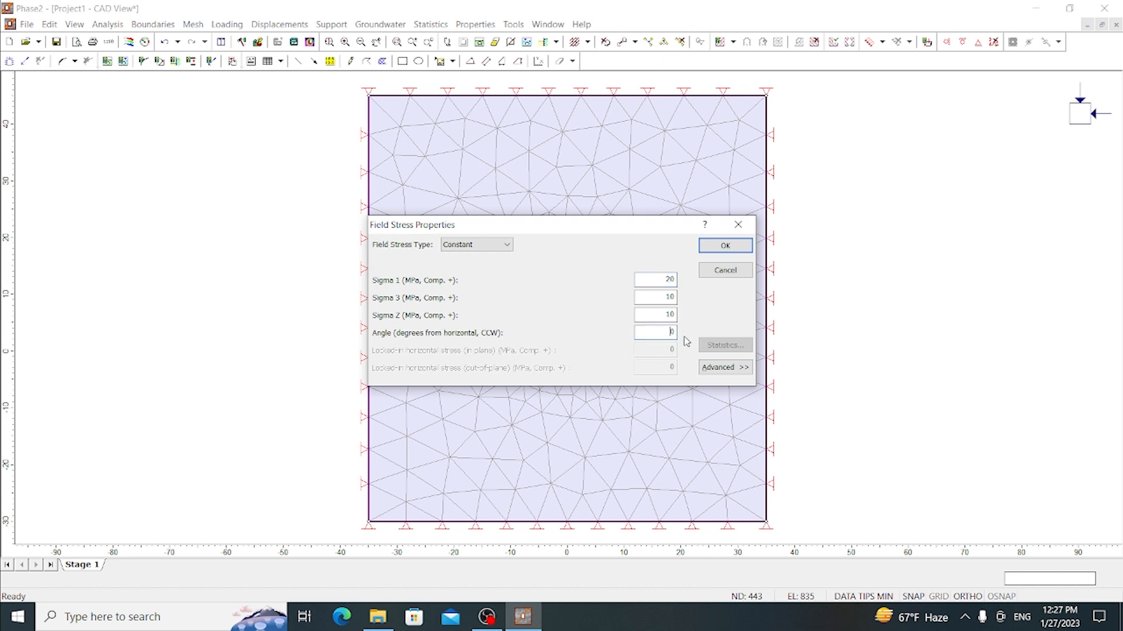
pyautogui.write('30')
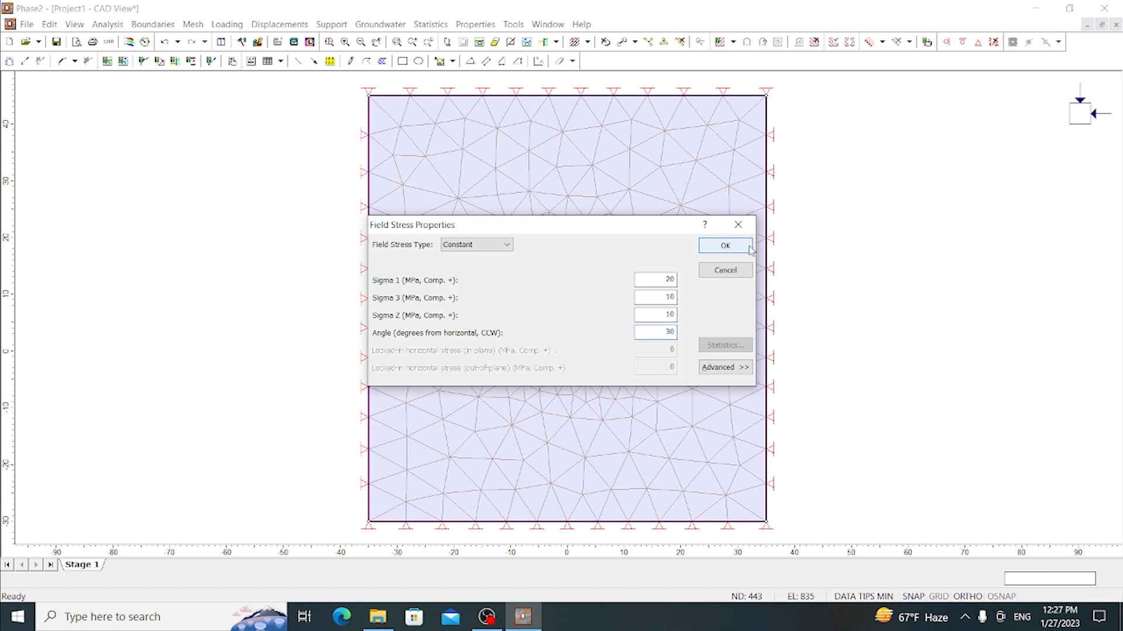
pyautogui.click(724, 245)
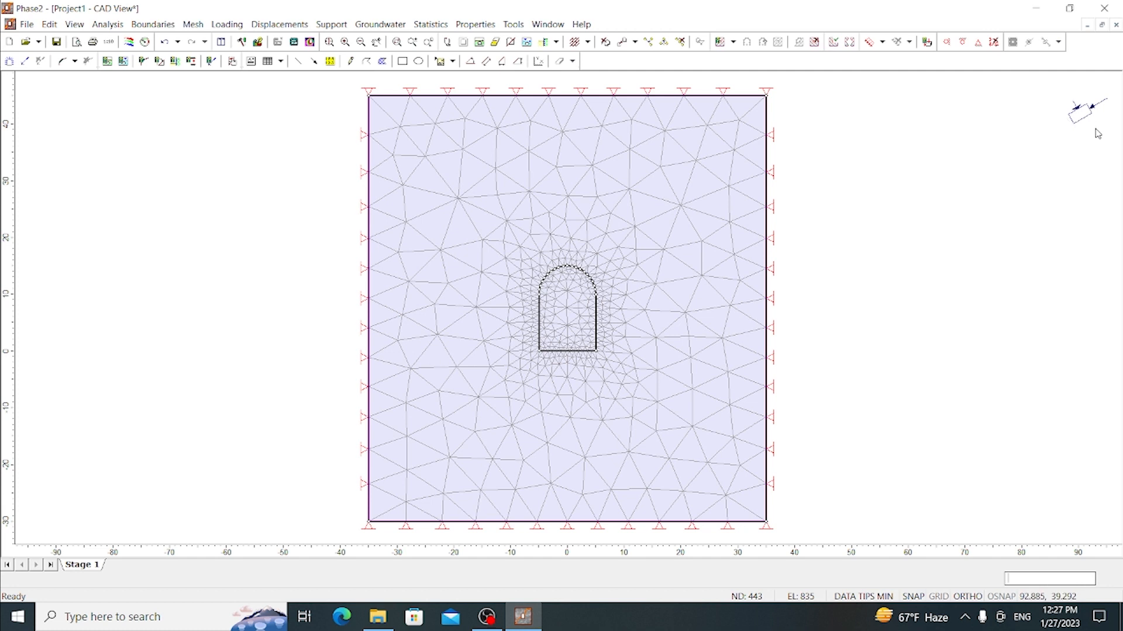
pyautogui.moveTo(1090, 143)
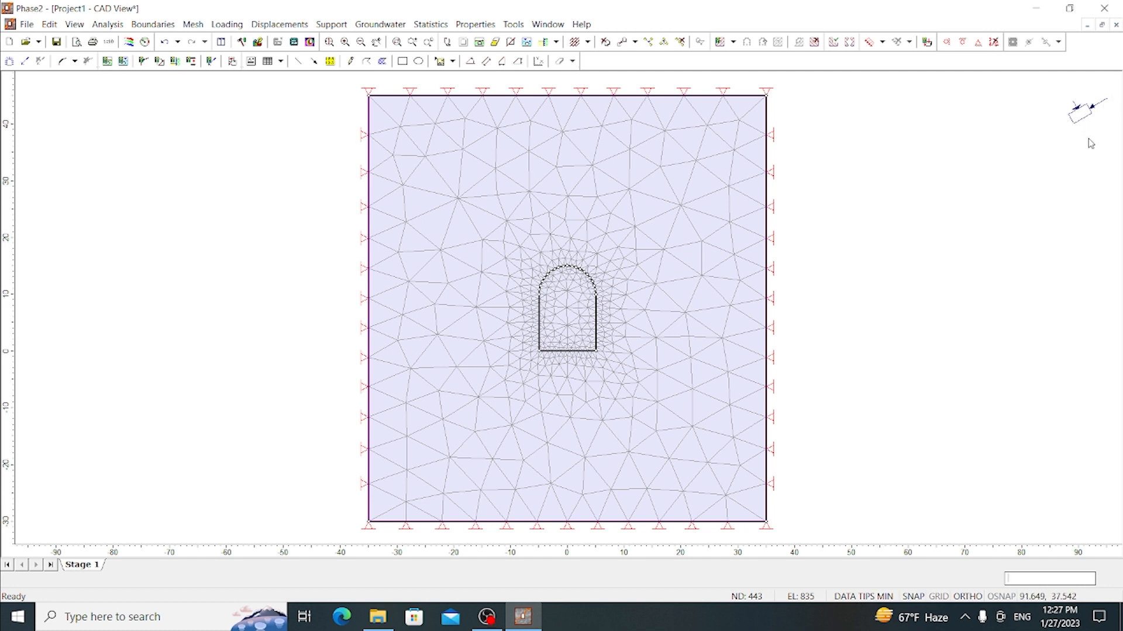
pyautogui.moveTo(1087, 120)
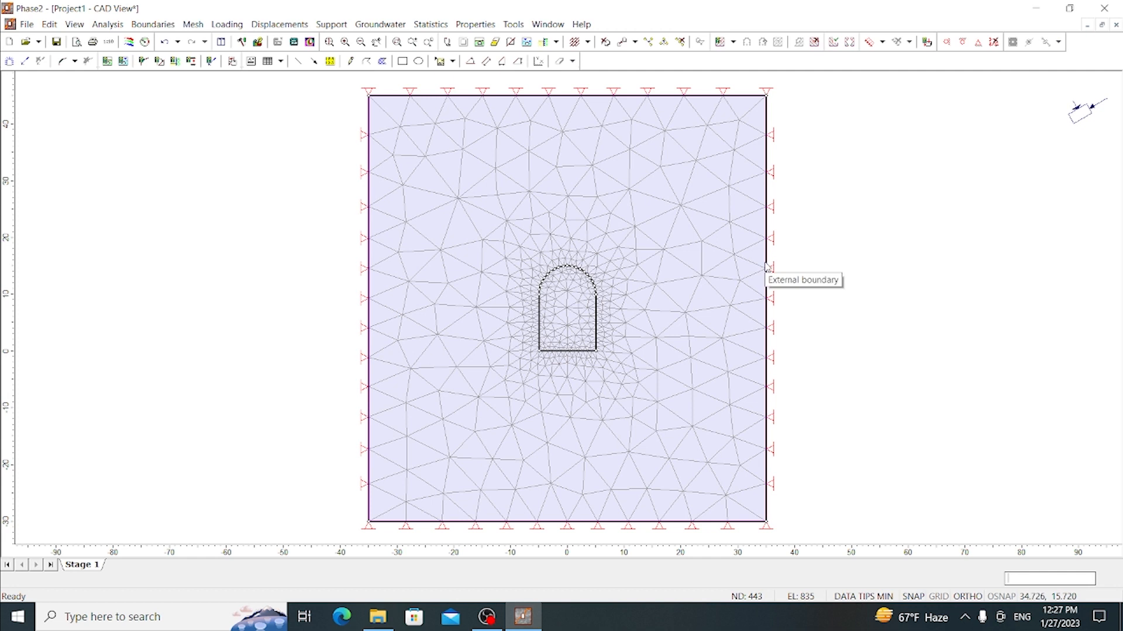
pyautogui.moveTo(491, 199)
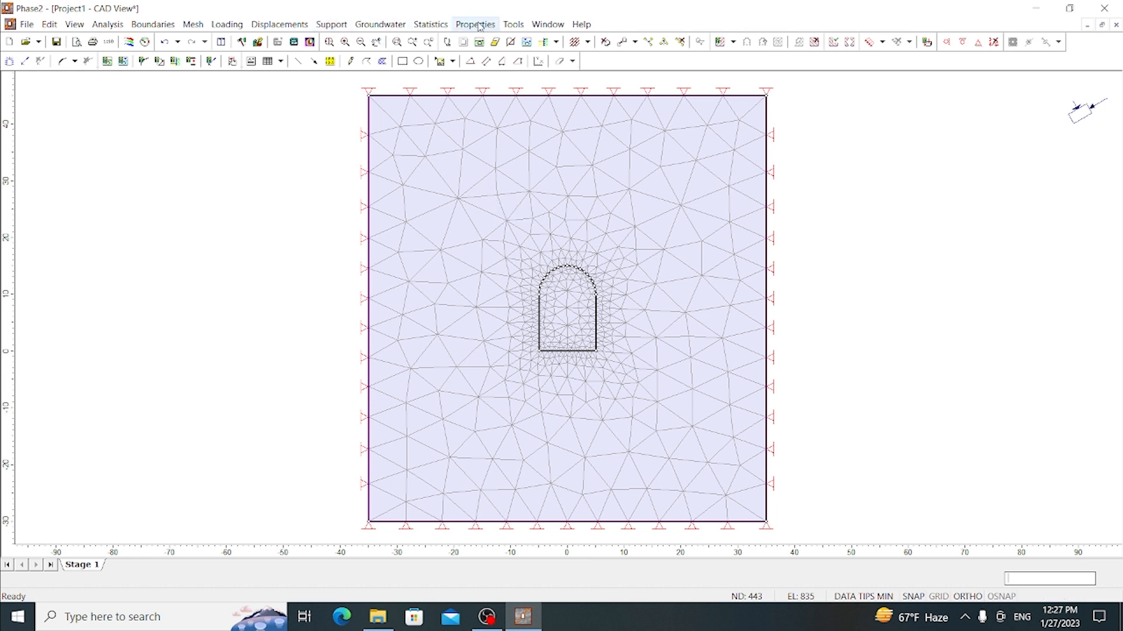
# - Name Material 1 'rock mass', keeping its default colour and field stress only loading
pyautogui.click(474, 23)
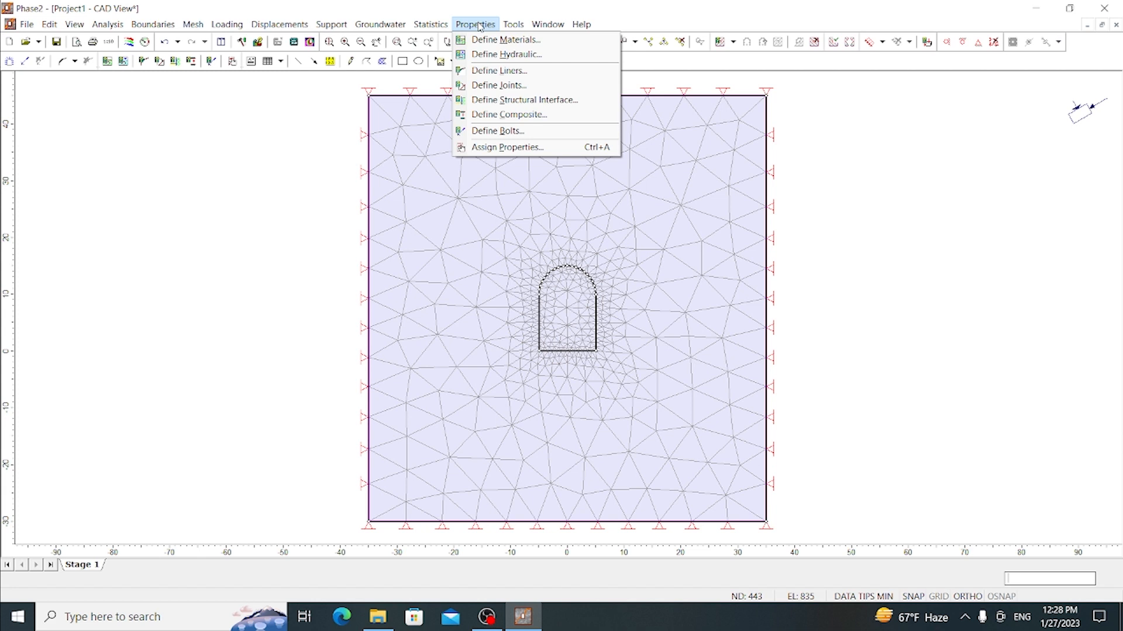
pyautogui.click(505, 39)
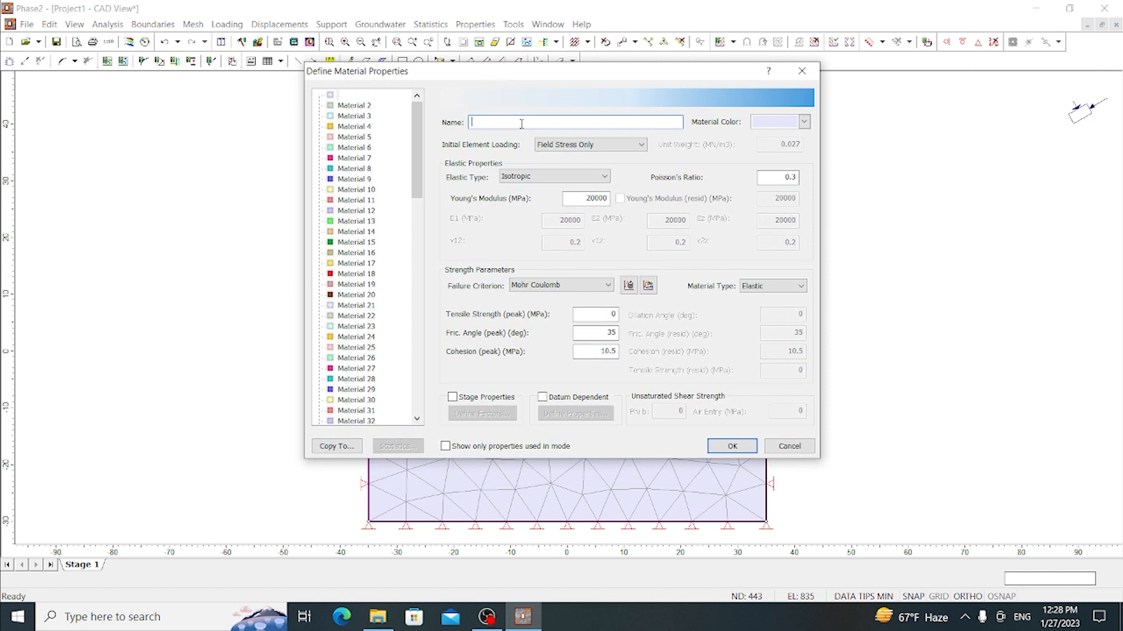
pyautogui.write('rock mass')
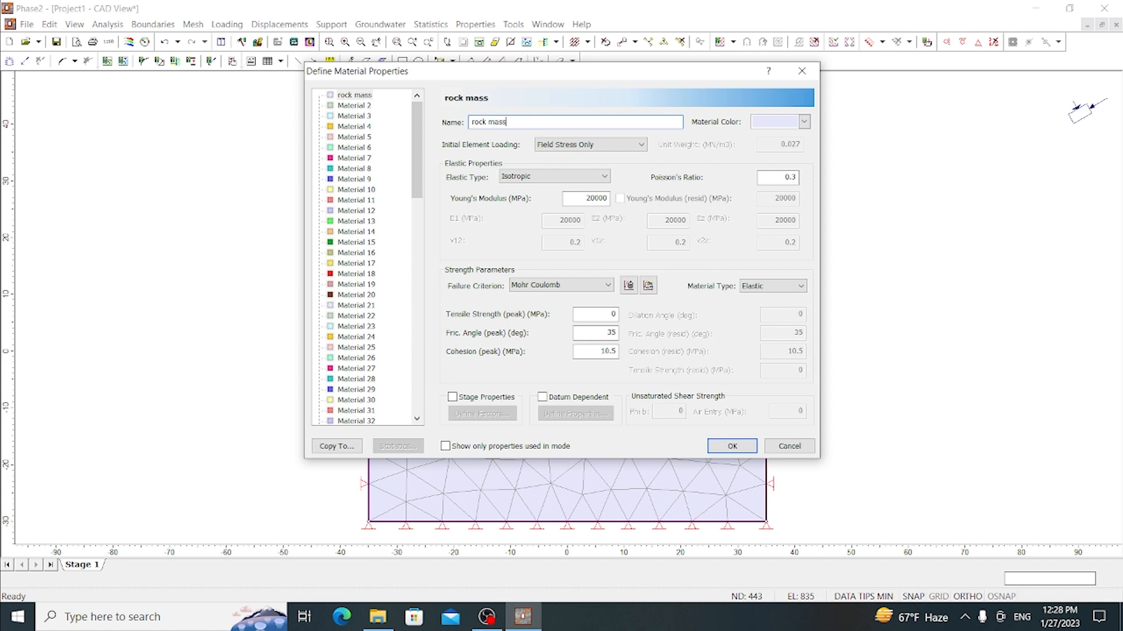
pyautogui.moveTo(638, 94)
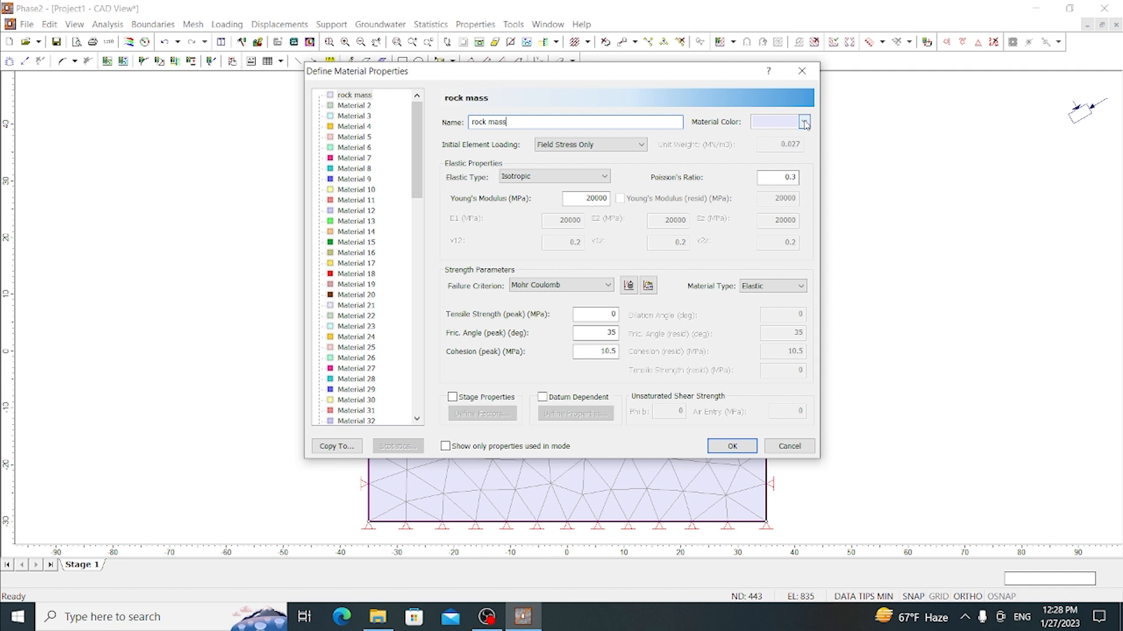
pyautogui.click(805, 121)
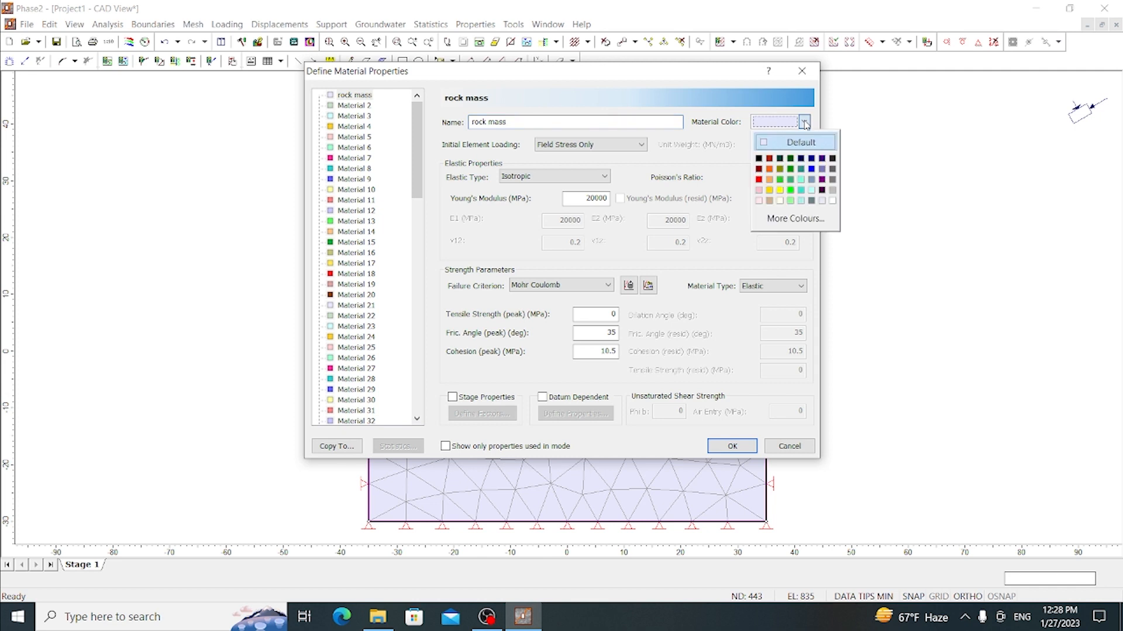
pyautogui.click(794, 142)
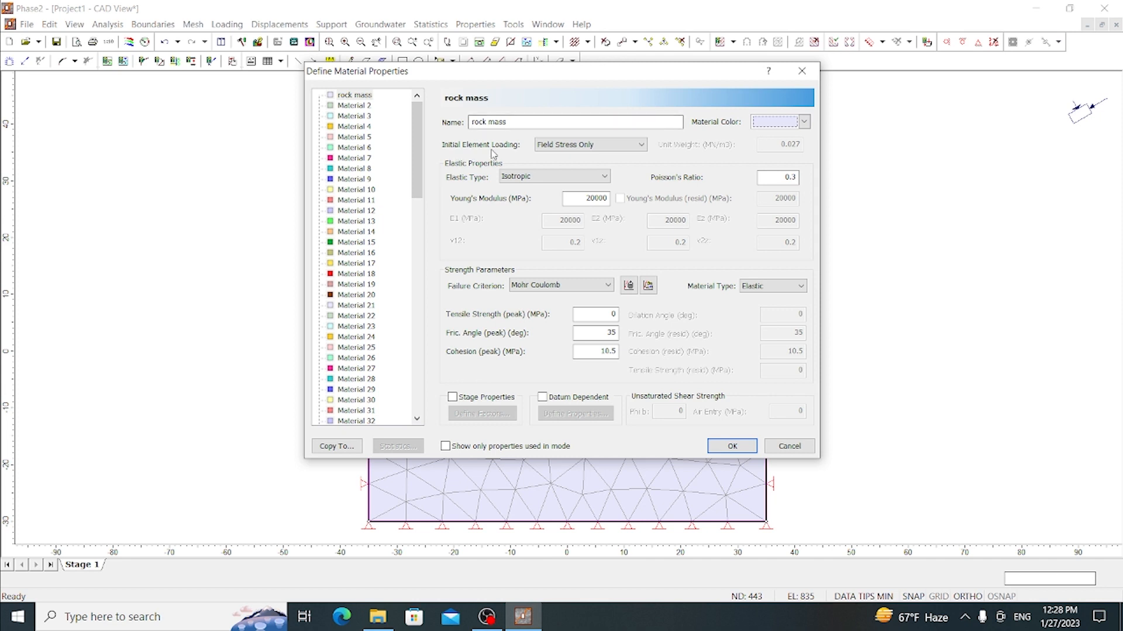
pyautogui.moveTo(502, 156)
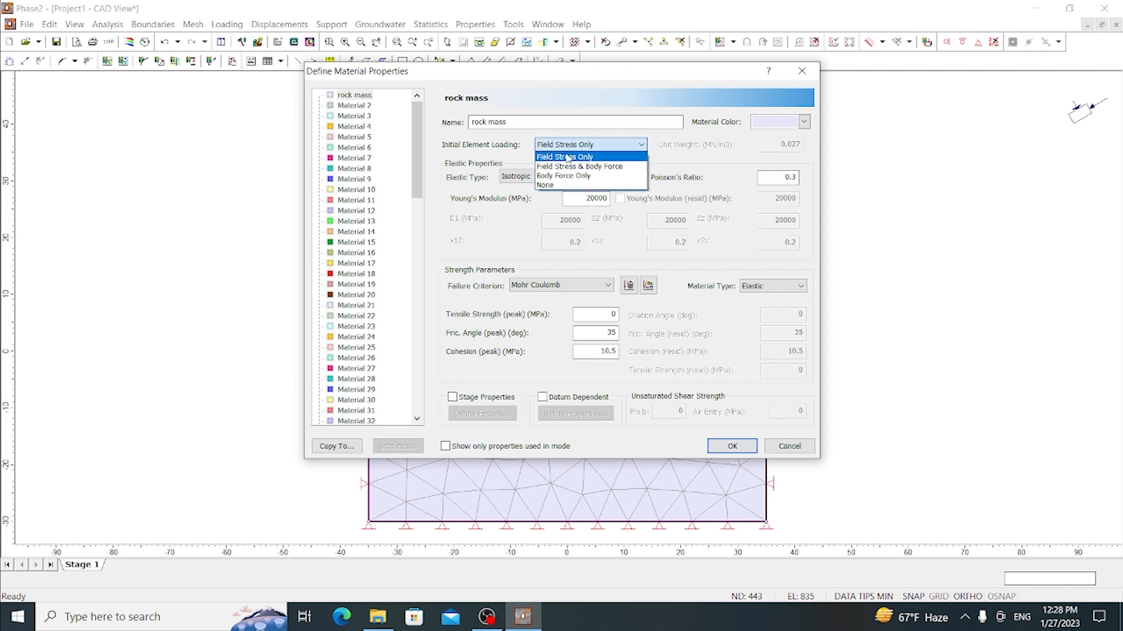
pyautogui.click(565, 156)
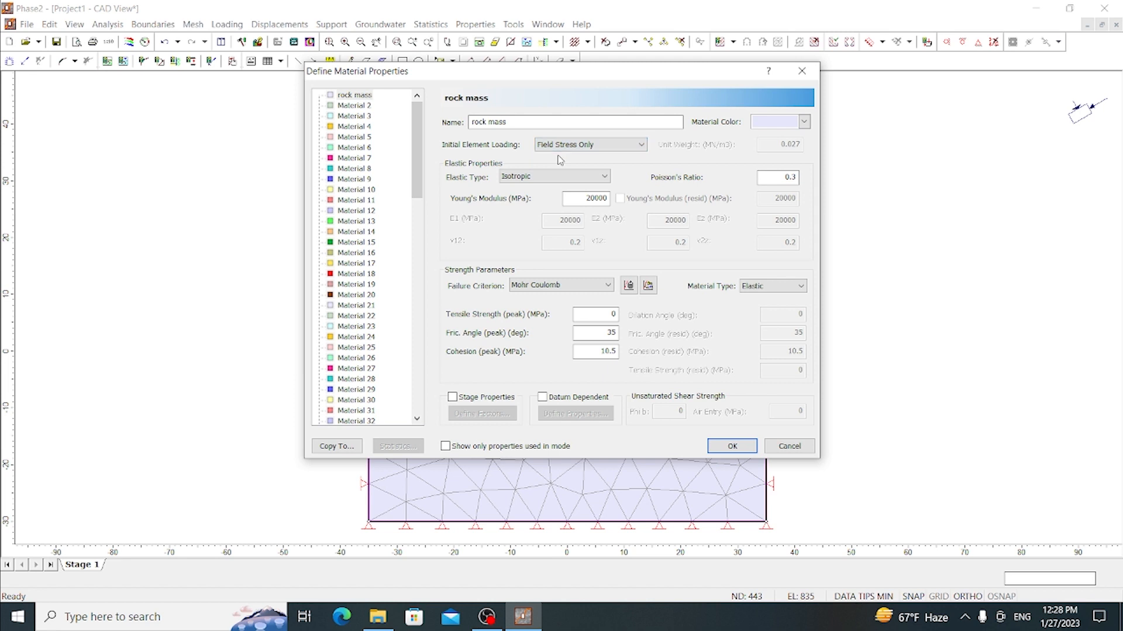
pyautogui.moveTo(707, 175)
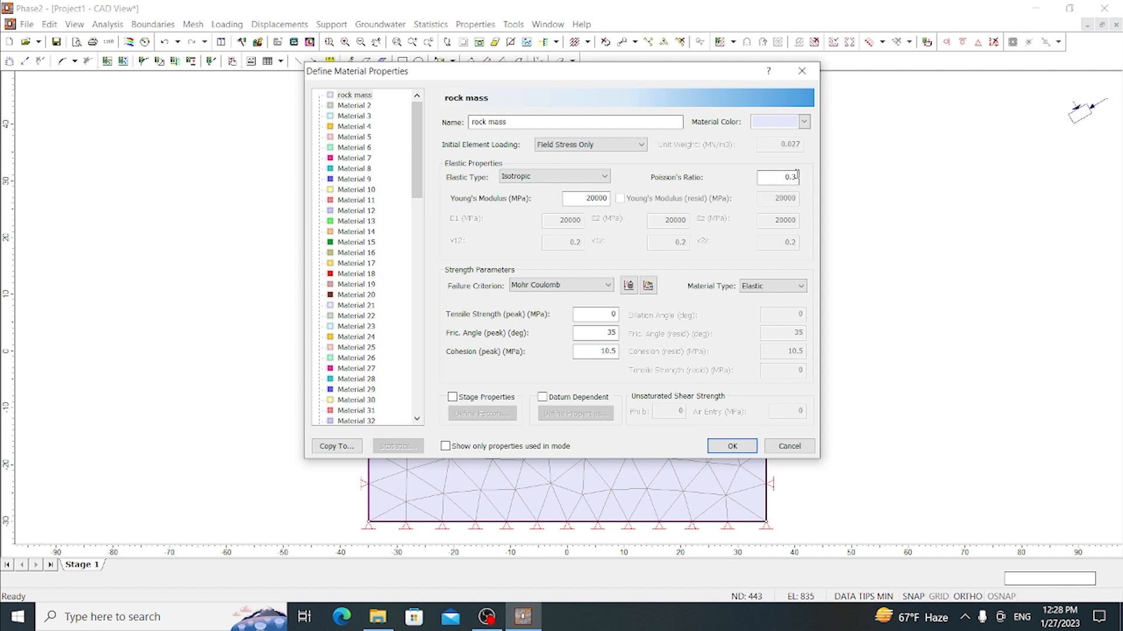
# - Set Poisson's ratio 0.2 and Mohr-Coulomb peak cohesion 12 MPa, and accept the material
pyautogui.write('0.2')
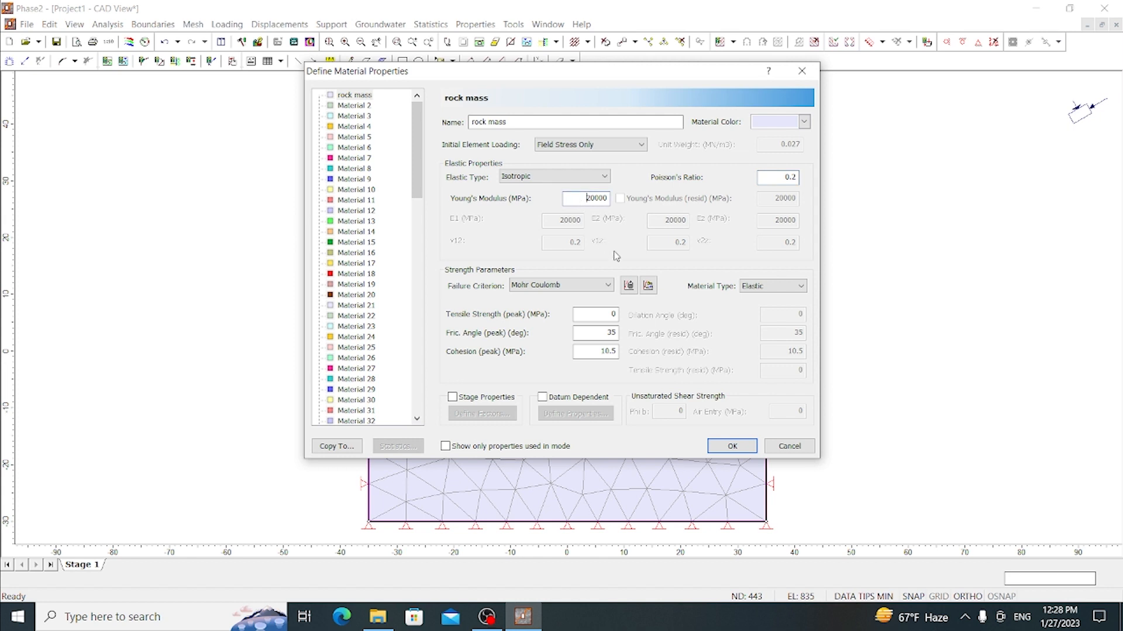
pyautogui.moveTo(508, 287)
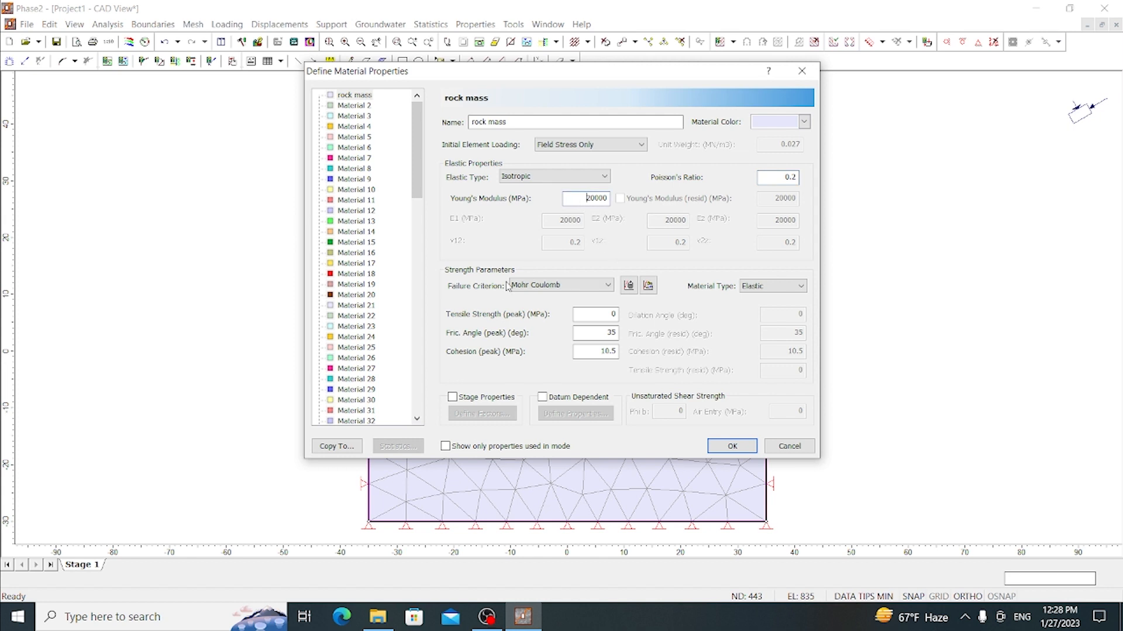
pyautogui.click(560, 285)
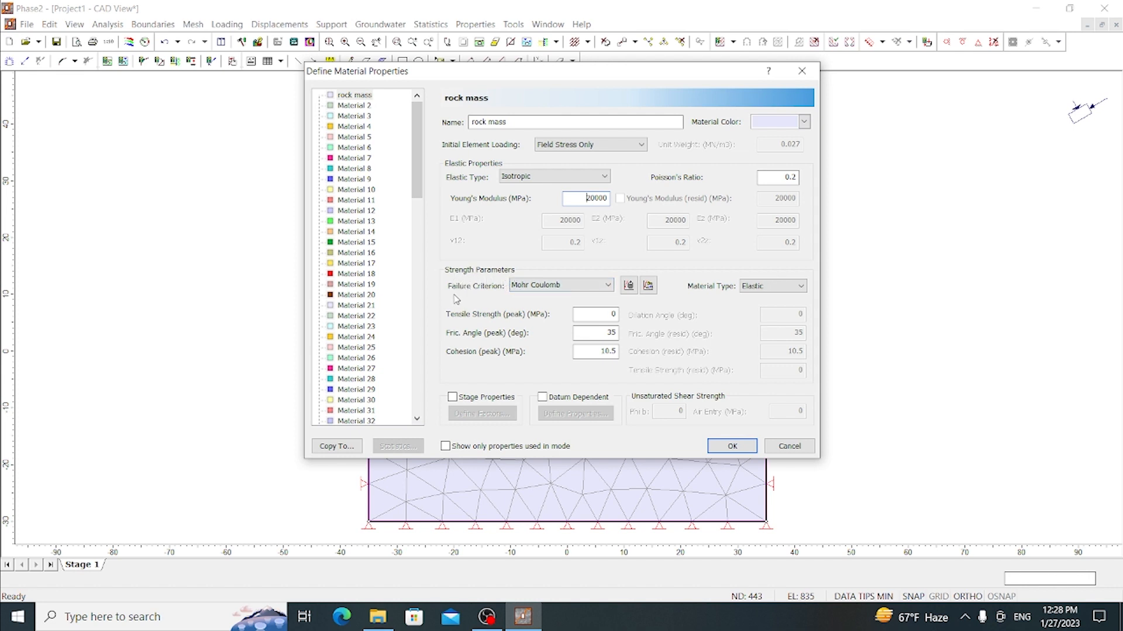
pyautogui.moveTo(481, 294)
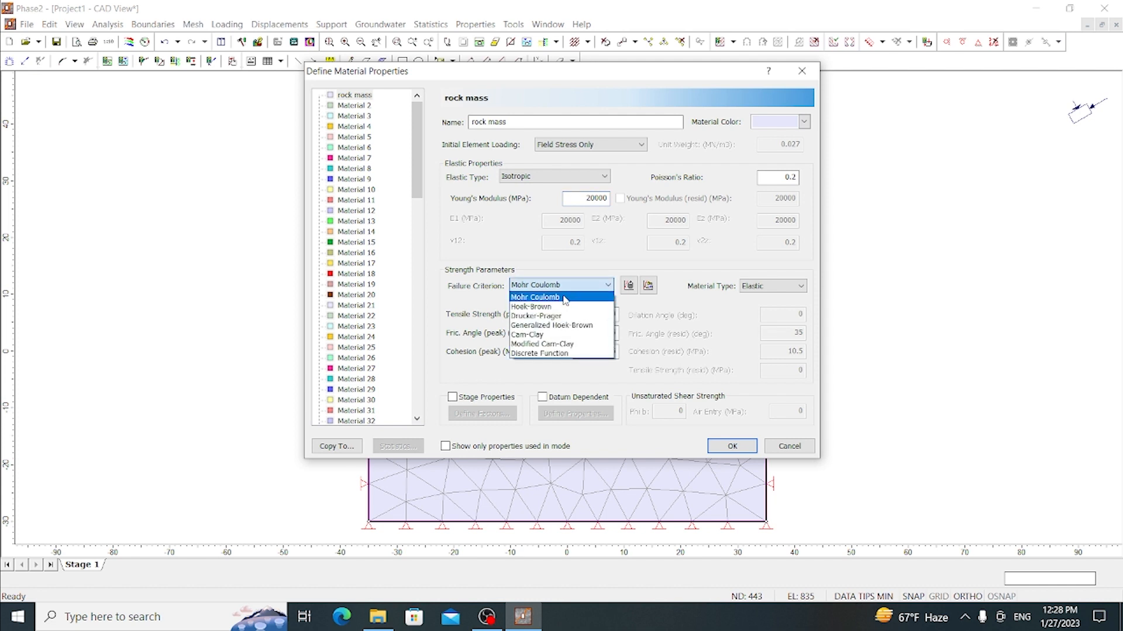
pyautogui.click(534, 296)
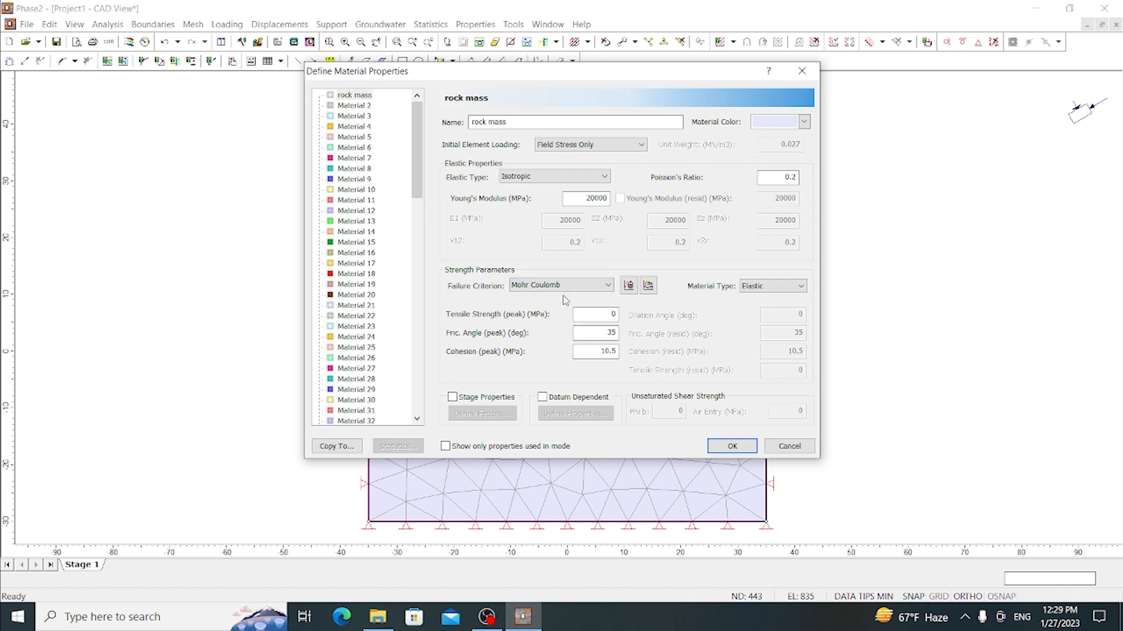
pyautogui.moveTo(456, 324)
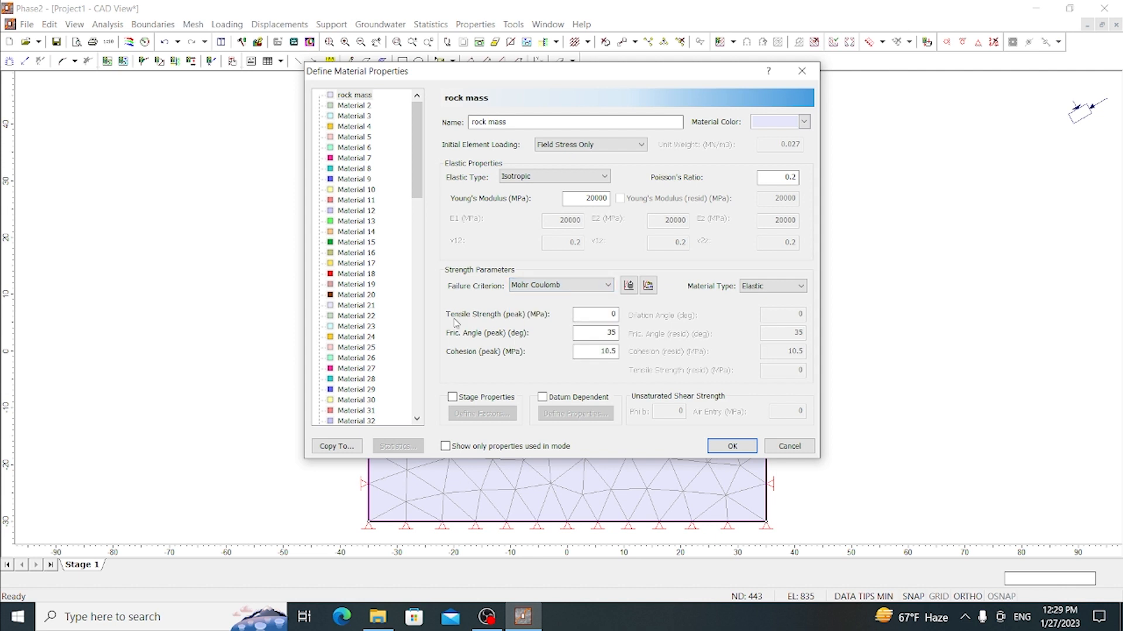
pyautogui.moveTo(531, 317)
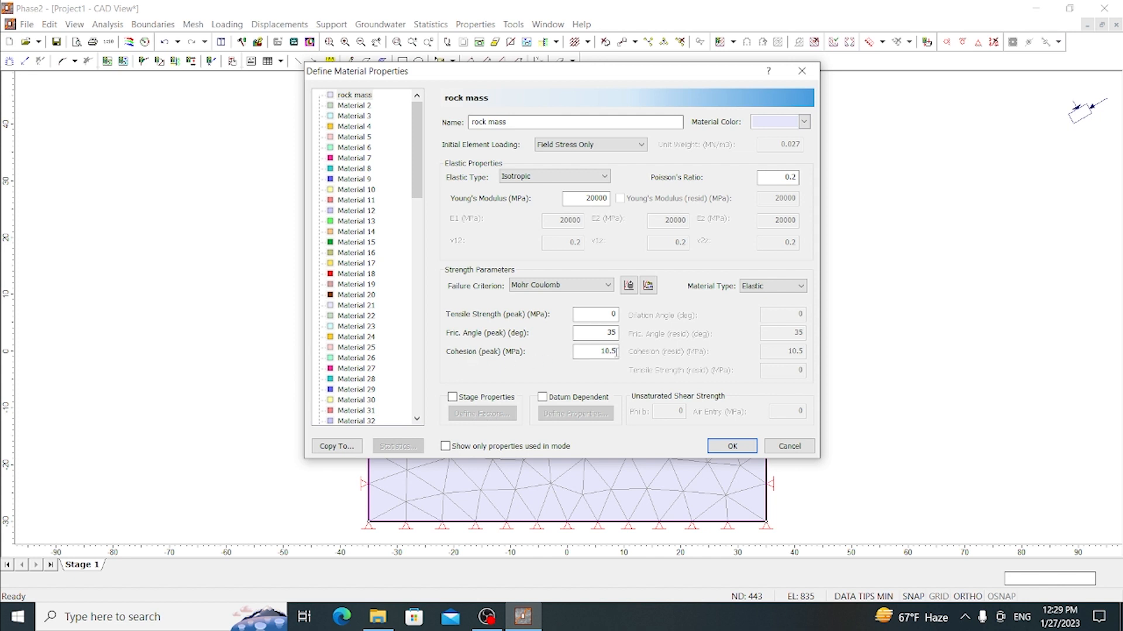
pyautogui.write('10')
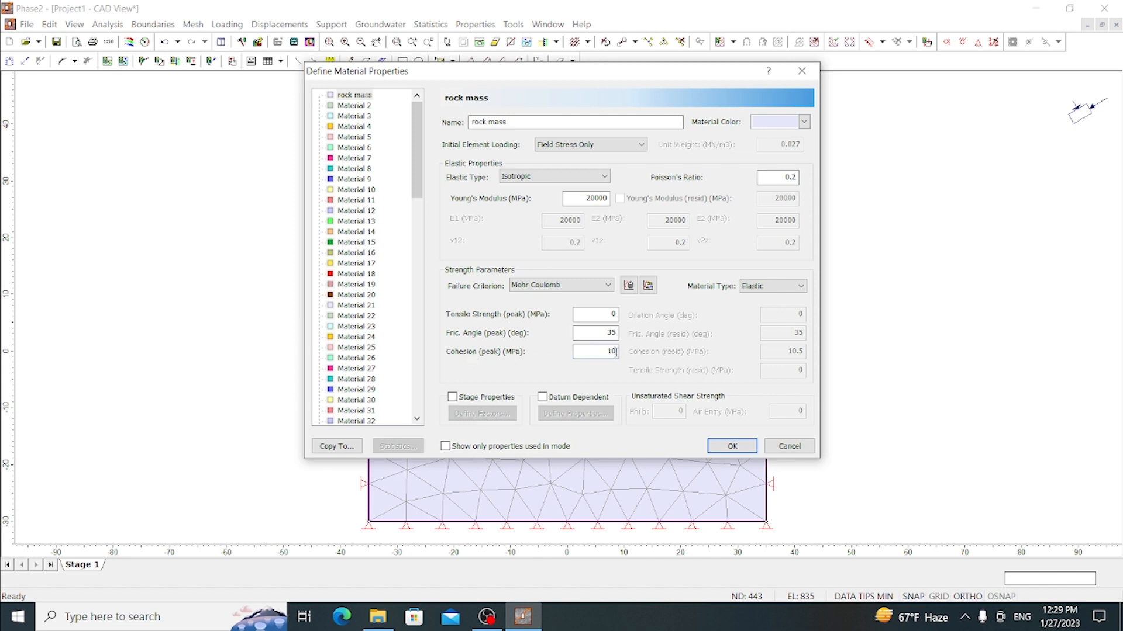
pyautogui.write('12')
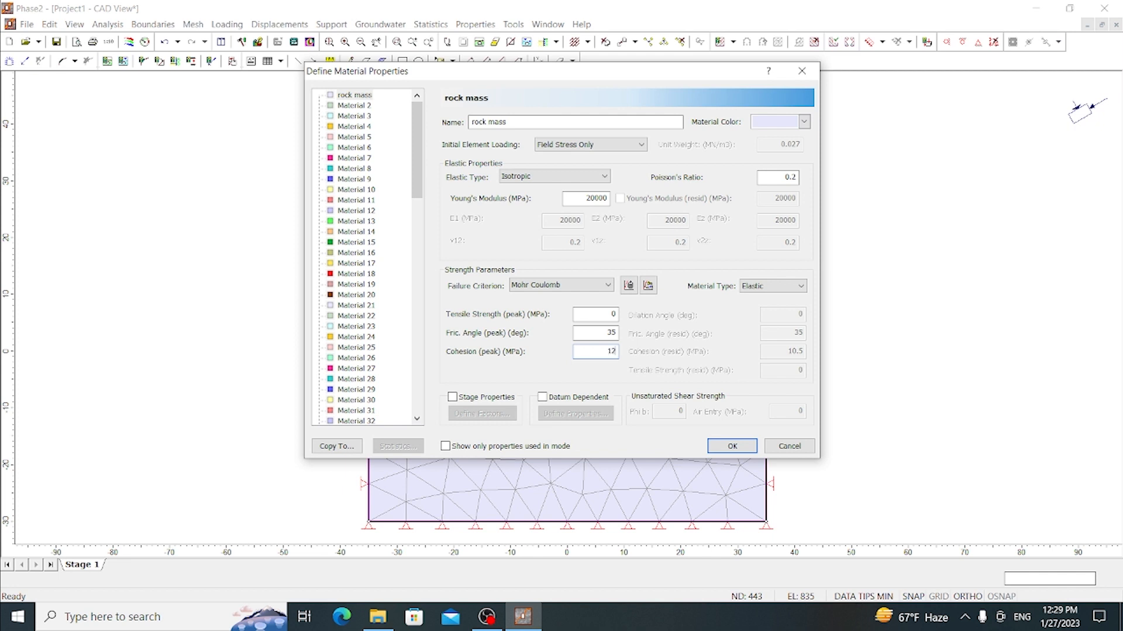
pyautogui.moveTo(738, 313)
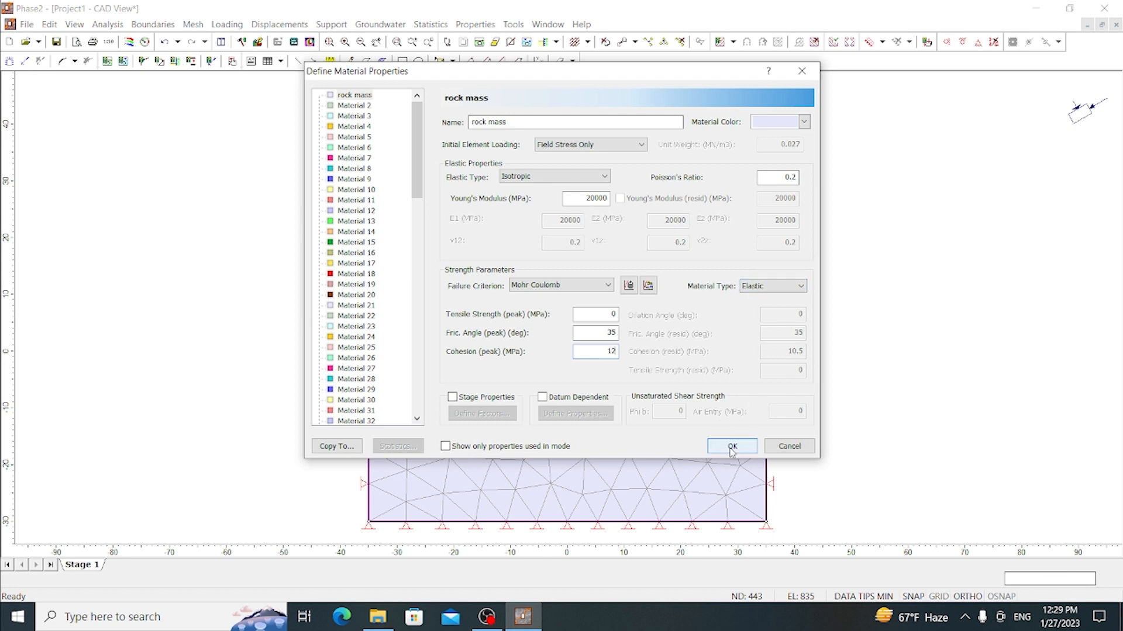
pyautogui.click(729, 446)
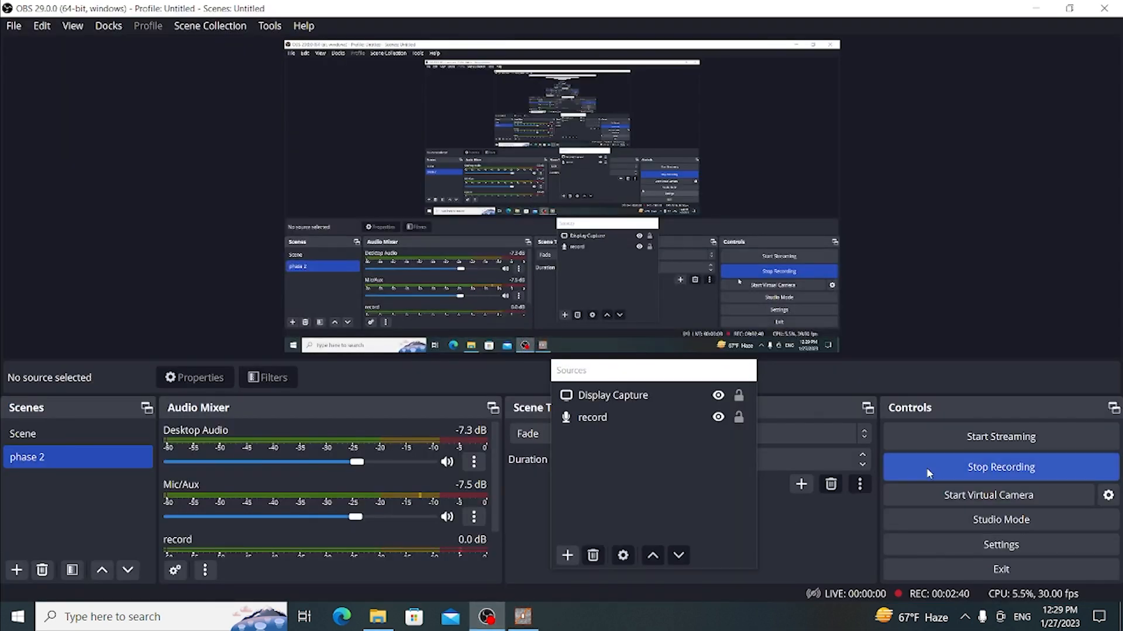
pyautogui.click(521, 616)
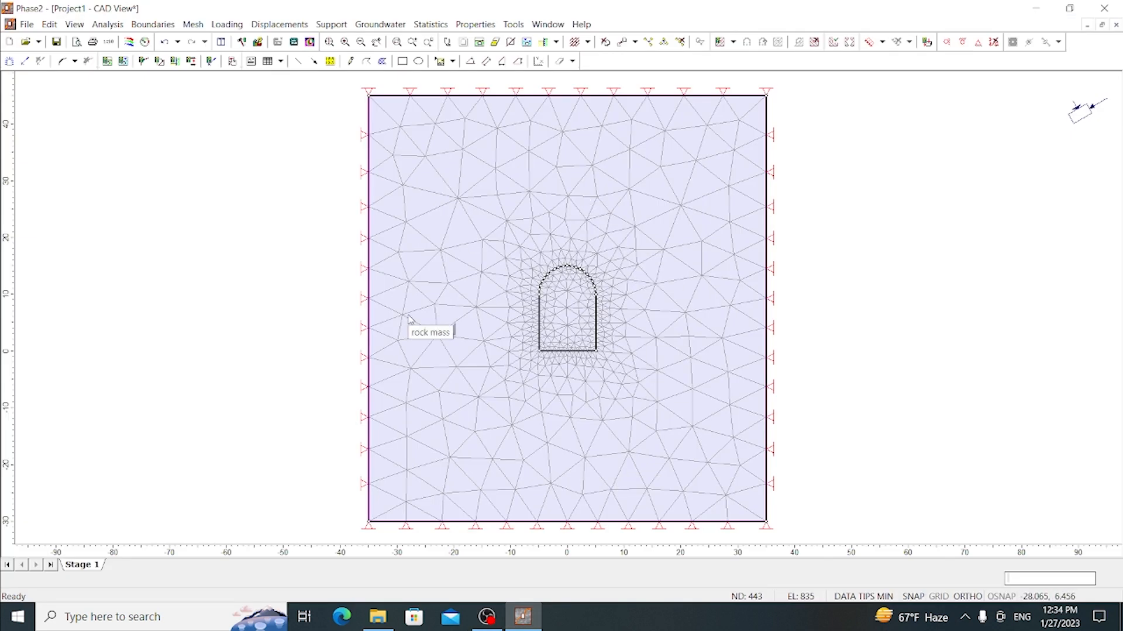
pyautogui.moveTo(492, 393)
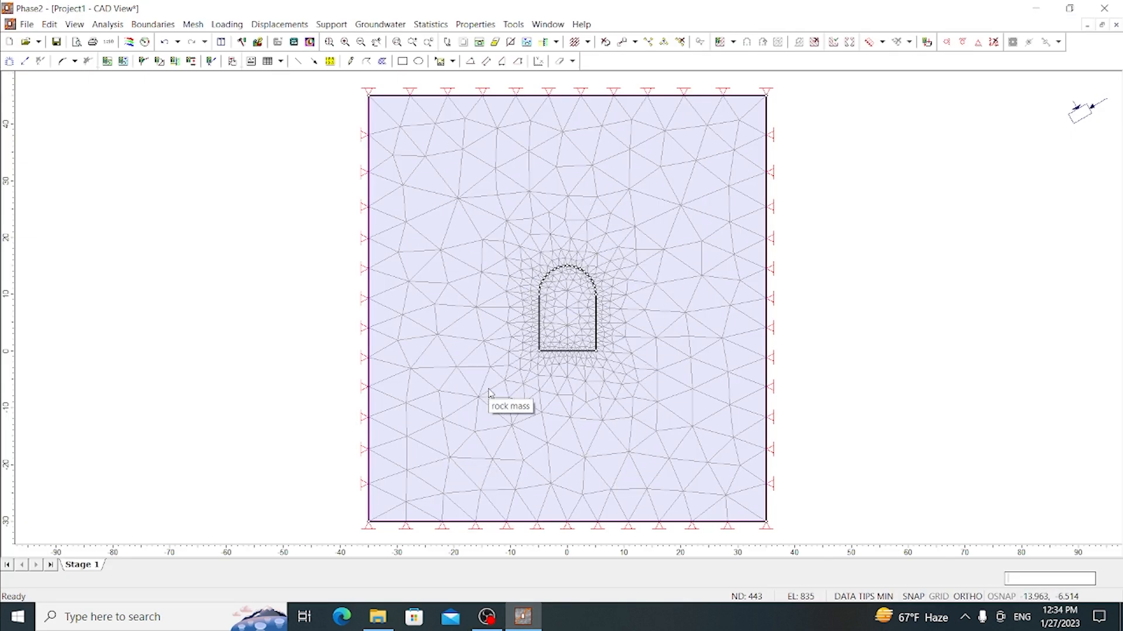
pyautogui.moveTo(593, 348)
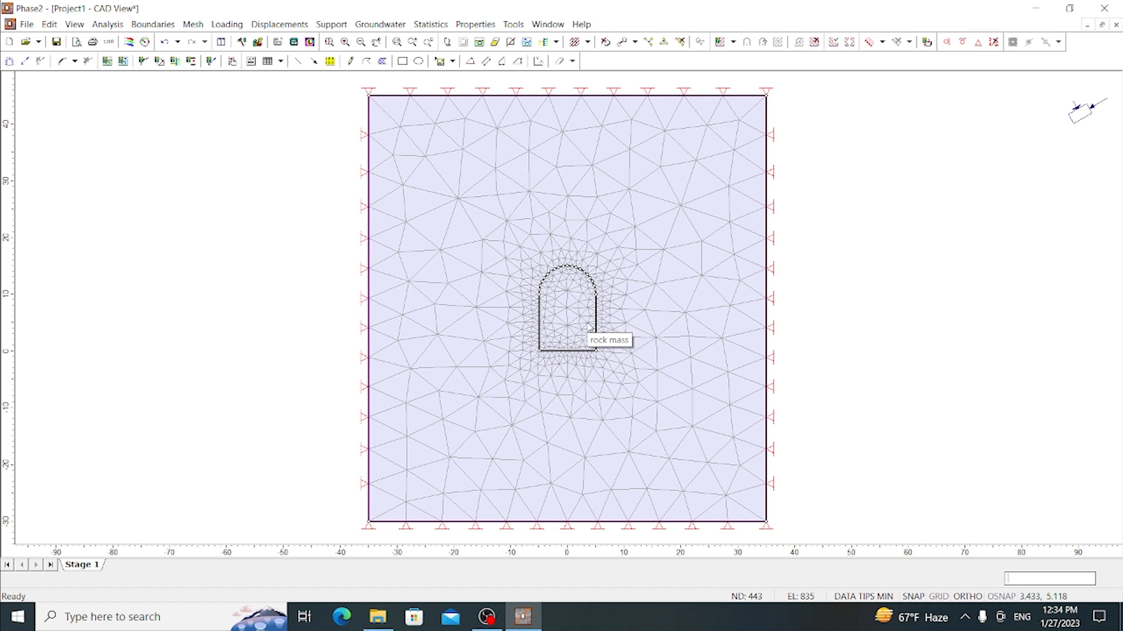
pyautogui.moveTo(560, 293)
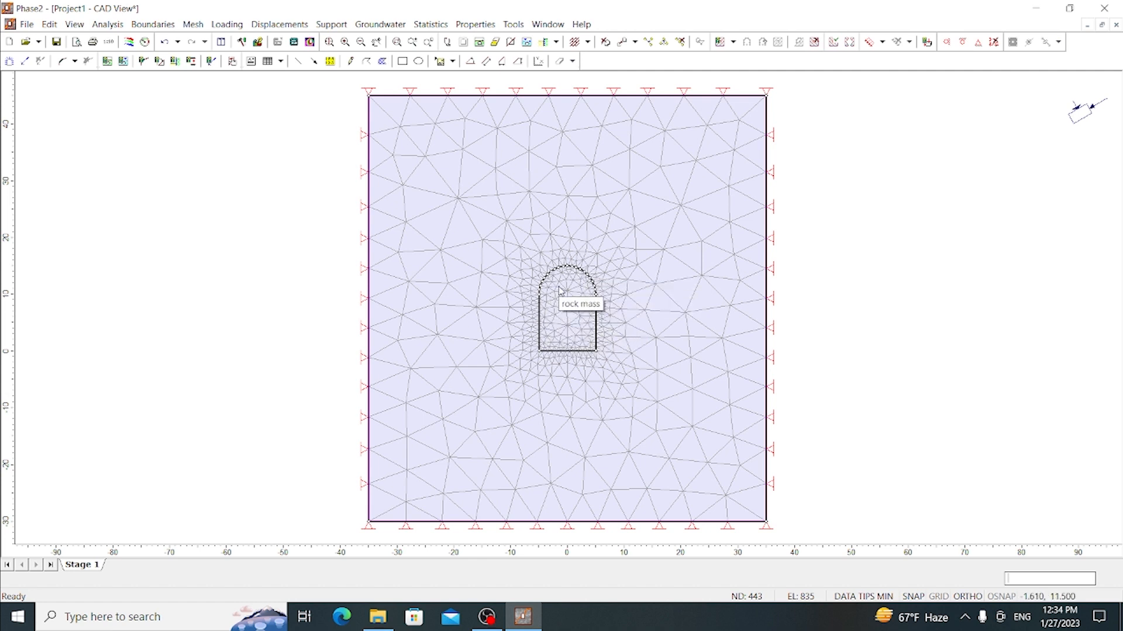
pyautogui.moveTo(576, 331)
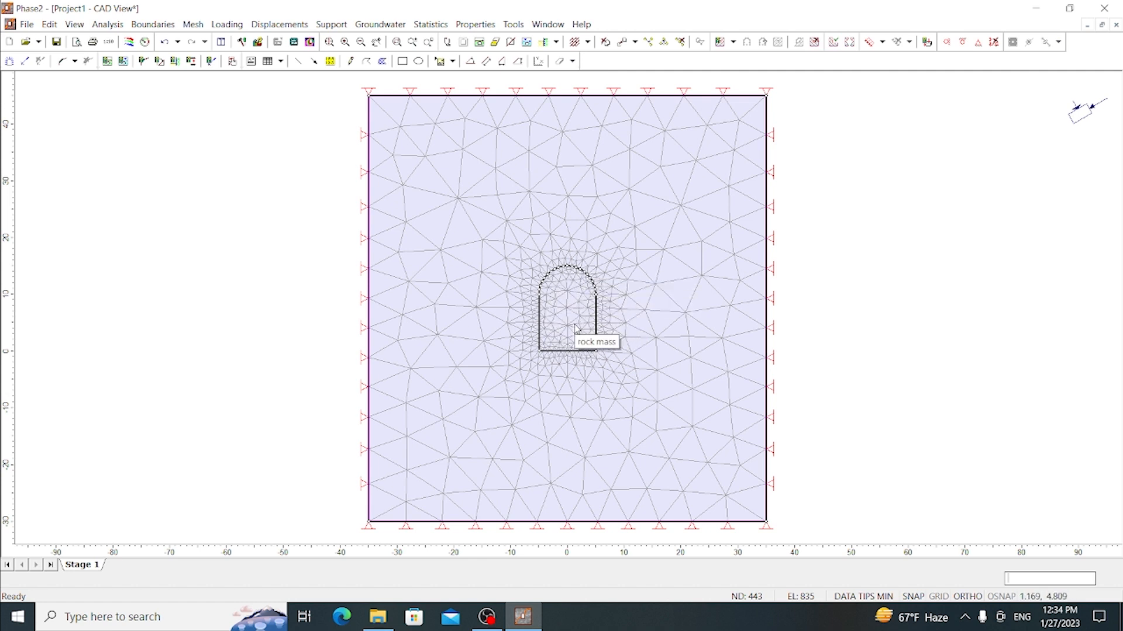
pyautogui.moveTo(580, 319)
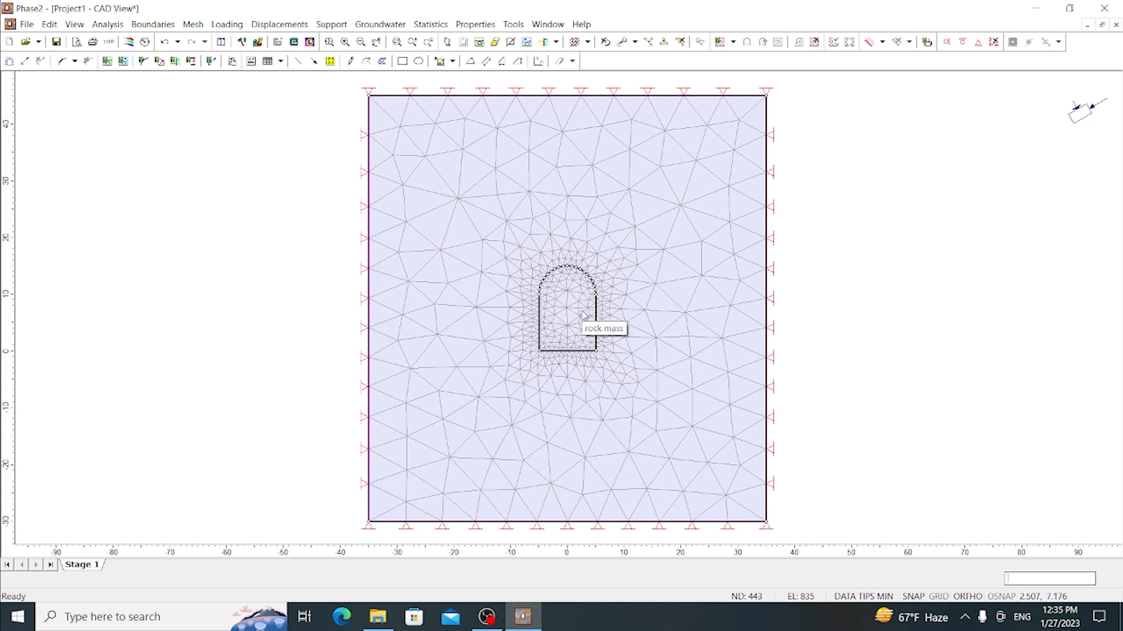
pyautogui.moveTo(562, 301)
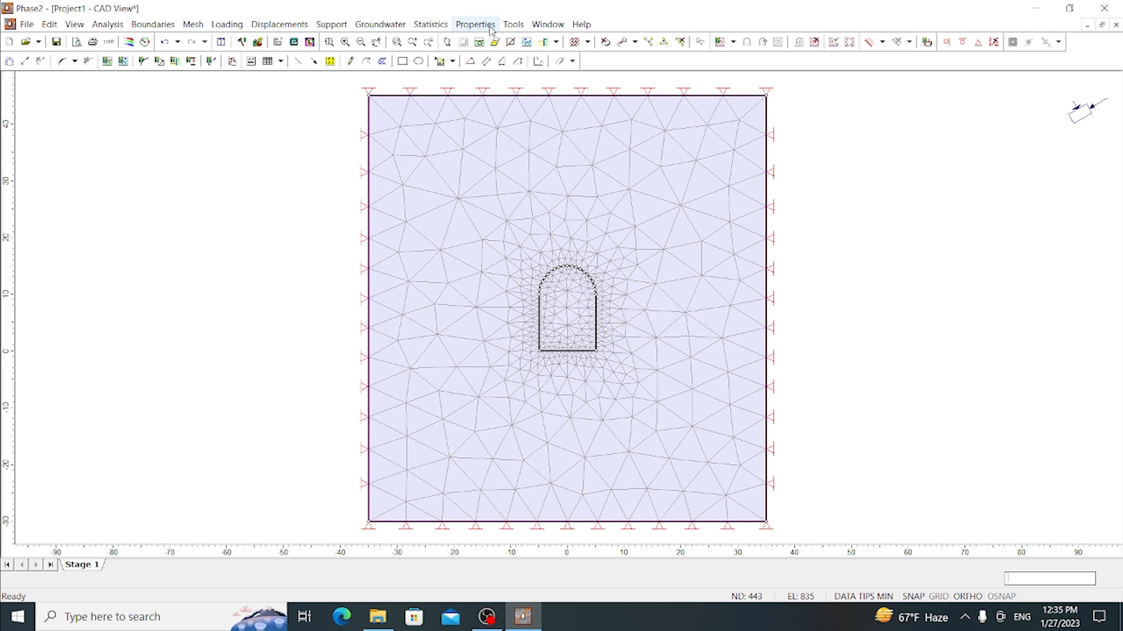
pyautogui.click(473, 23)
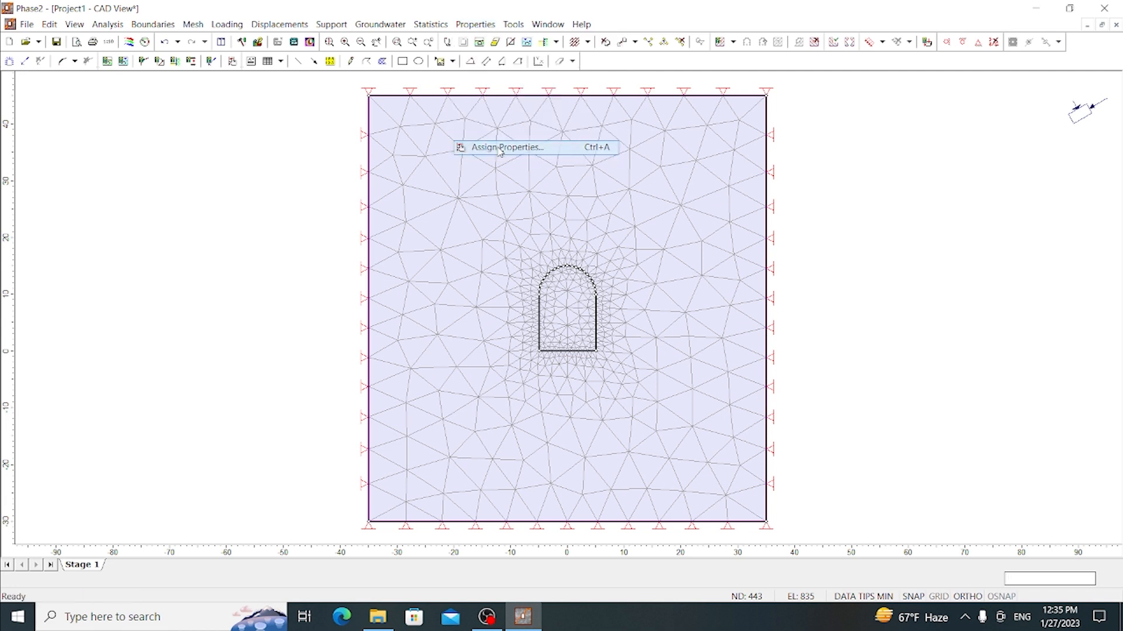
# - Choose Excavate in the Assign Properties panel for the tunnel interior
pyautogui.click(505, 147)
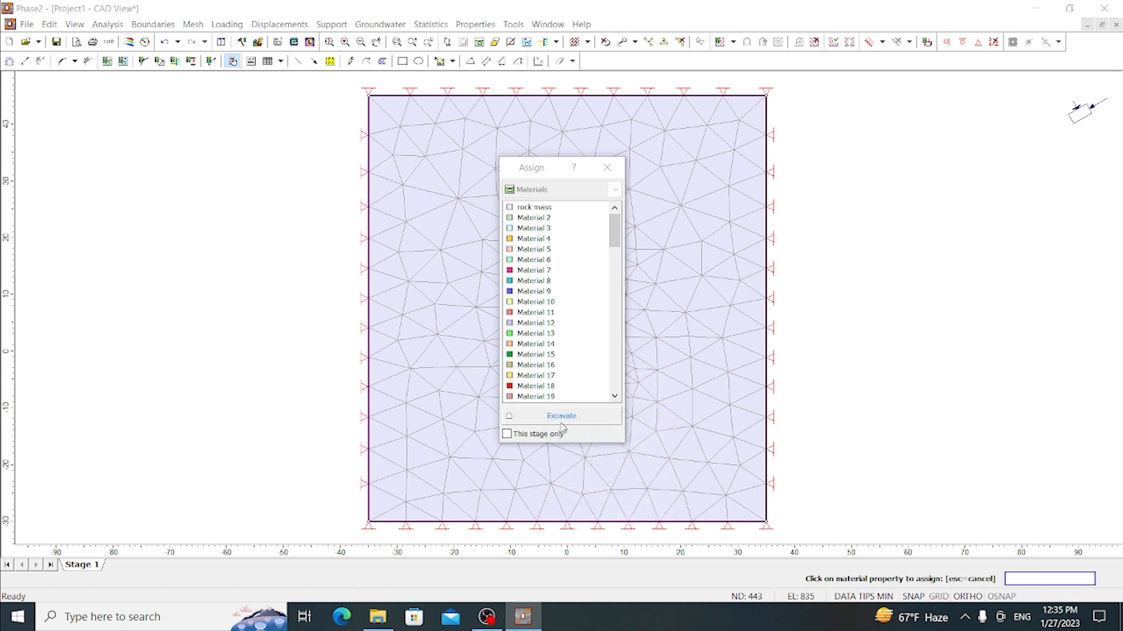
pyautogui.click(560, 417)
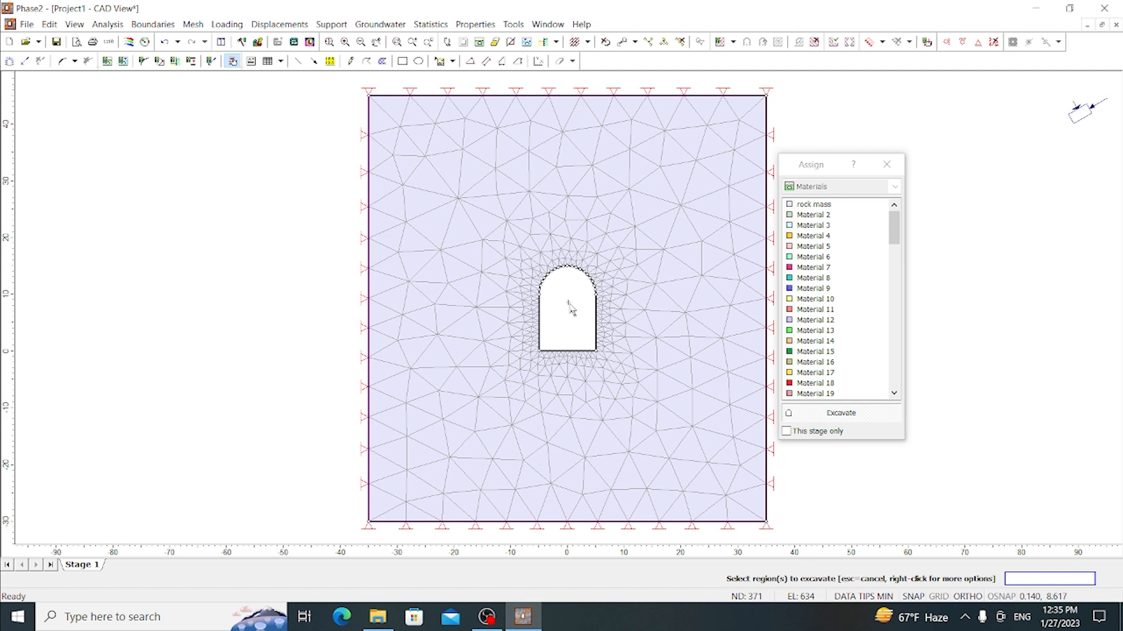
pyautogui.moveTo(570, 300)
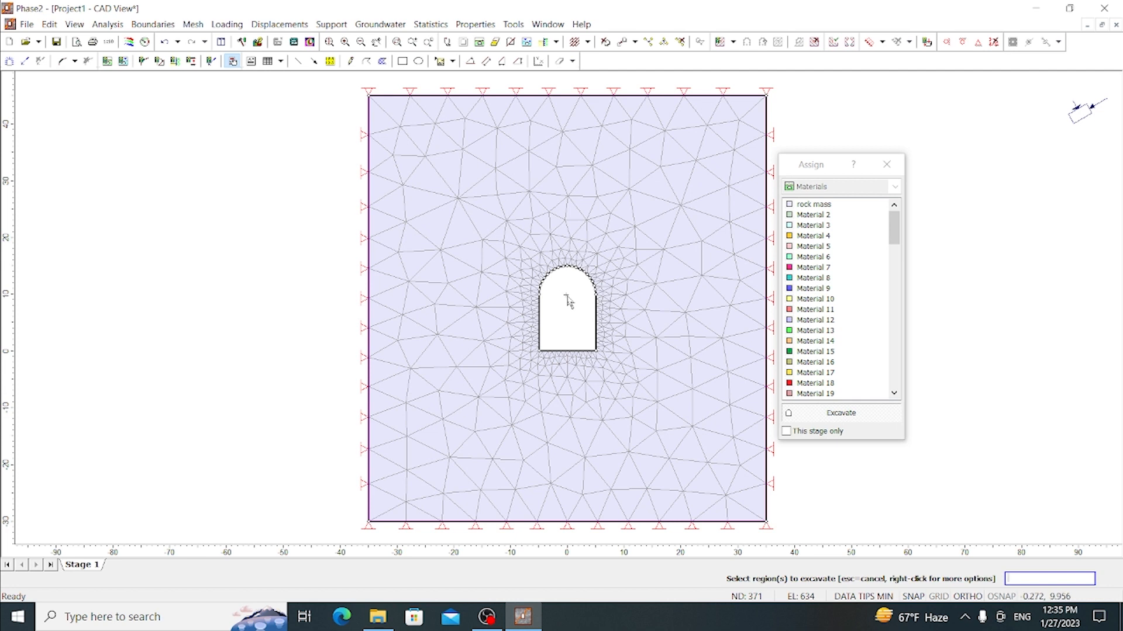
pyautogui.moveTo(566, 343)
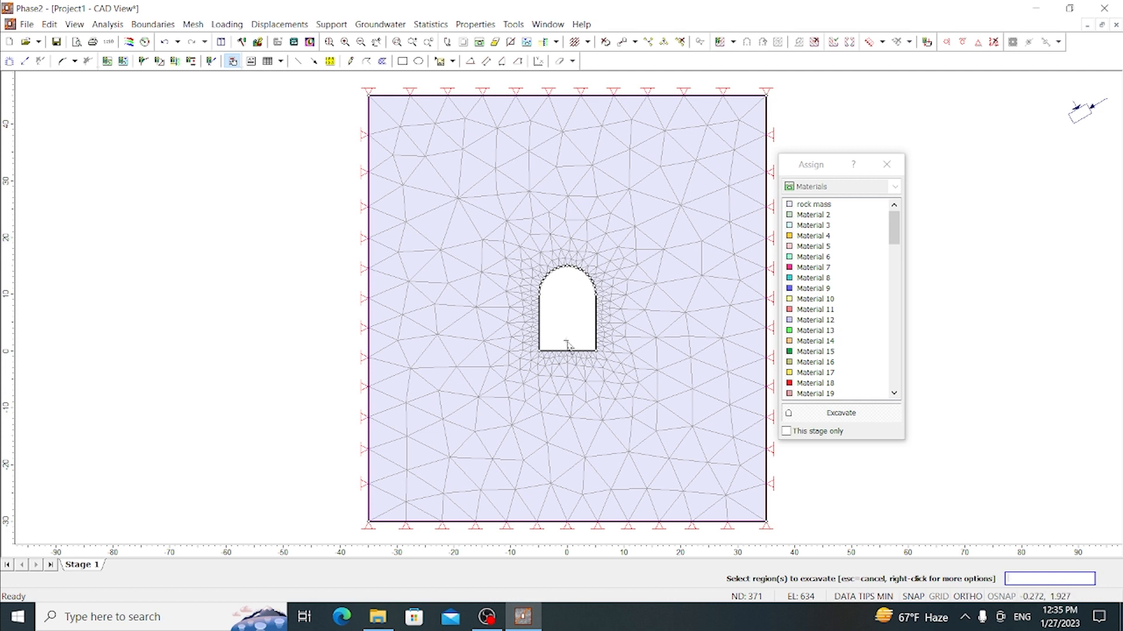
pyautogui.moveTo(880, 203)
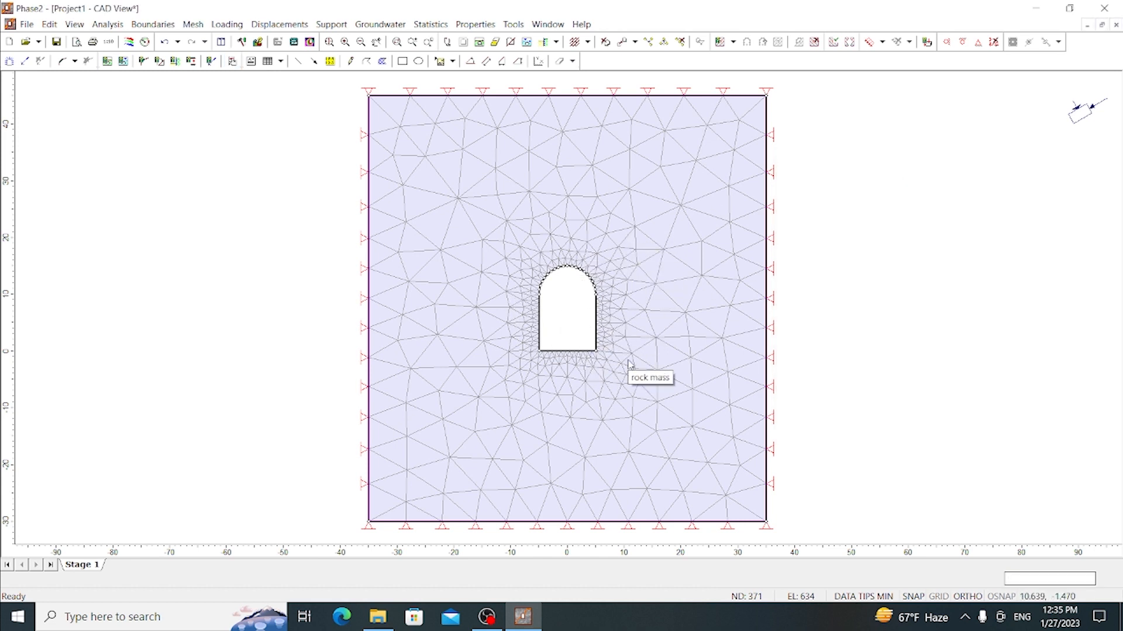
pyautogui.moveTo(643, 331)
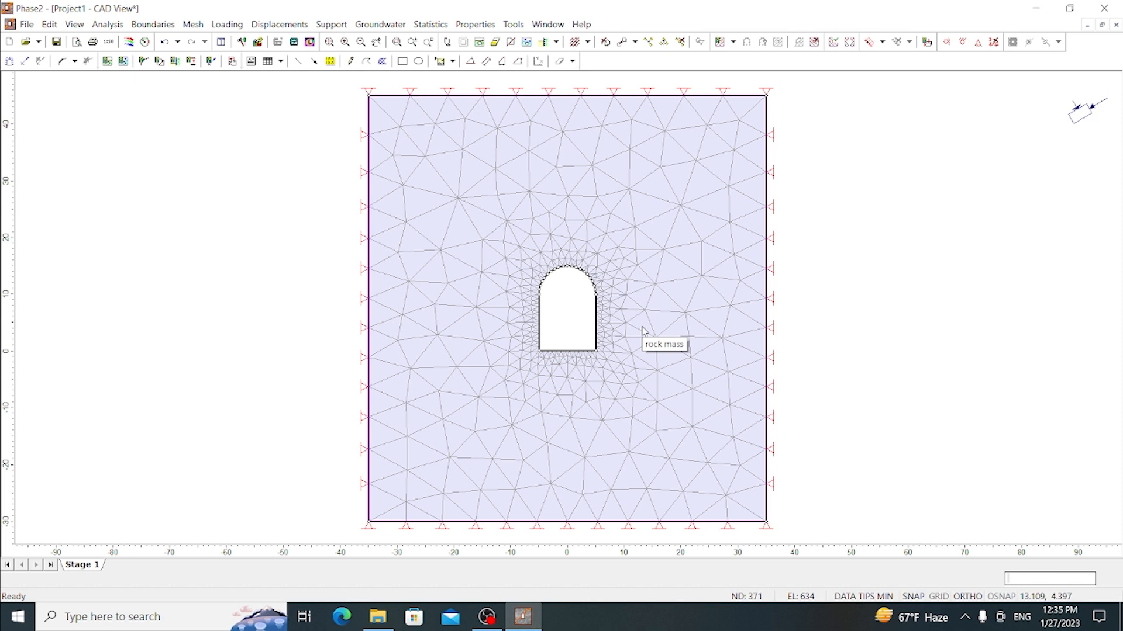
pyautogui.moveTo(499, 248)
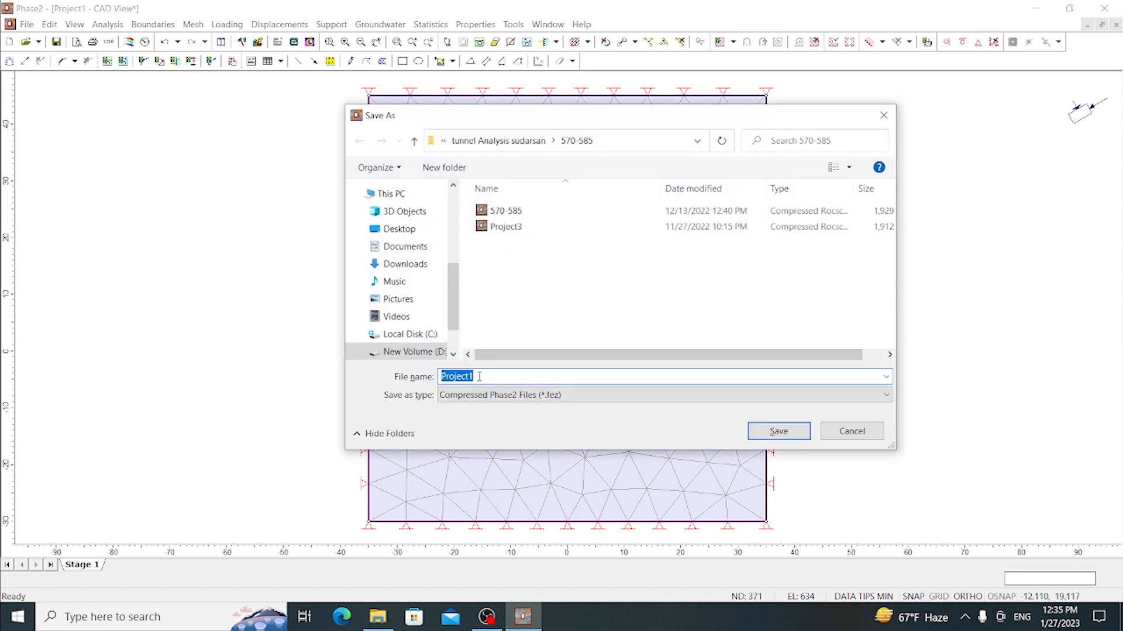
# - Save the project under the new file name Quick try
pyautogui.press('Delete')
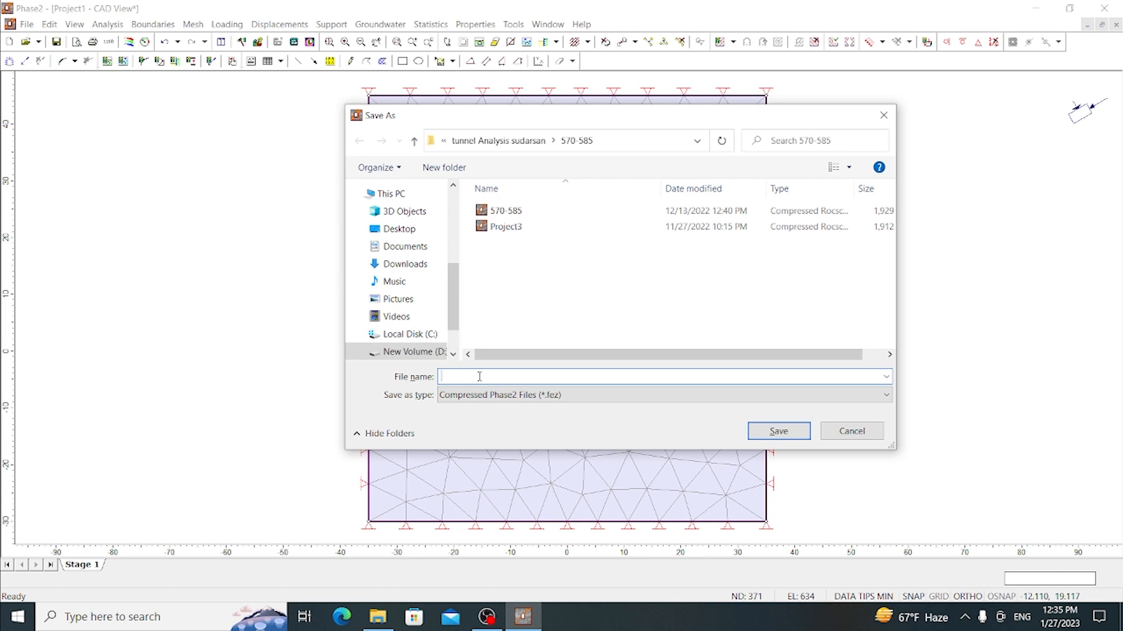
pyautogui.write('Quick try')
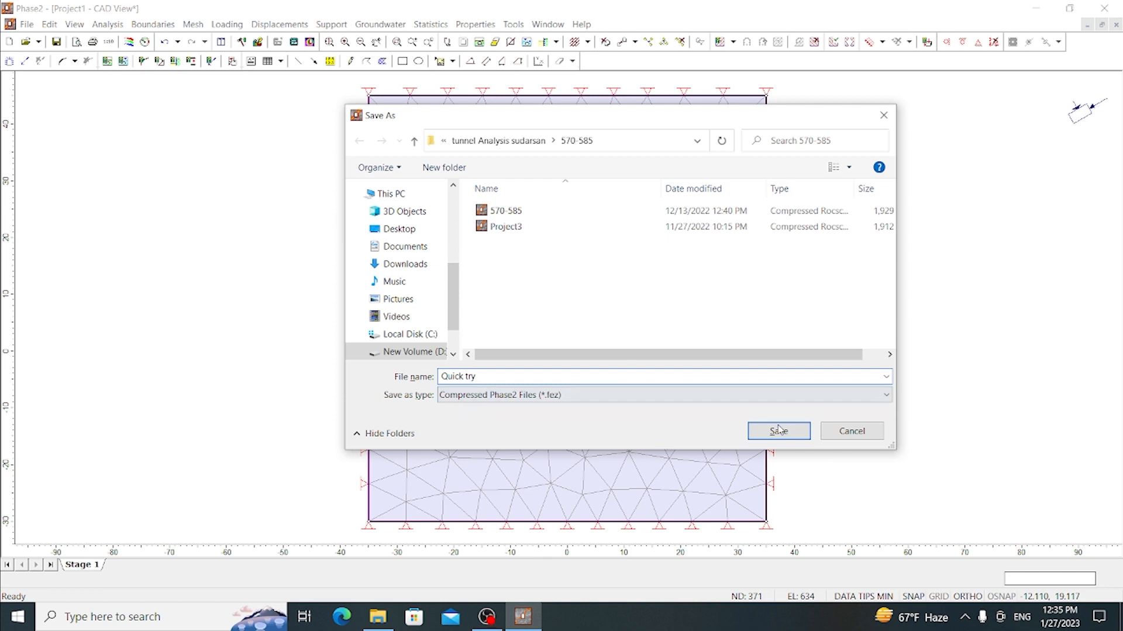
pyautogui.click(778, 430)
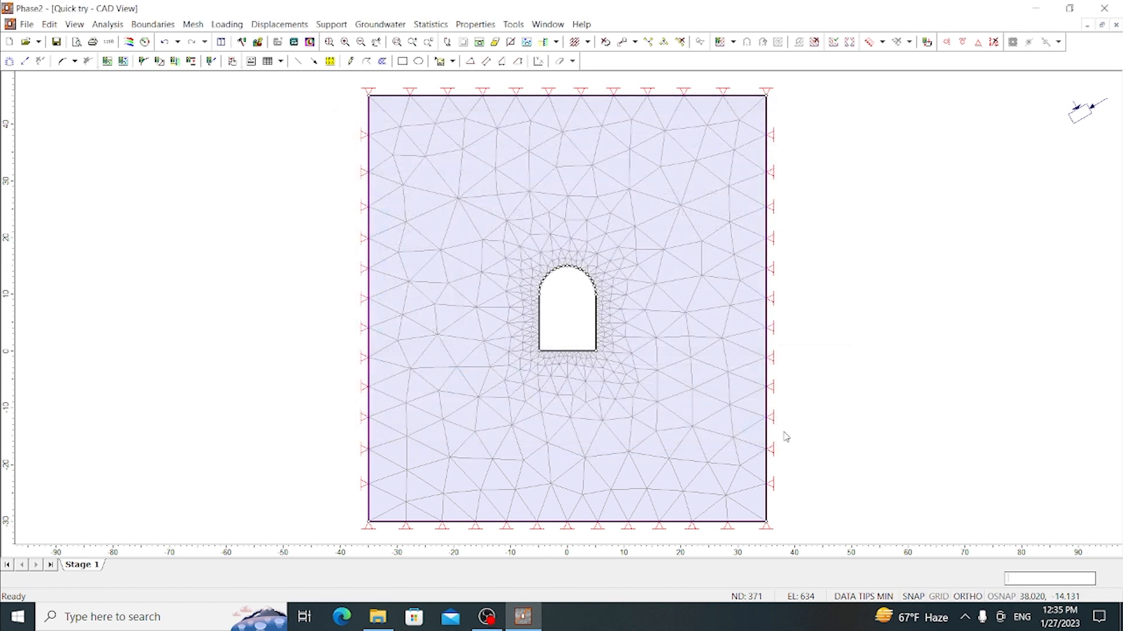
pyautogui.moveTo(449, 296)
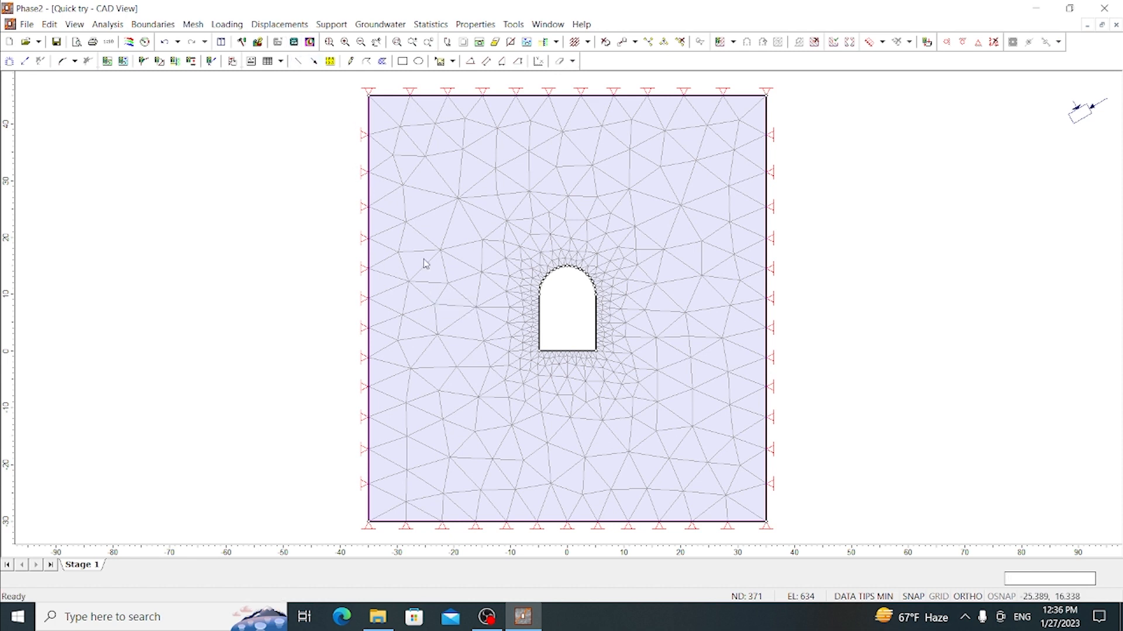
pyautogui.moveTo(467, 229)
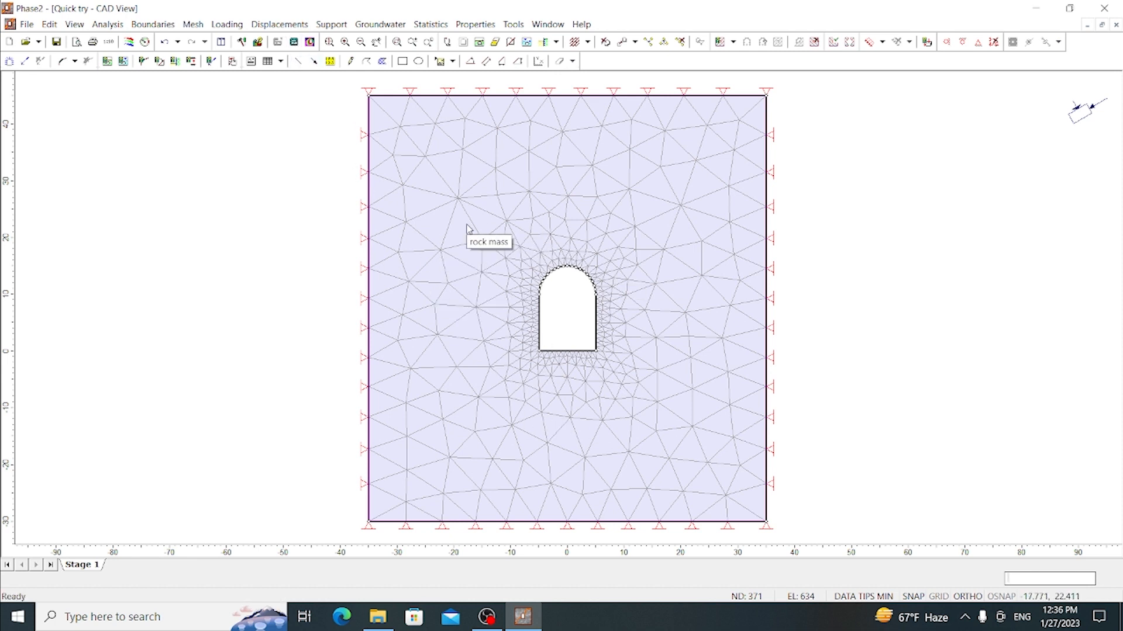
pyautogui.moveTo(293, 42)
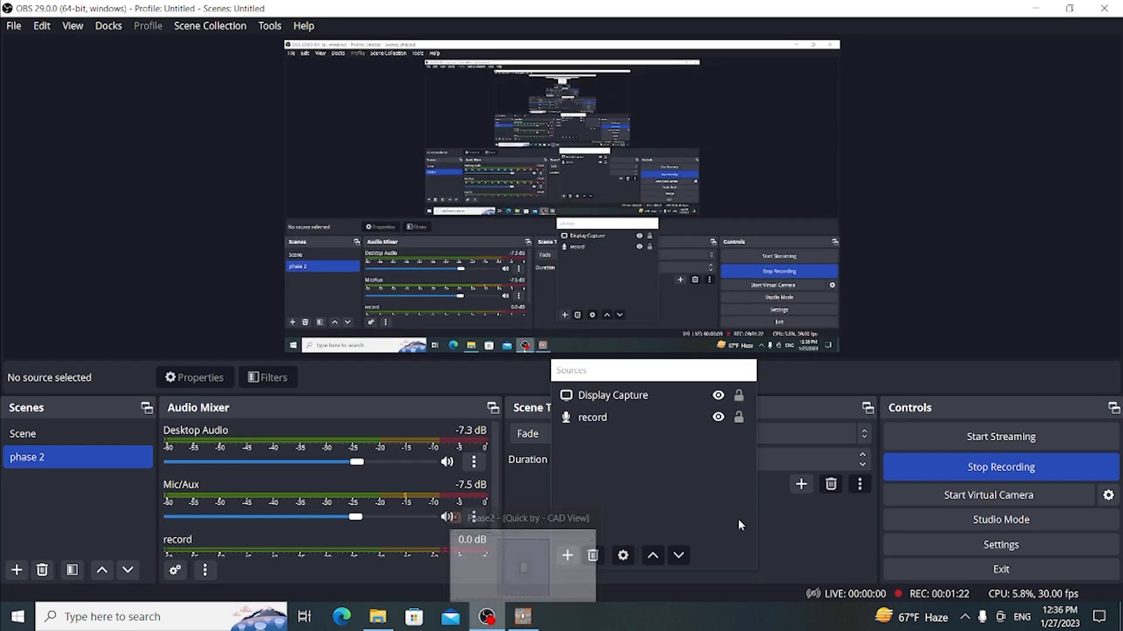
pyautogui.click(521, 616)
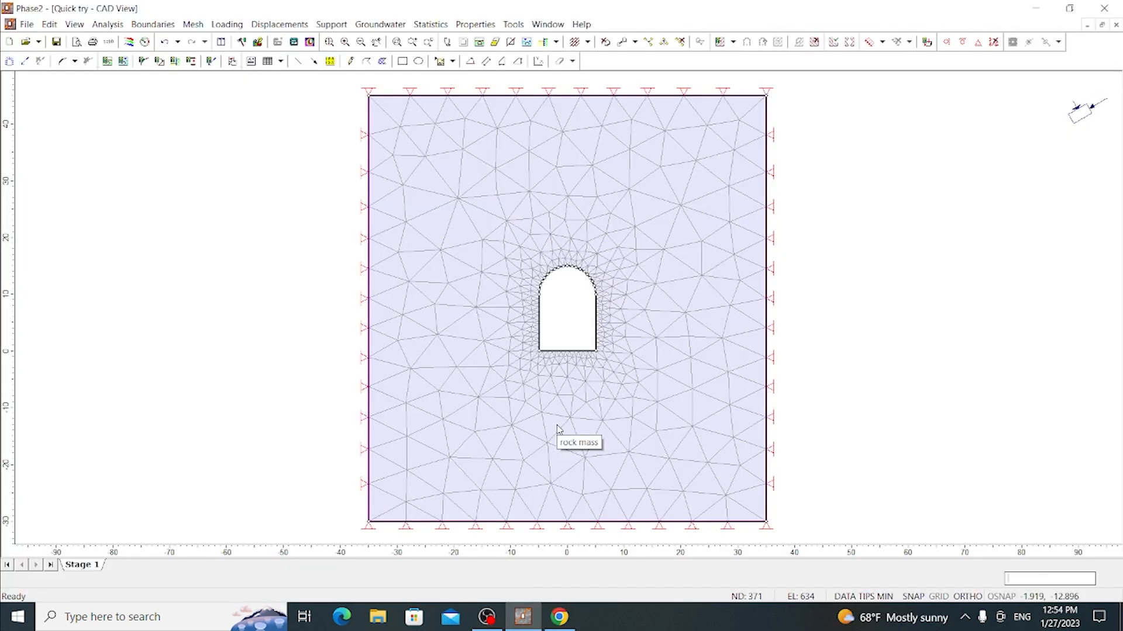
pyautogui.moveTo(563, 404)
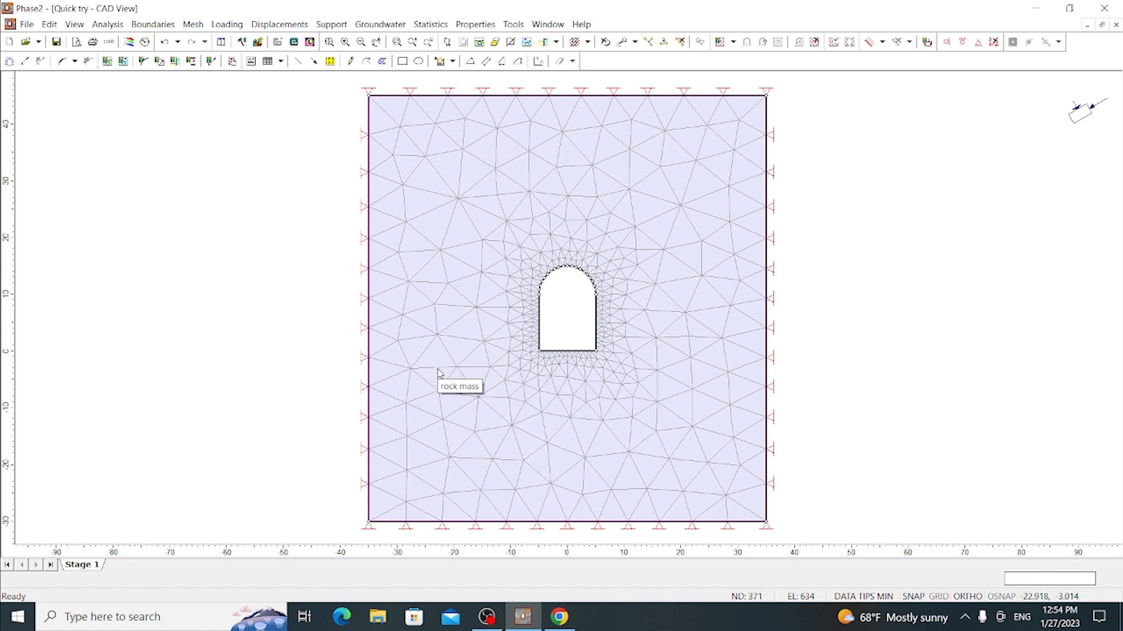
pyautogui.moveTo(235, 208)
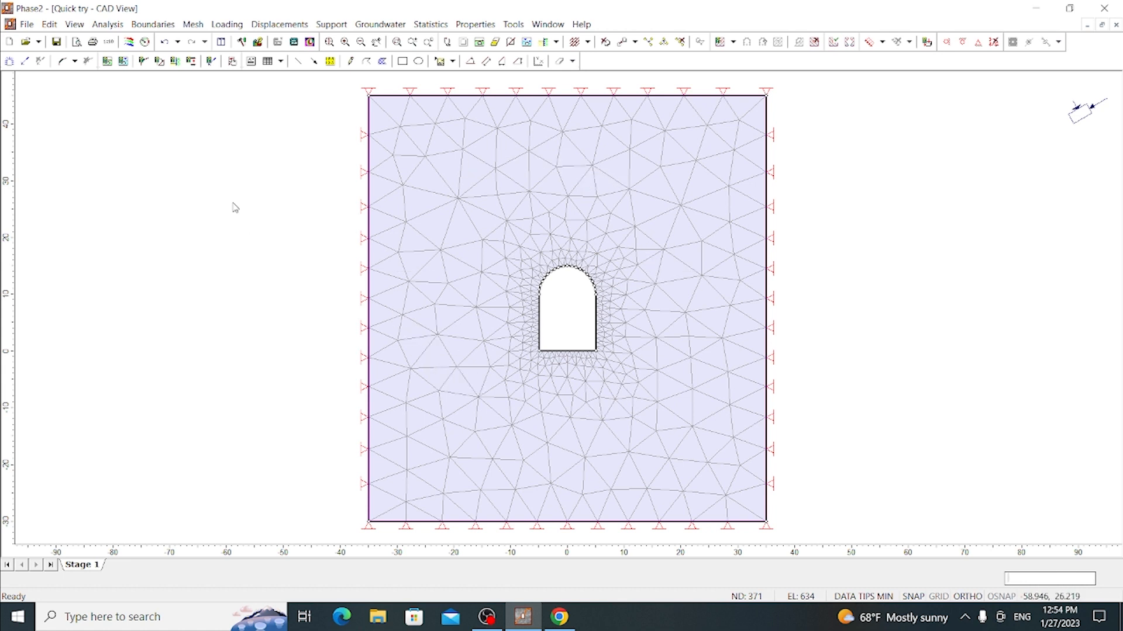
# - Run Compute twice, each time confirming replacement of the previous results
pyautogui.click(108, 24)
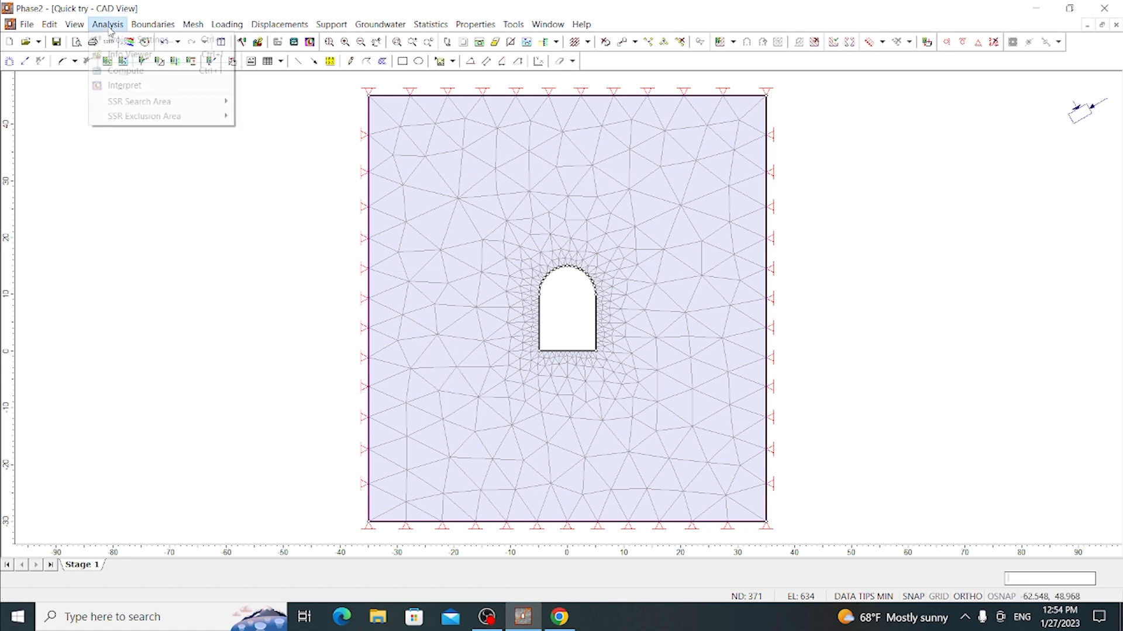
pyautogui.moveTo(125, 70)
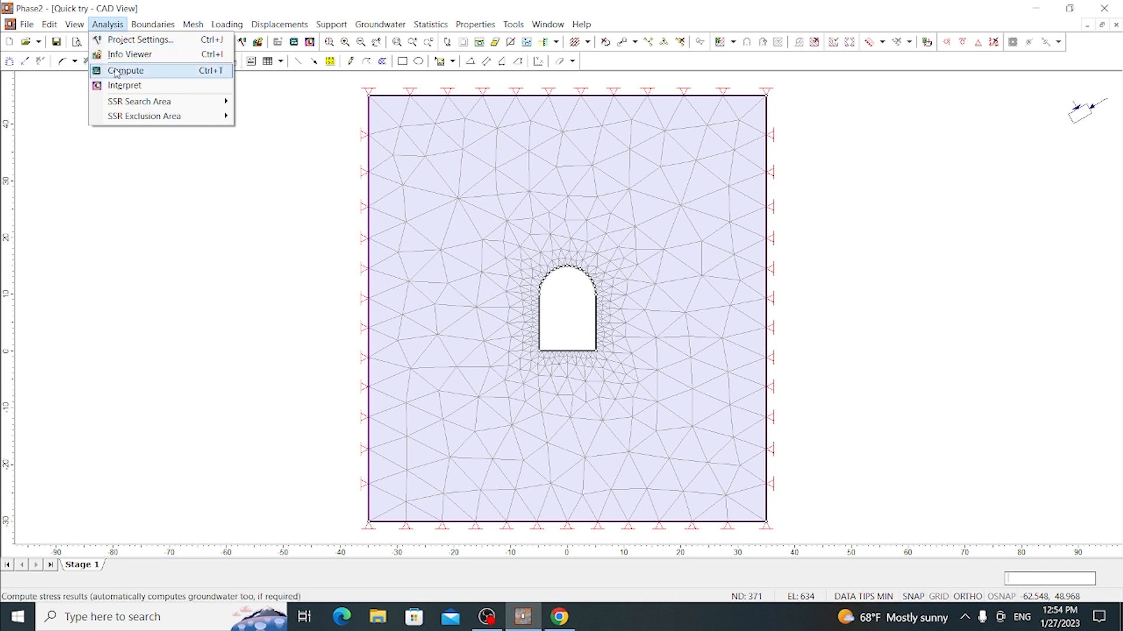
pyautogui.click(125, 71)
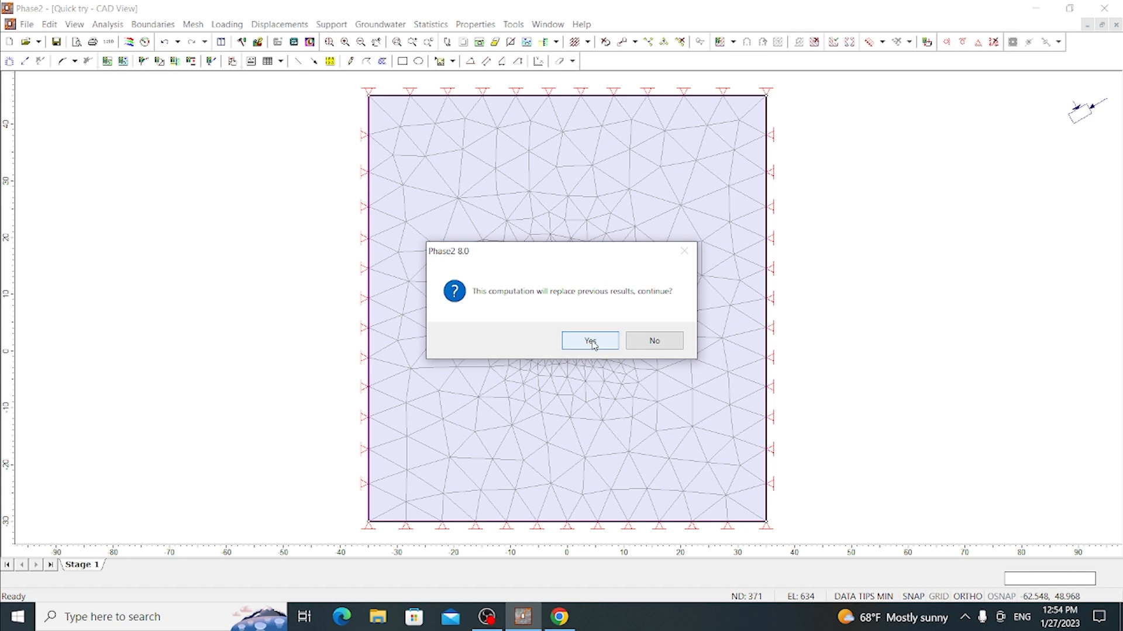
pyautogui.click(588, 340)
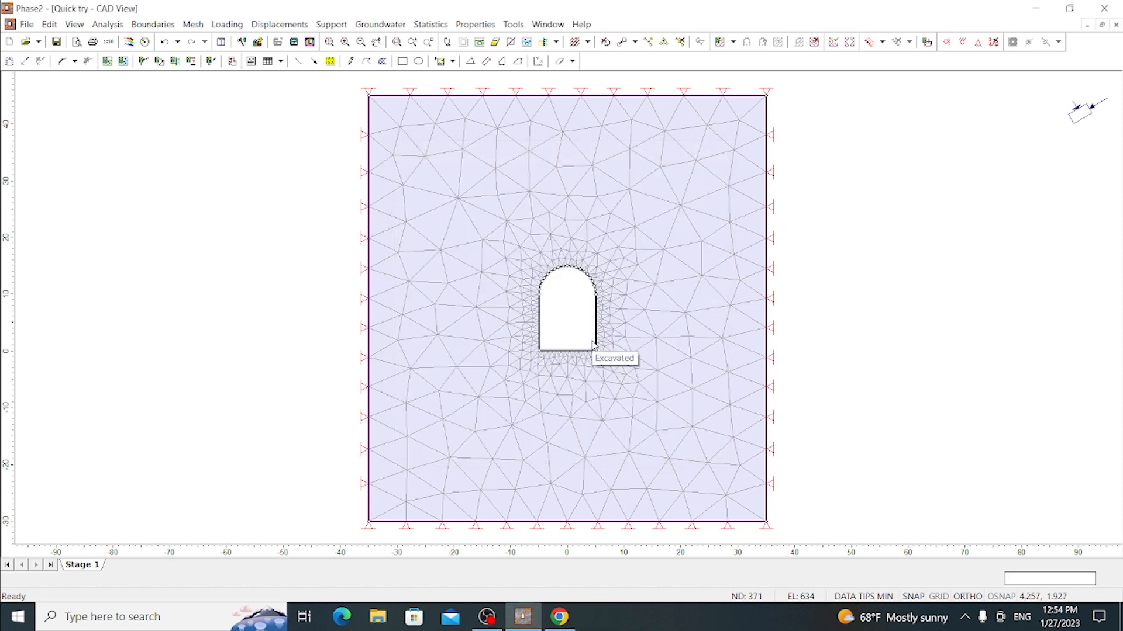
pyautogui.moveTo(556, 242)
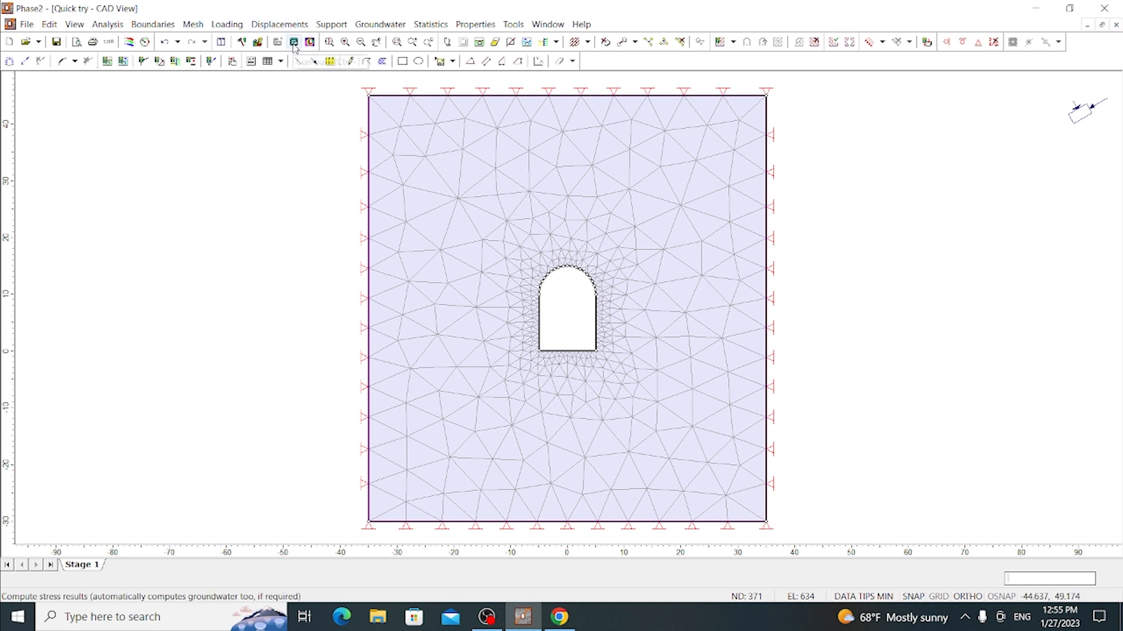
pyautogui.click(292, 41)
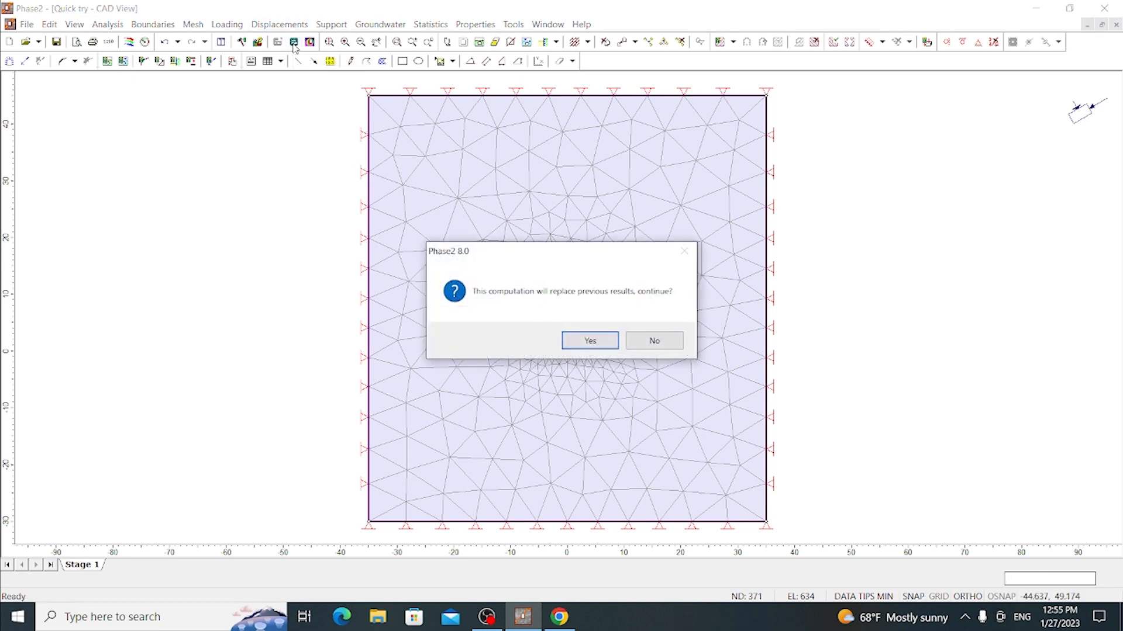
pyautogui.click(588, 341)
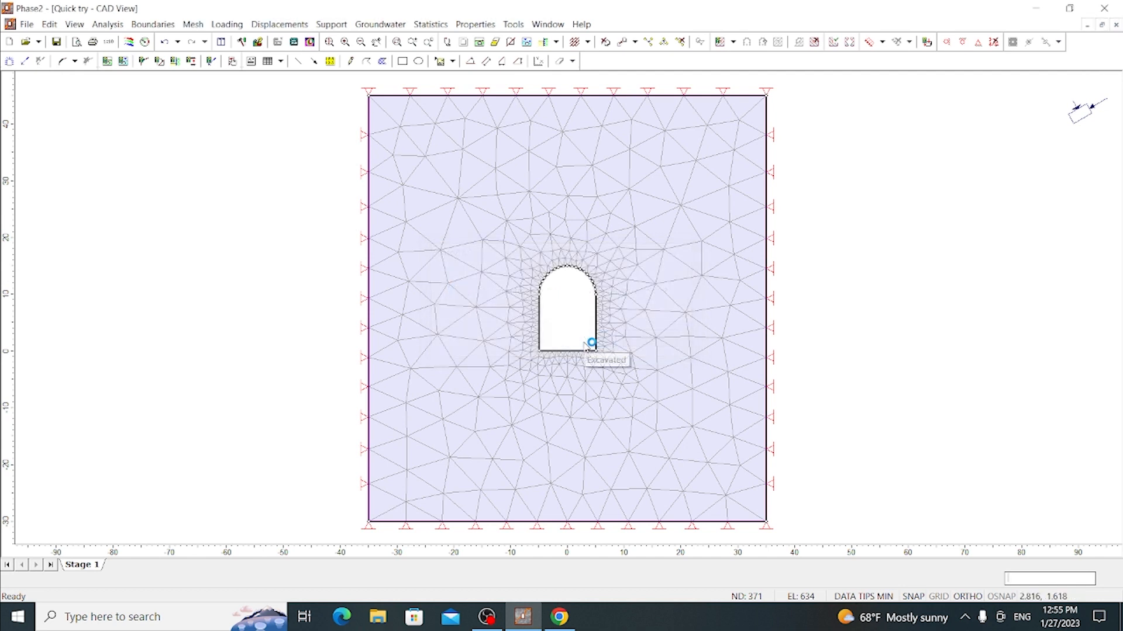
pyautogui.moveTo(435, 384)
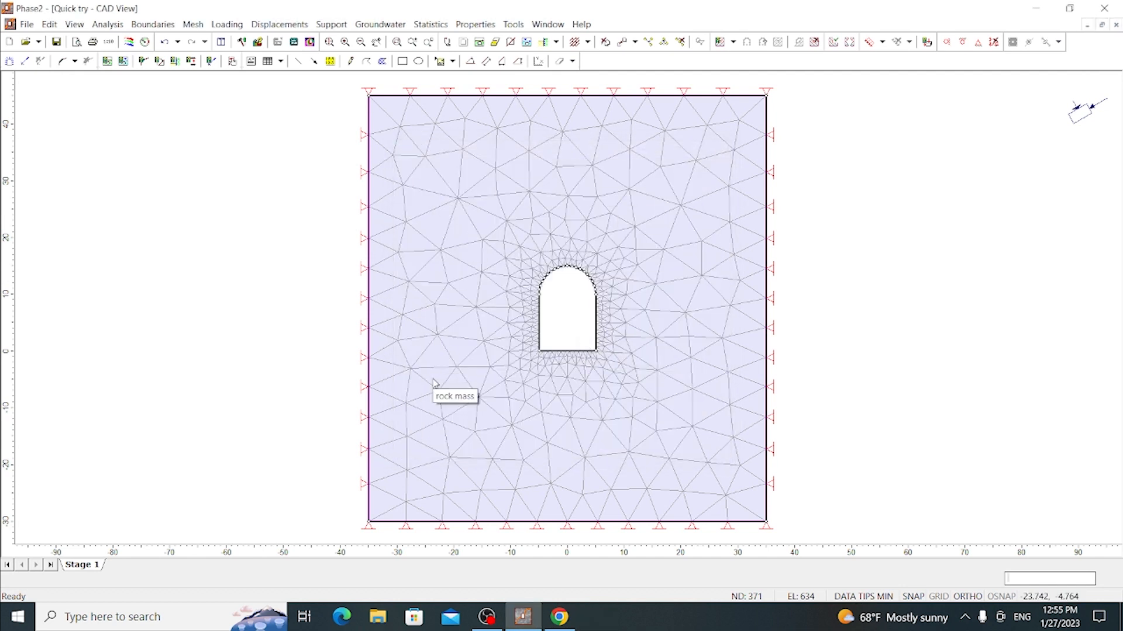
pyautogui.moveTo(254, 209)
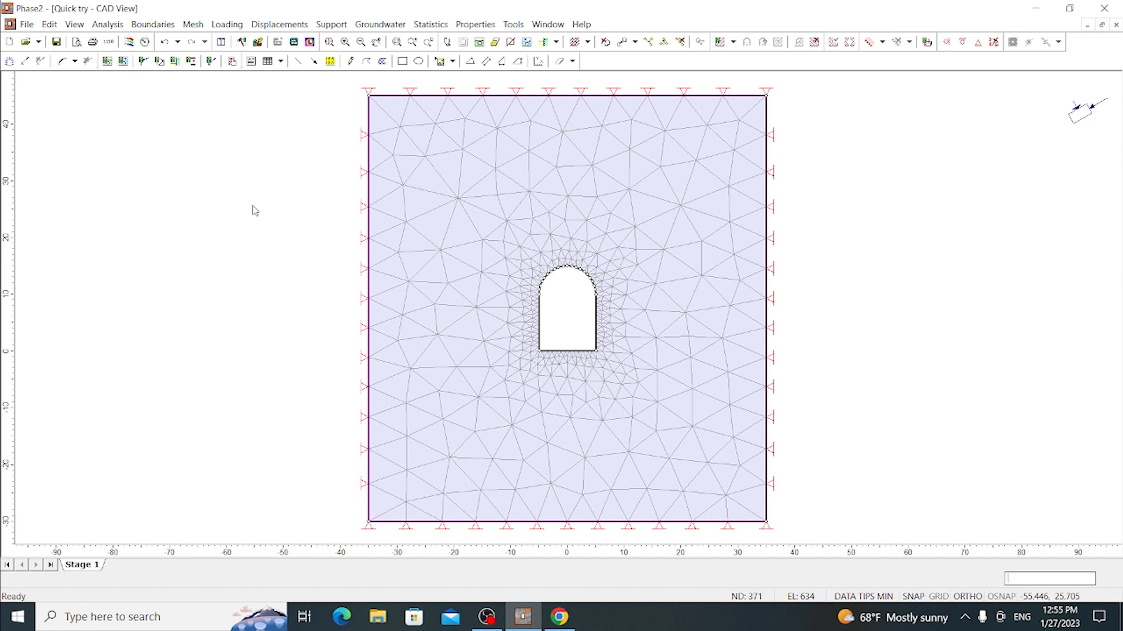
pyautogui.moveTo(308, 147)
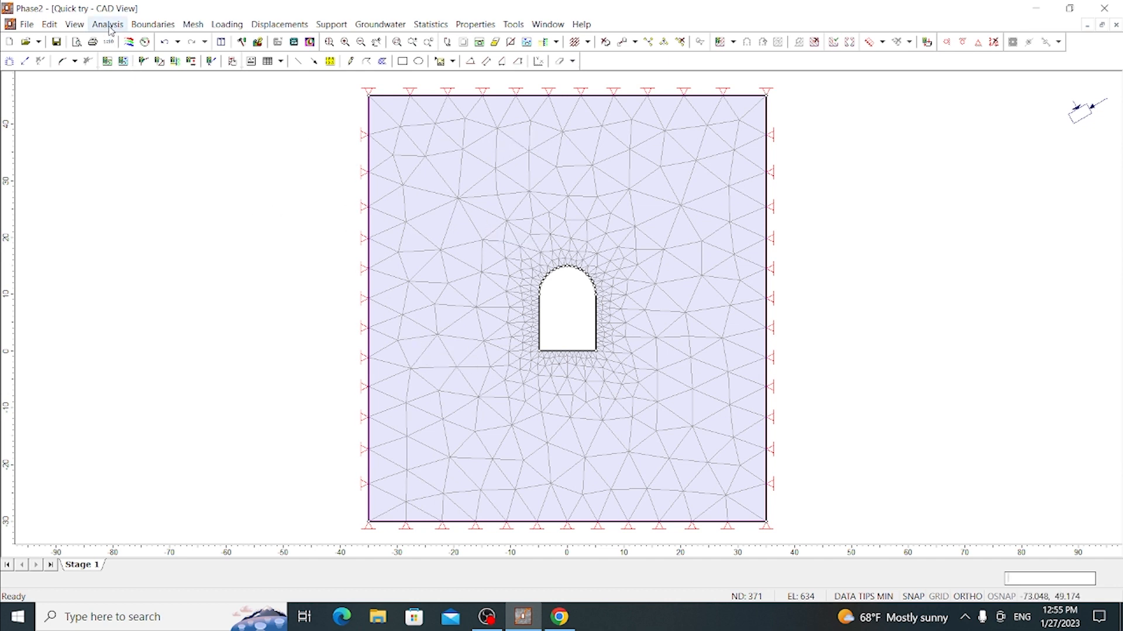
# - Open the analysis menu to view the Sigma 1 results in Interpret
pyautogui.click(108, 24)
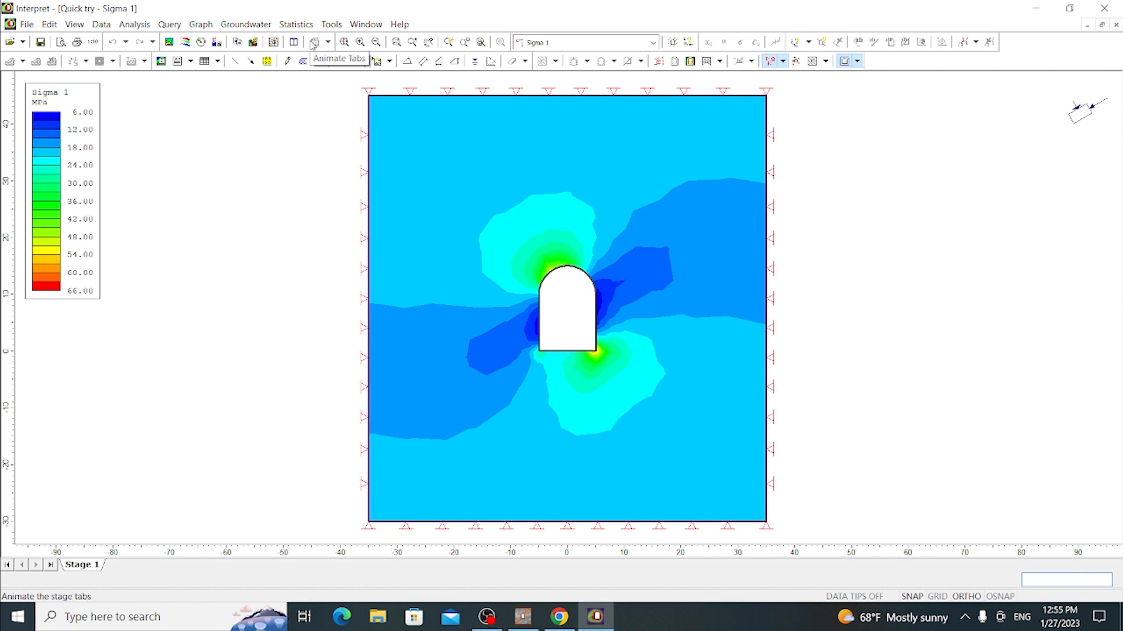
pyautogui.moveTo(386, 244)
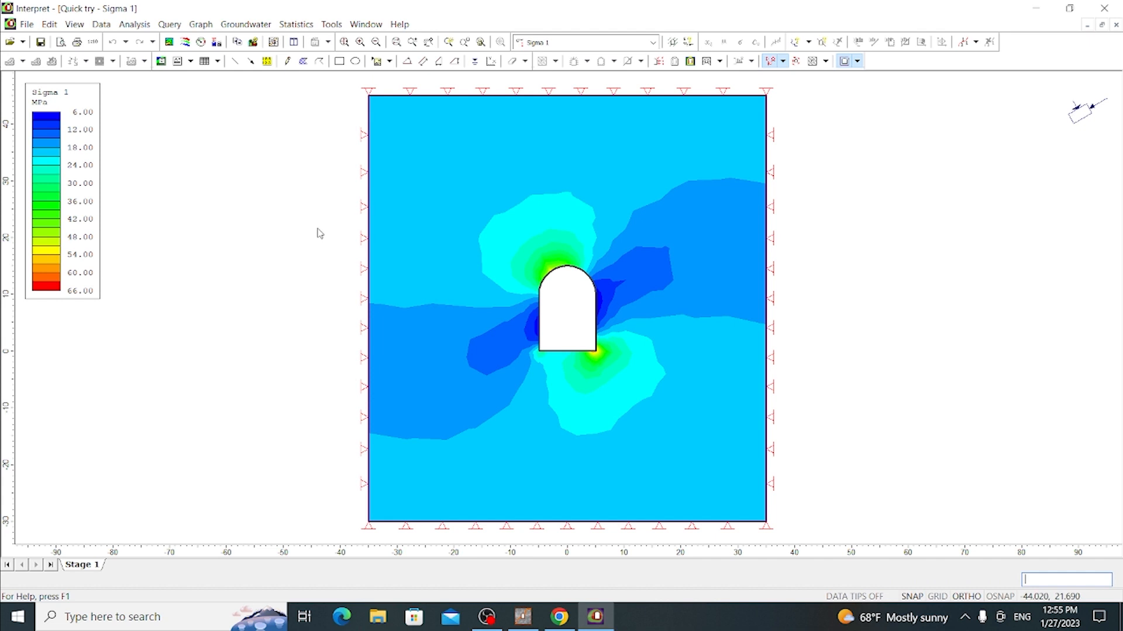
pyautogui.moveTo(422, 247)
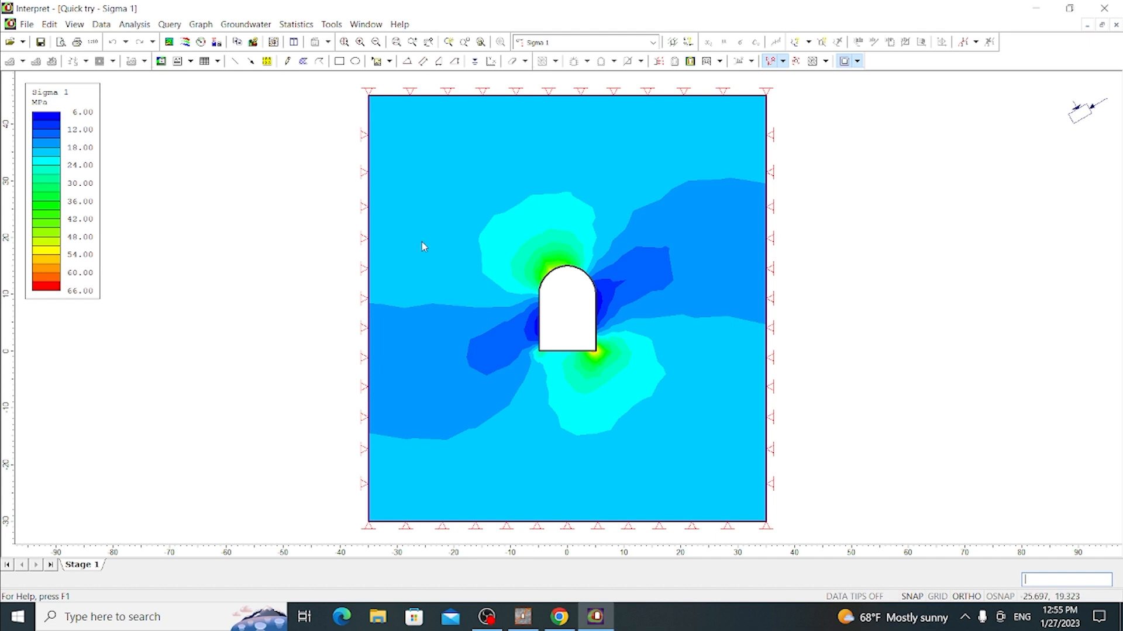
pyautogui.moveTo(520, 286)
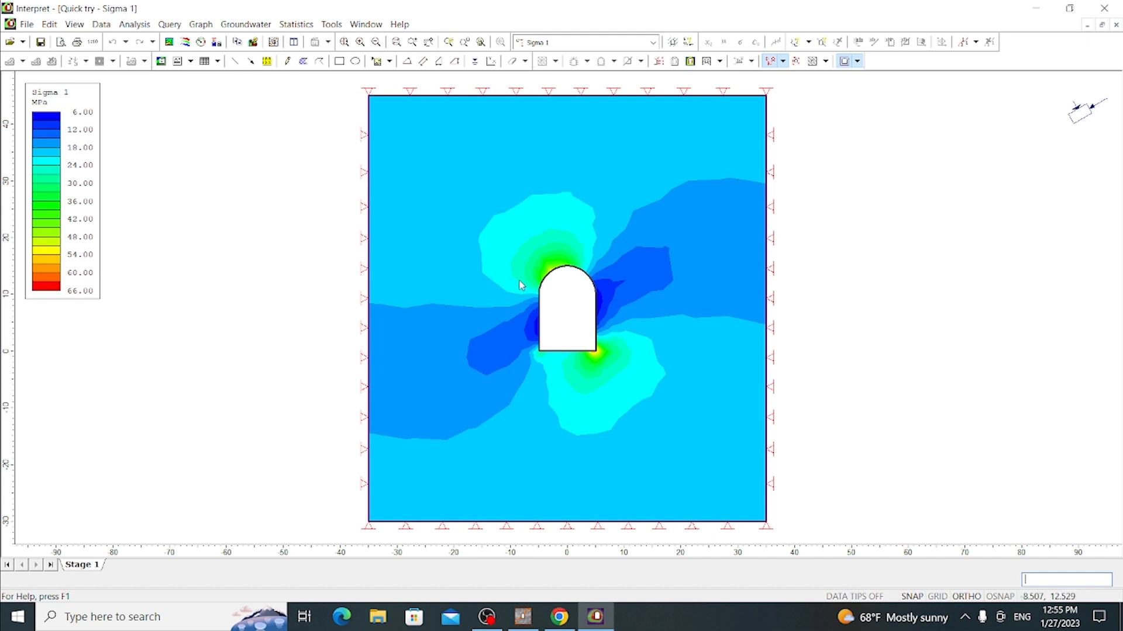
pyautogui.moveTo(538, 352)
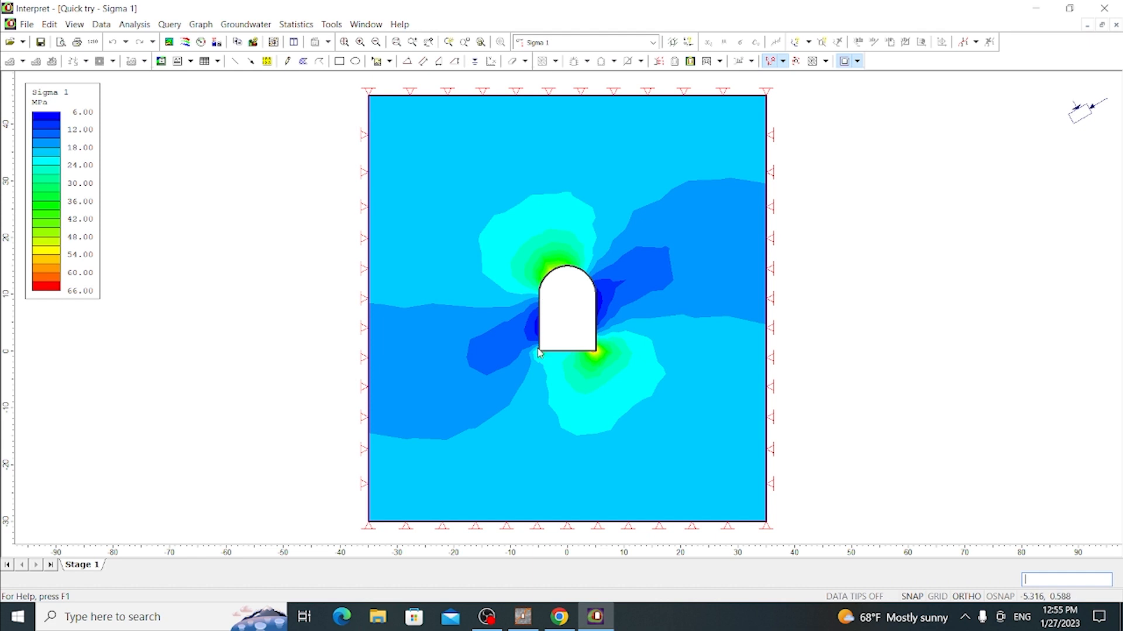
pyautogui.moveTo(166, 106)
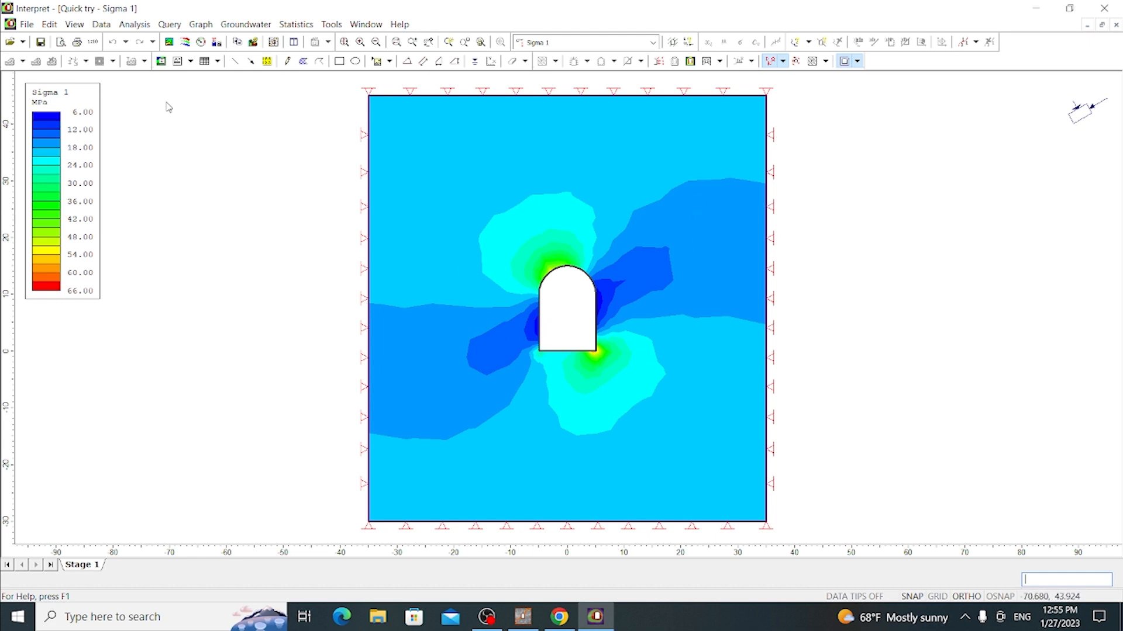
pyautogui.moveTo(371, 248)
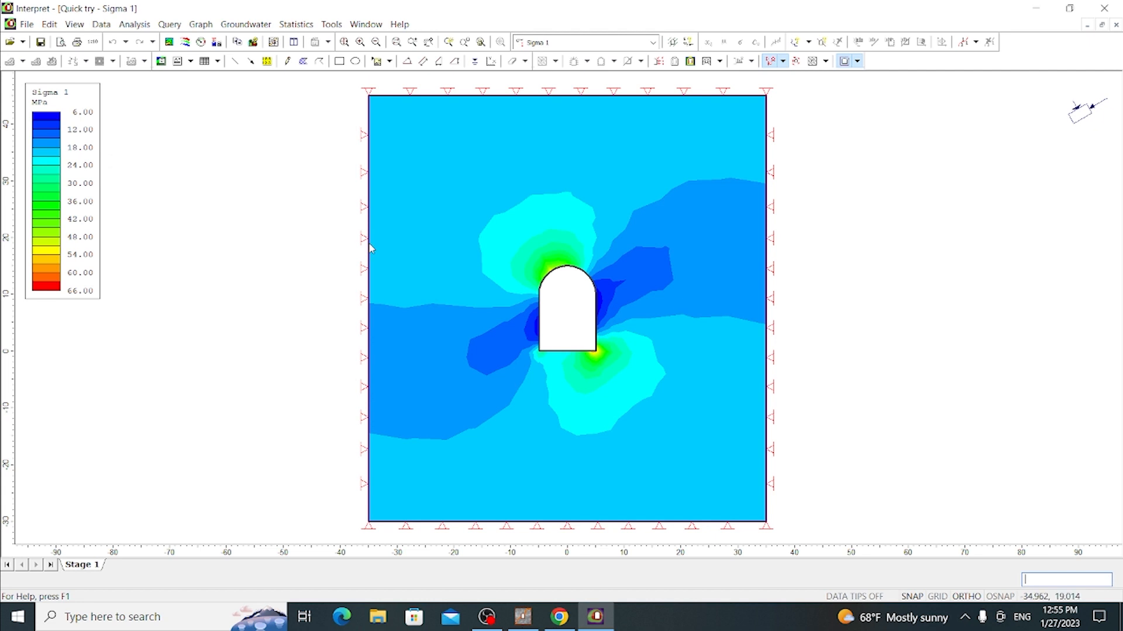
pyautogui.moveTo(651, 203)
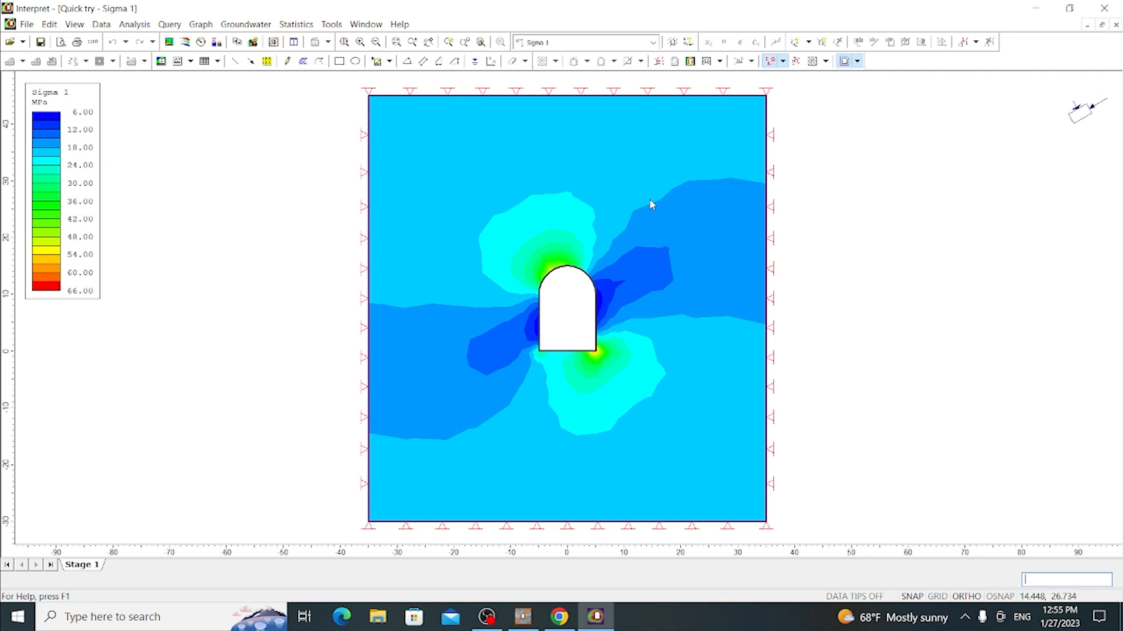
pyautogui.moveTo(187, 223)
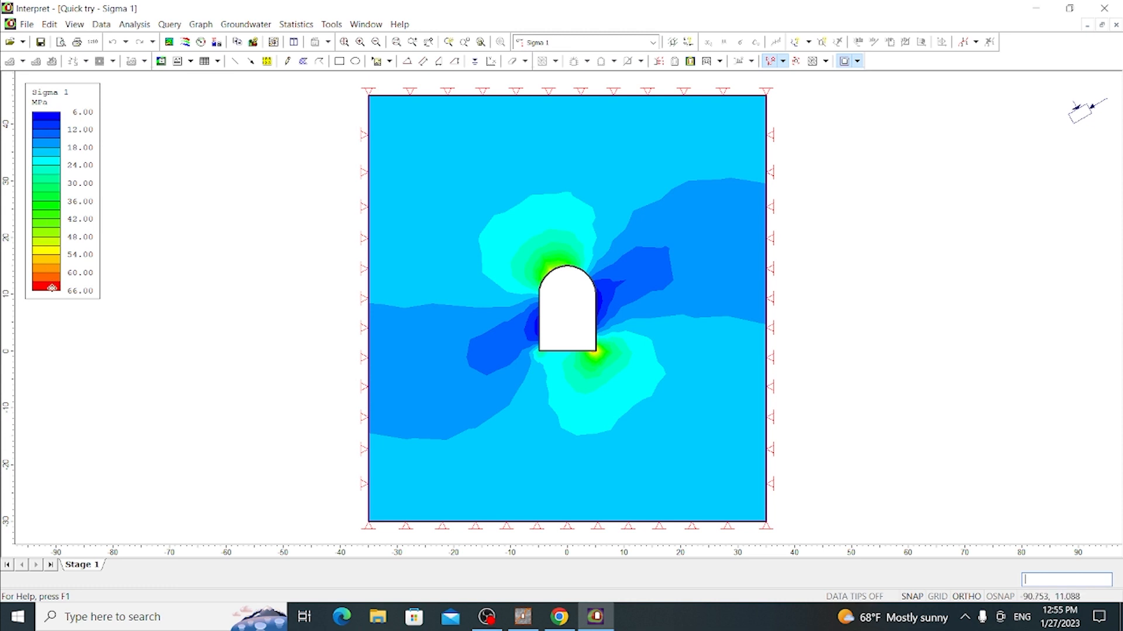
pyautogui.moveTo(60, 298)
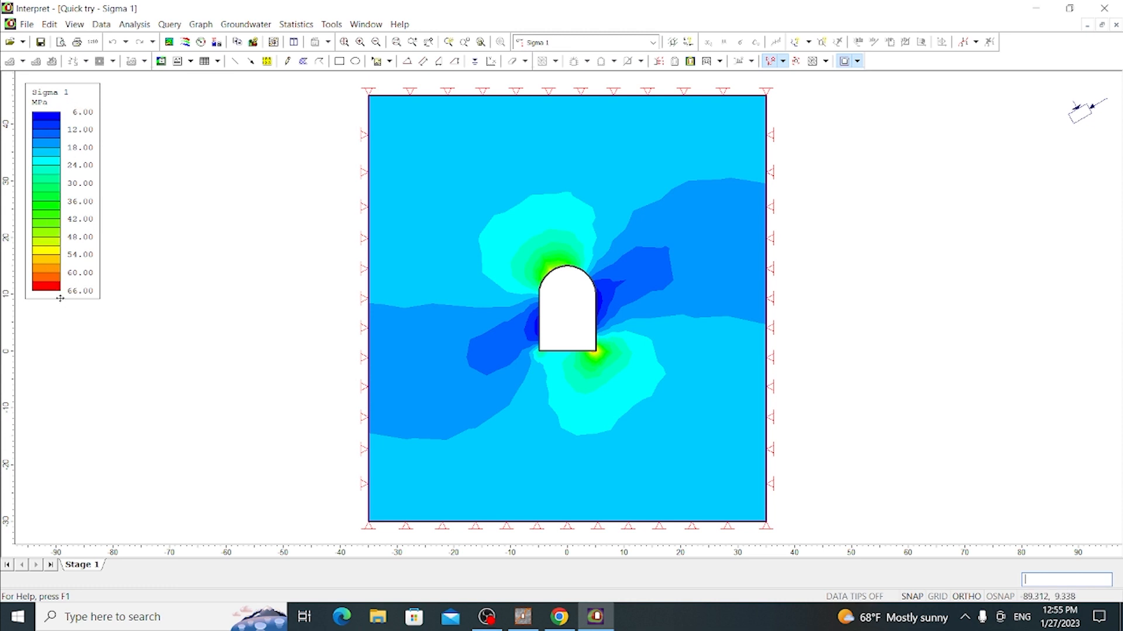
pyautogui.moveTo(85, 306)
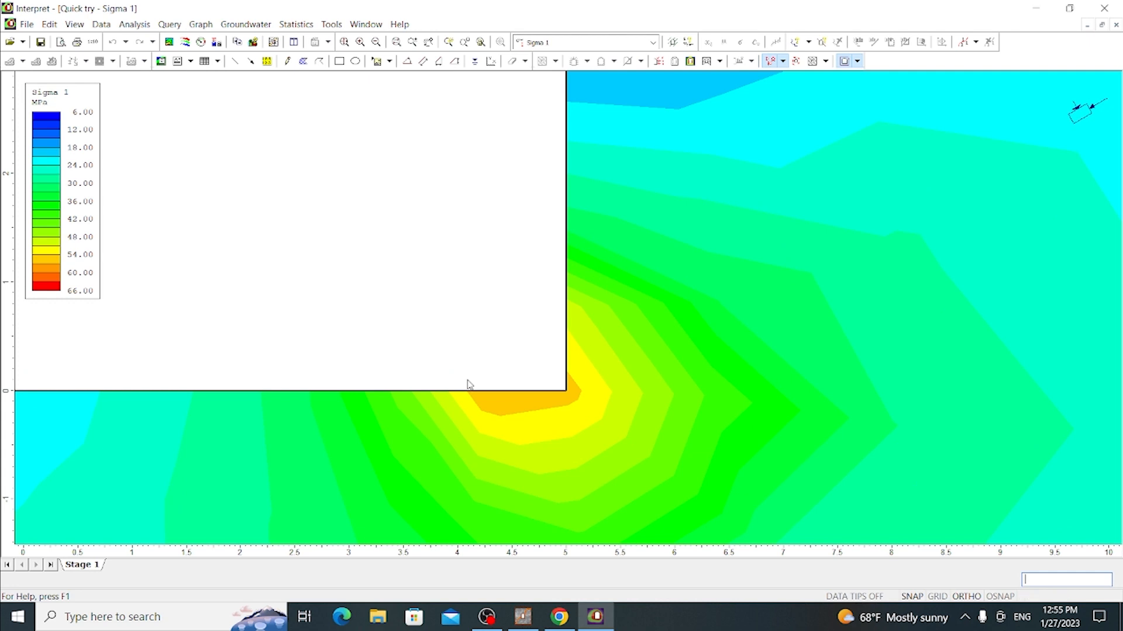
pyautogui.moveTo(550, 397)
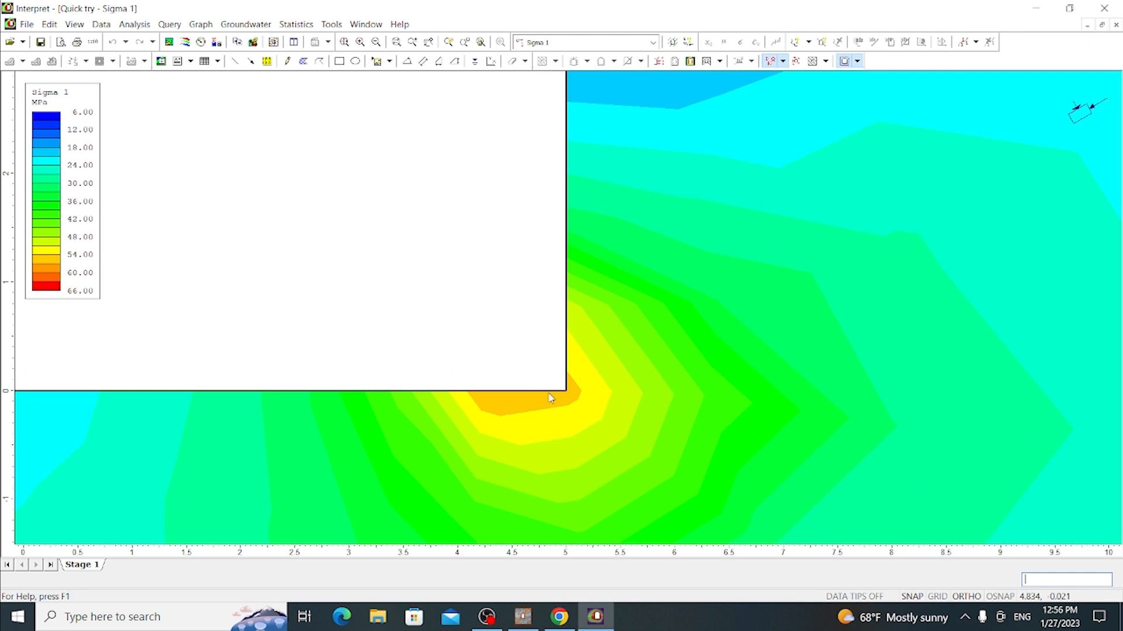
pyautogui.moveTo(524, 411)
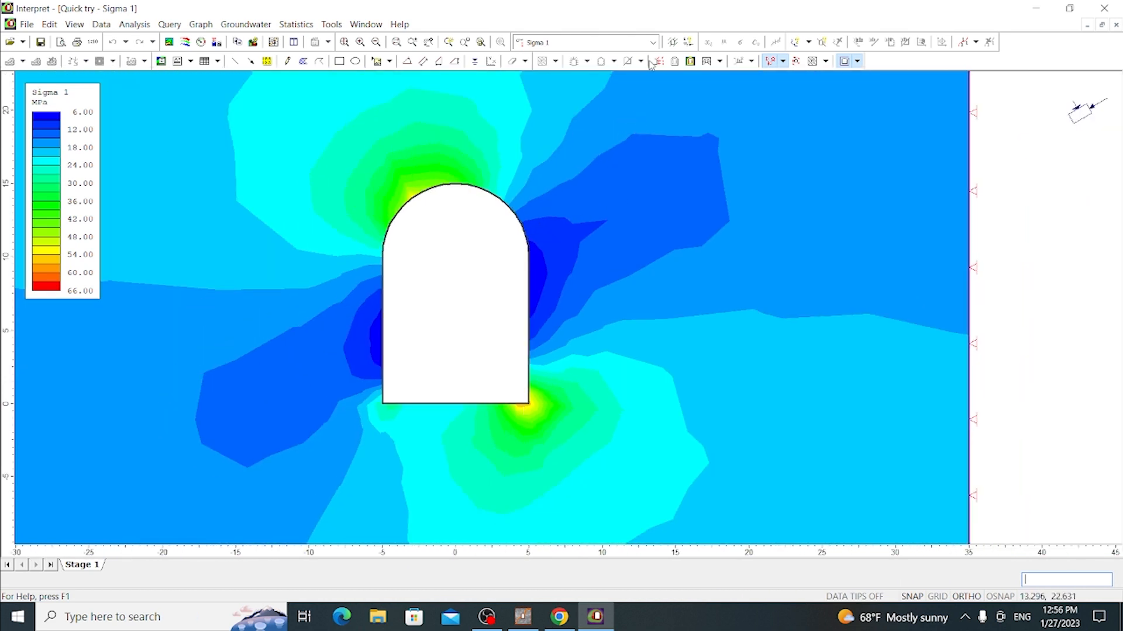
# - Show the Sigma 3 contours, then switch the plot to Total Displacement contours
pyautogui.click(650, 42)
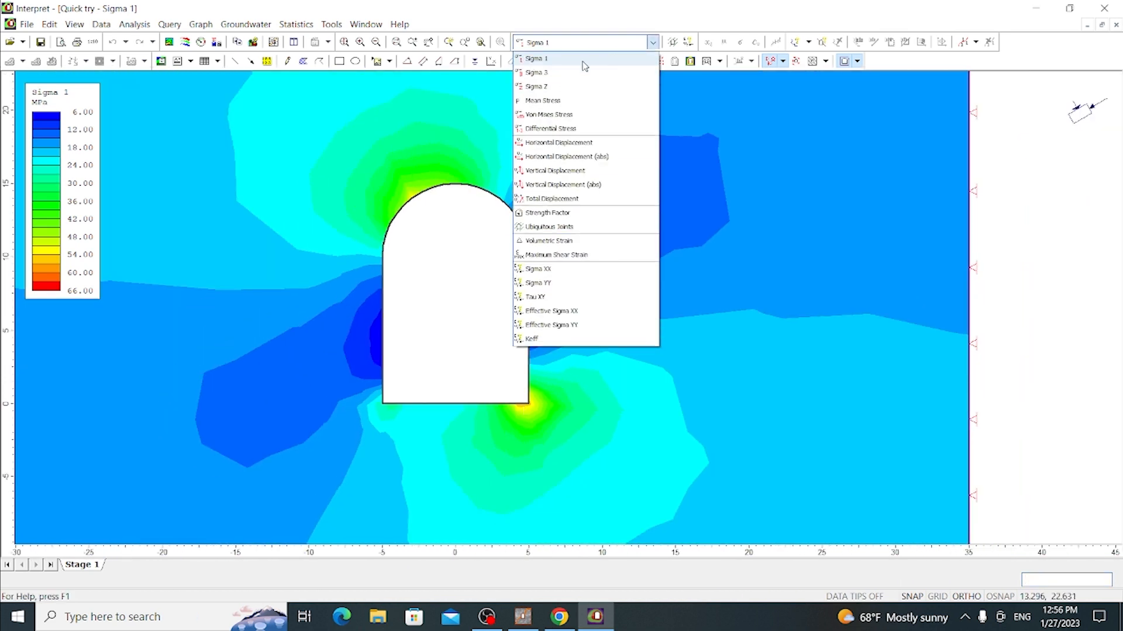
pyautogui.click(535, 73)
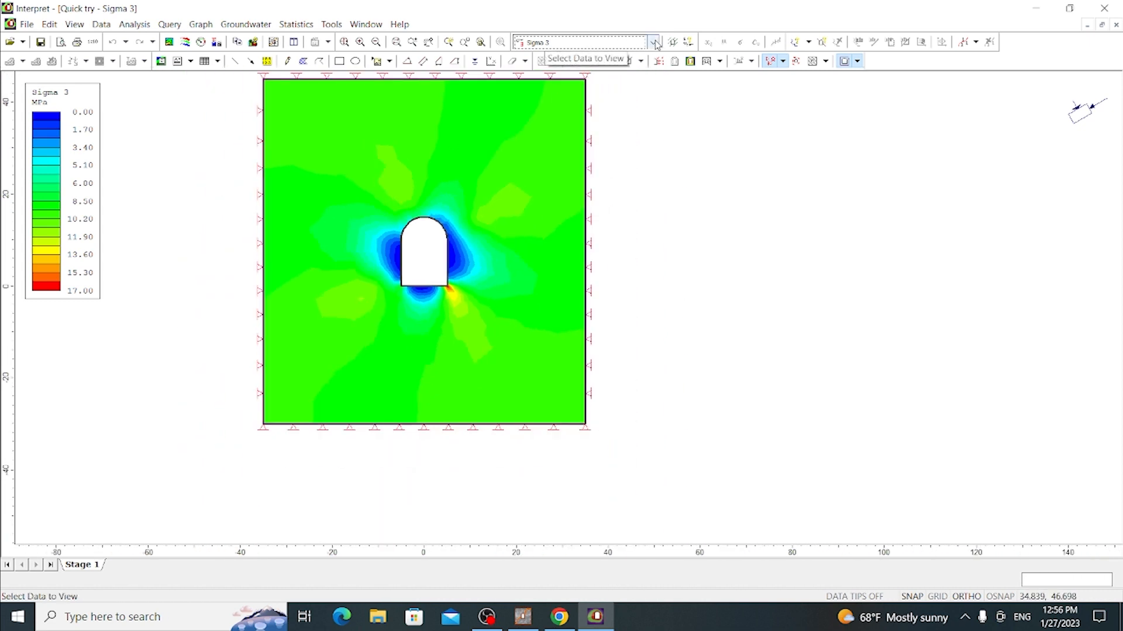
pyautogui.click(653, 42)
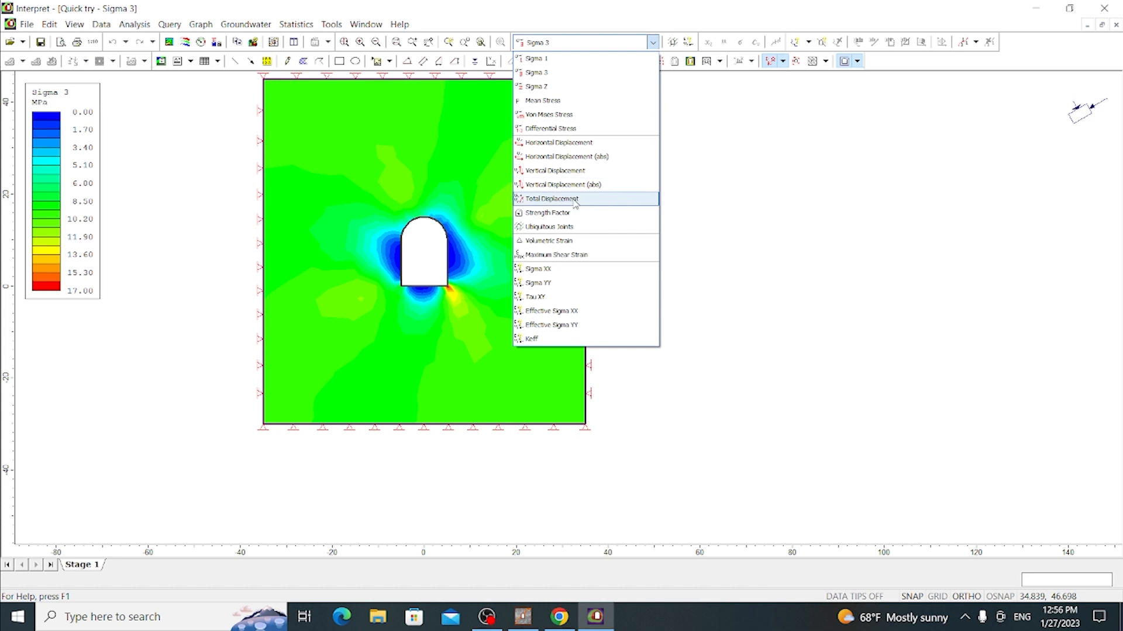
pyautogui.click(550, 198)
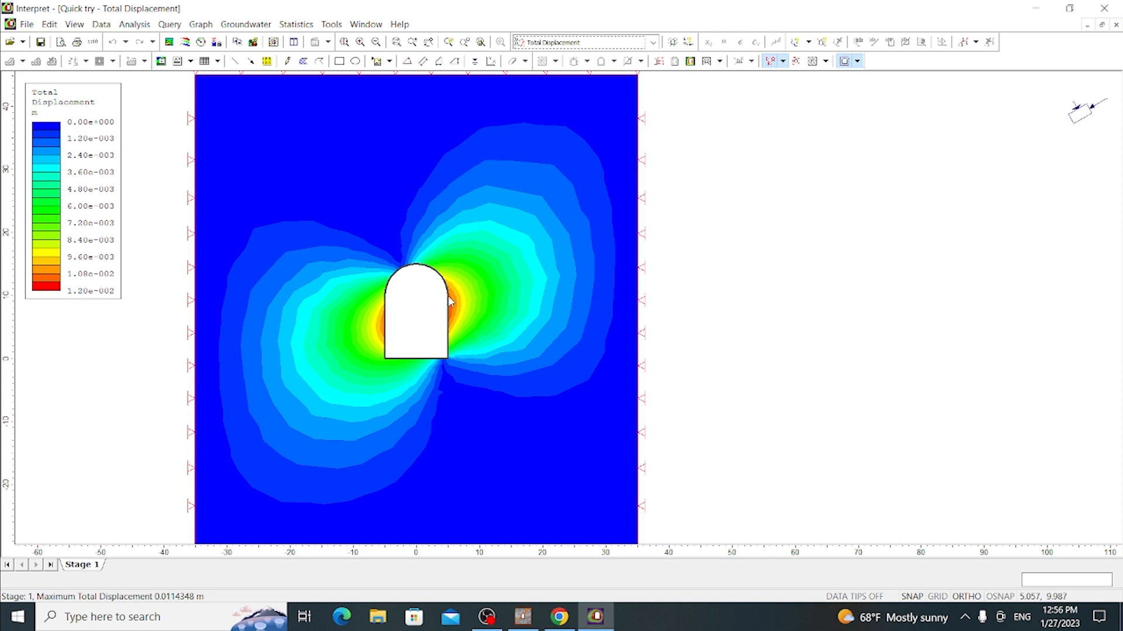
pyautogui.moveTo(378, 321)
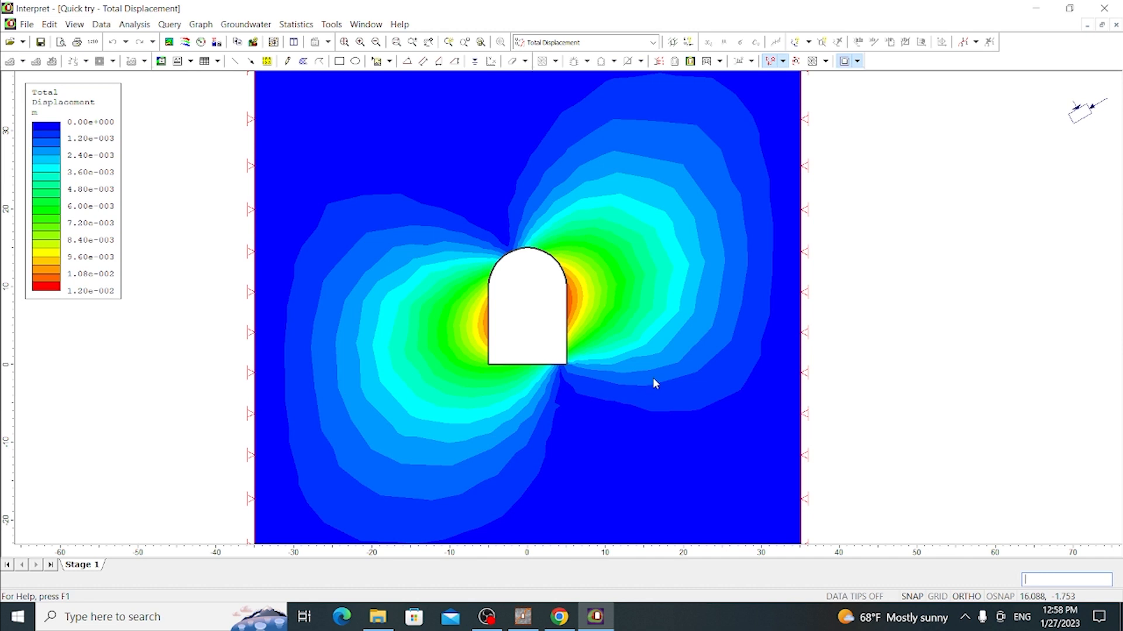
pyautogui.moveTo(614, 280)
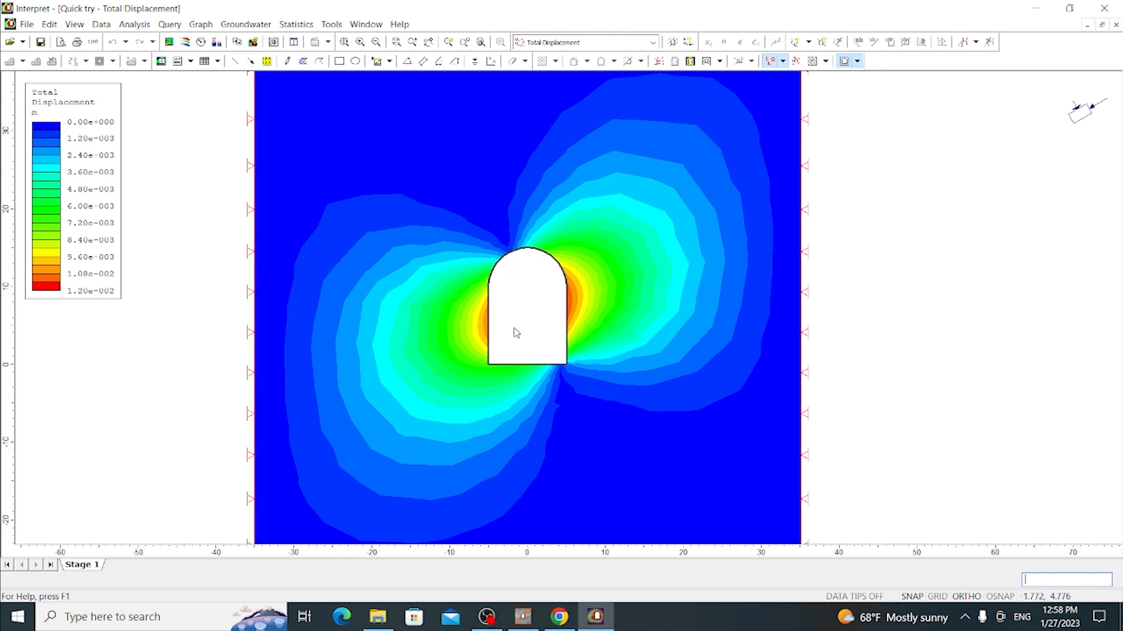
pyautogui.moveTo(664, 104)
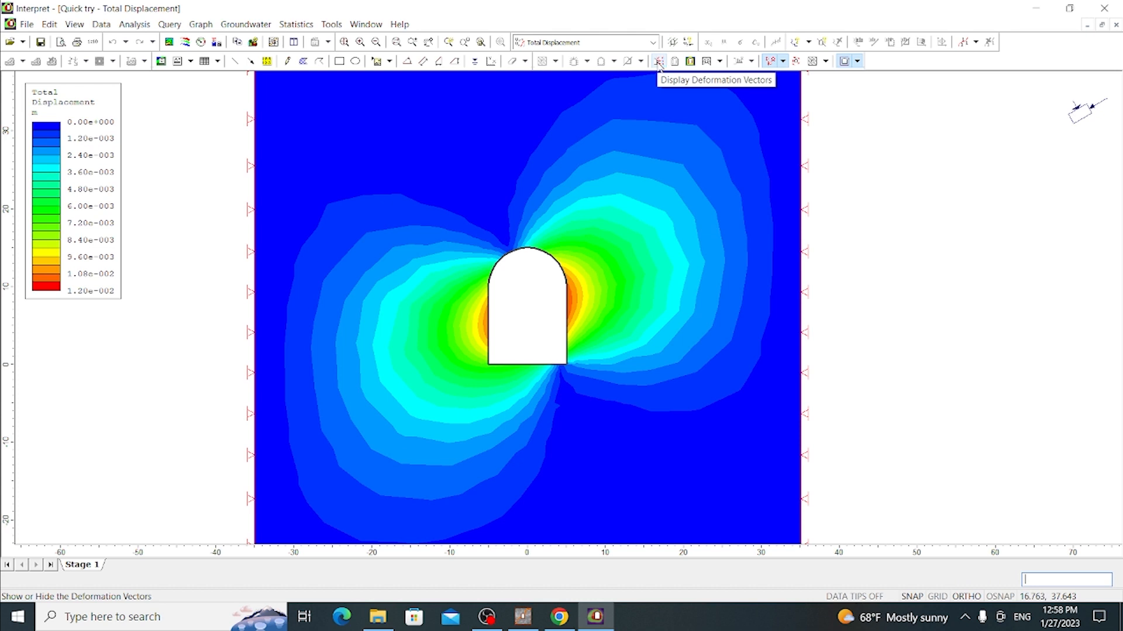
pyautogui.moveTo(659, 64)
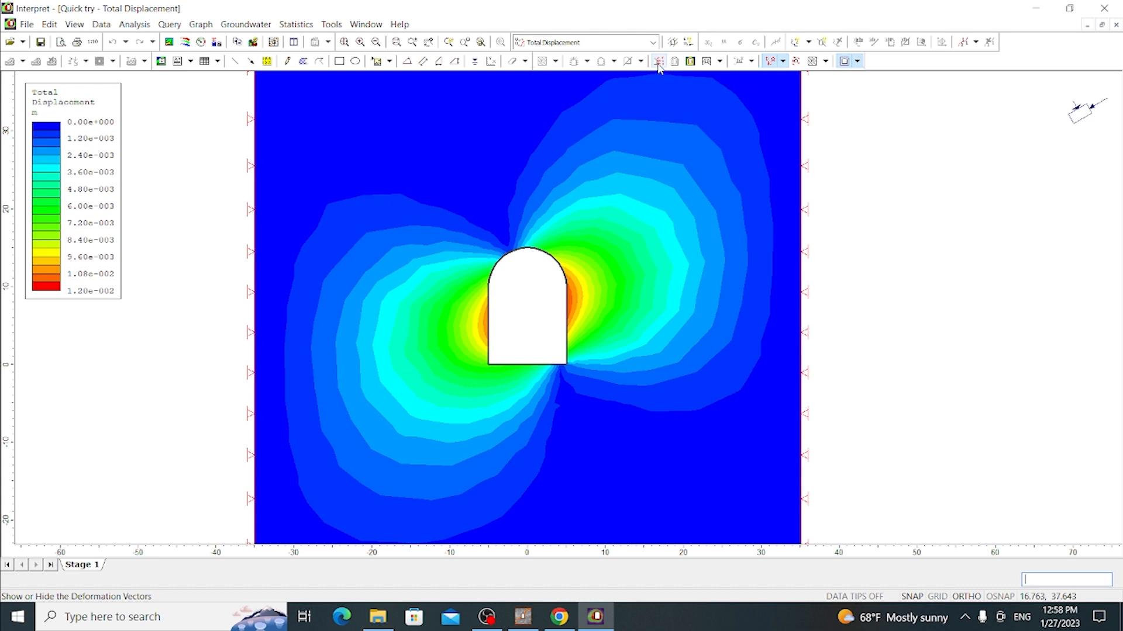
# - Try deformation vectors, deformed boundary and deformed contours, ending back on undeformed contours
pyautogui.click(658, 60)
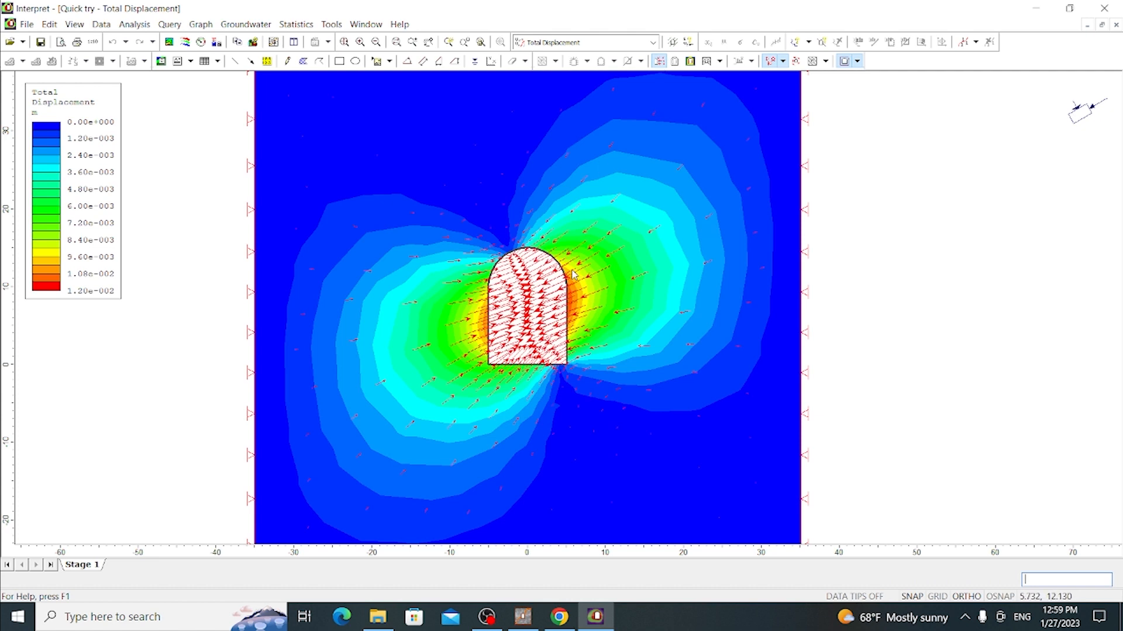
pyautogui.moveTo(669, 117)
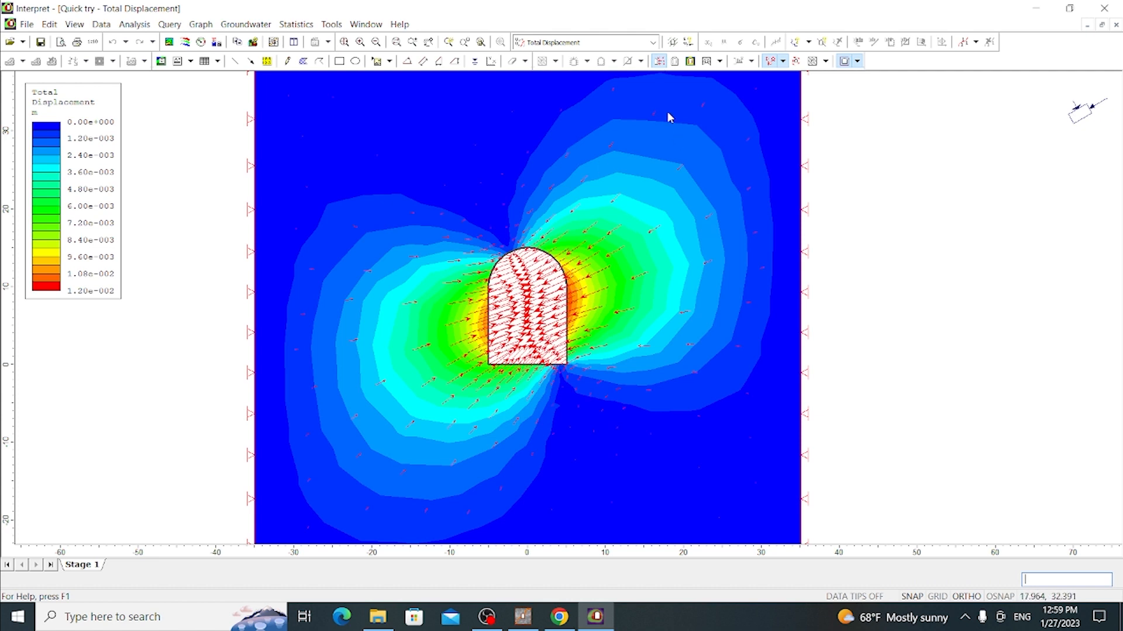
pyautogui.moveTo(660, 60)
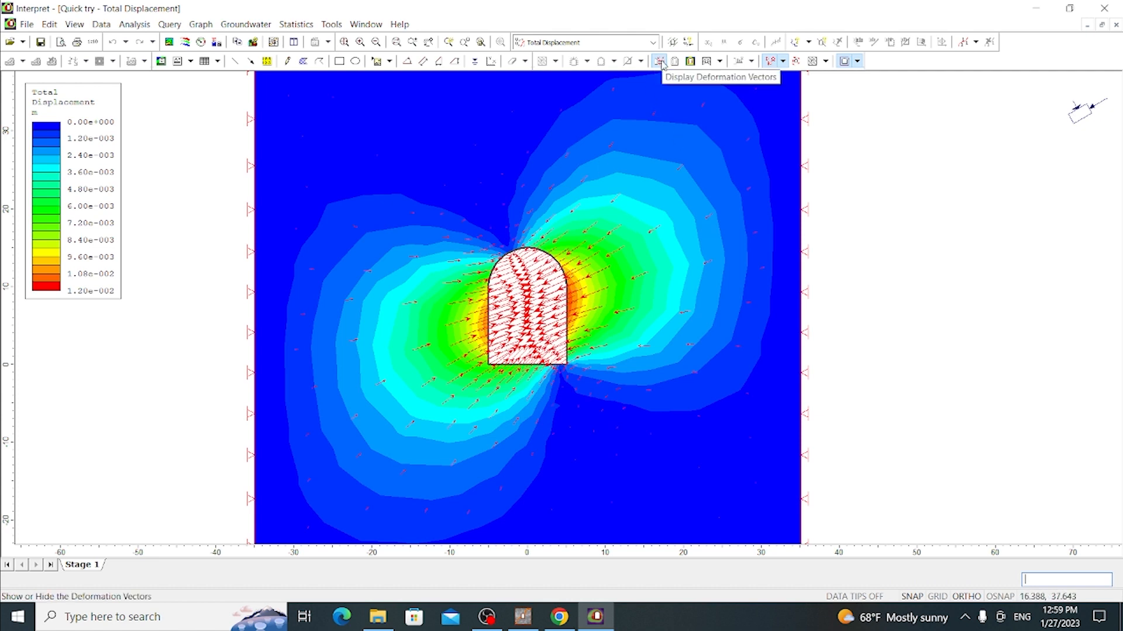
pyautogui.click(657, 61)
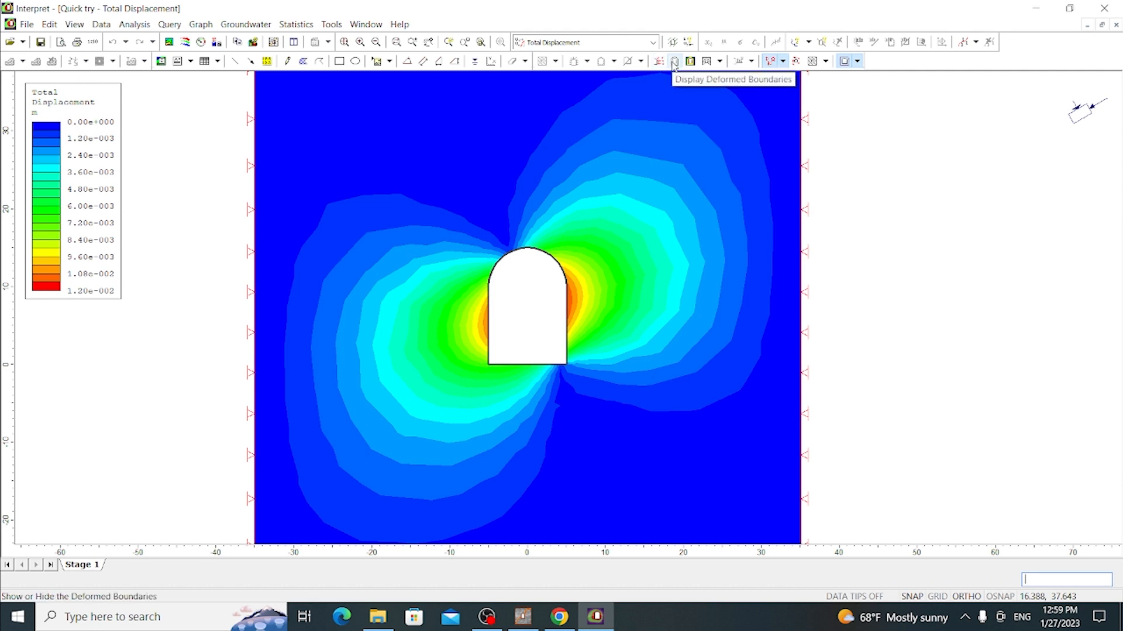
pyautogui.click(674, 61)
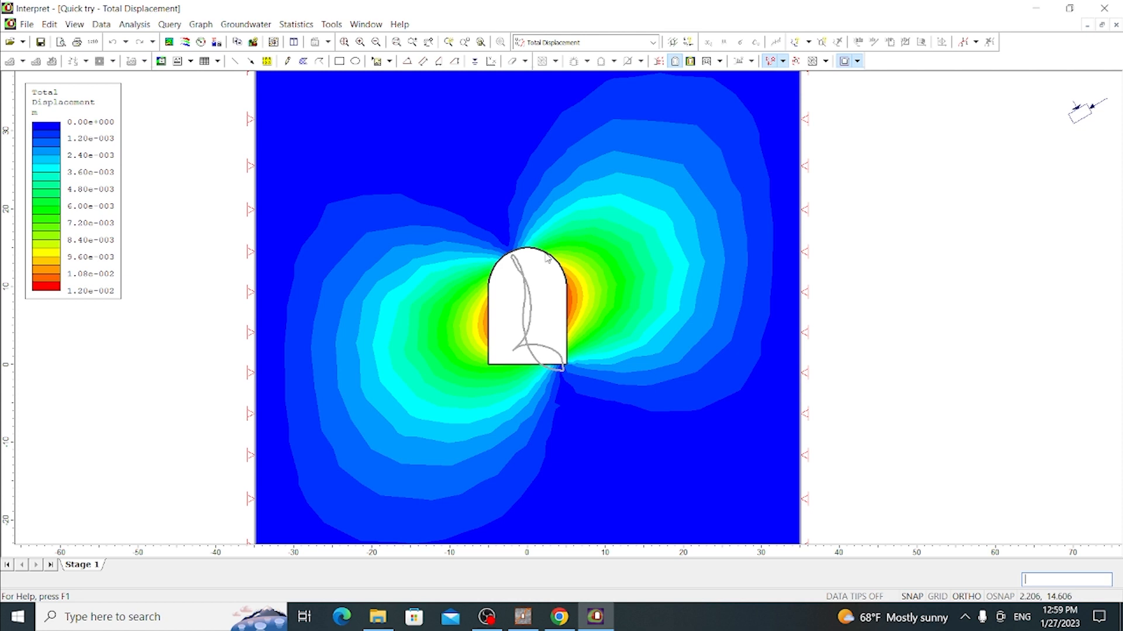
pyautogui.moveTo(536, 326)
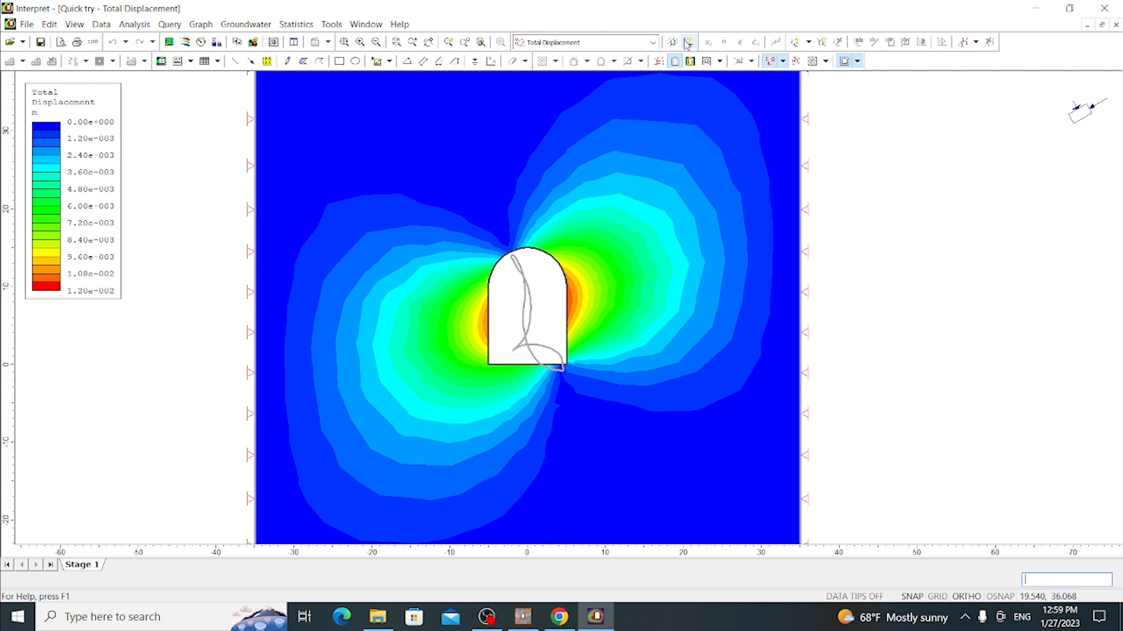
pyautogui.moveTo(675, 60)
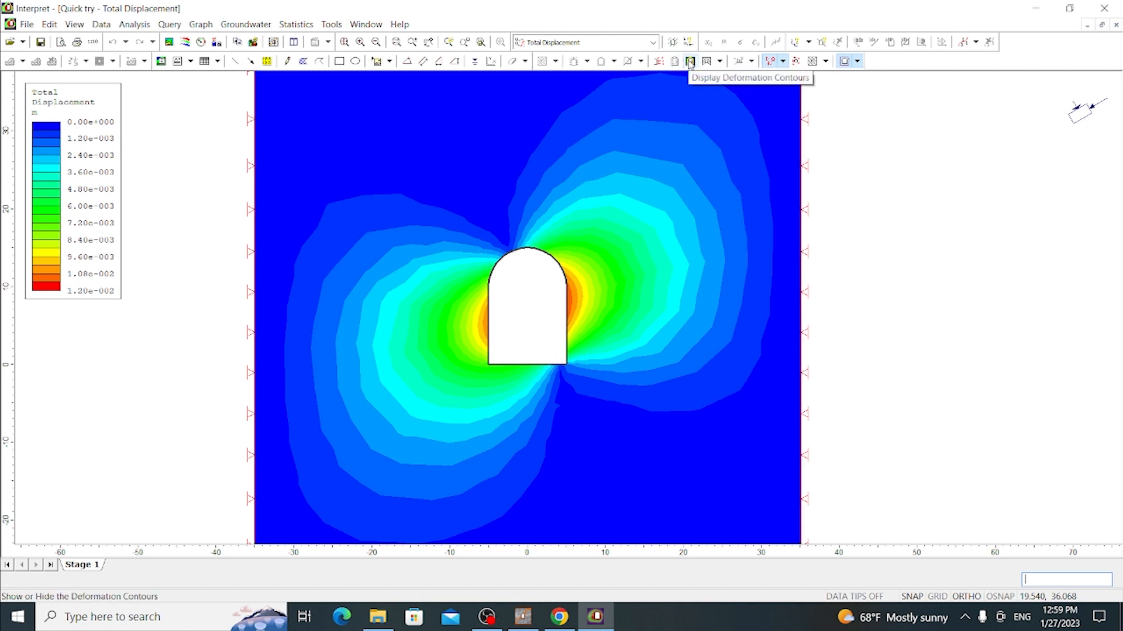
pyautogui.click(689, 61)
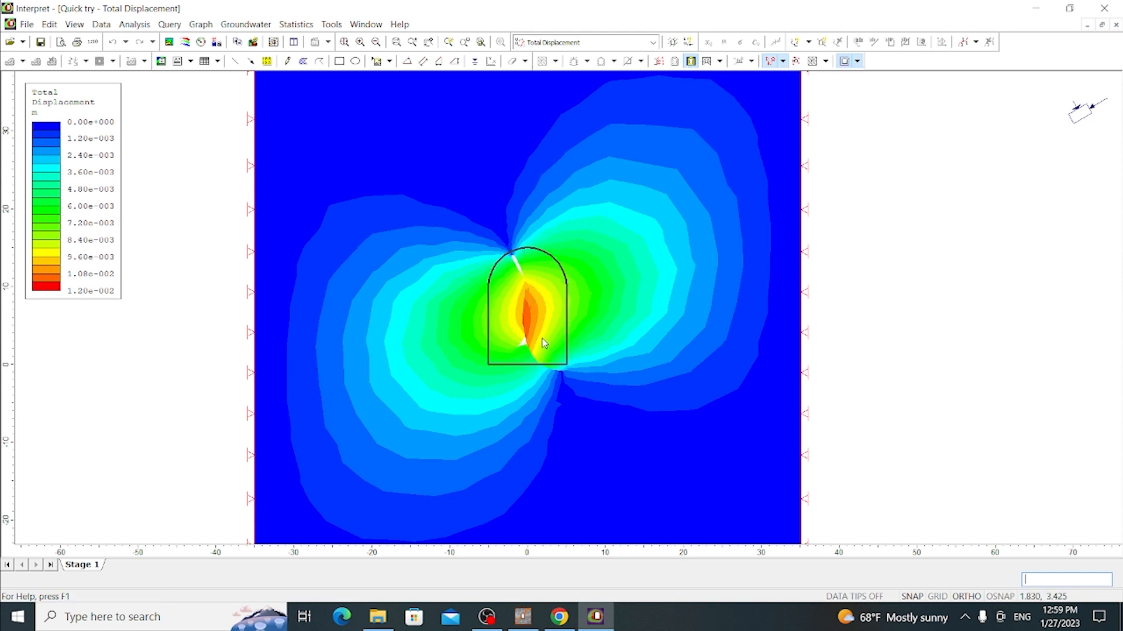
pyautogui.moveTo(523, 337)
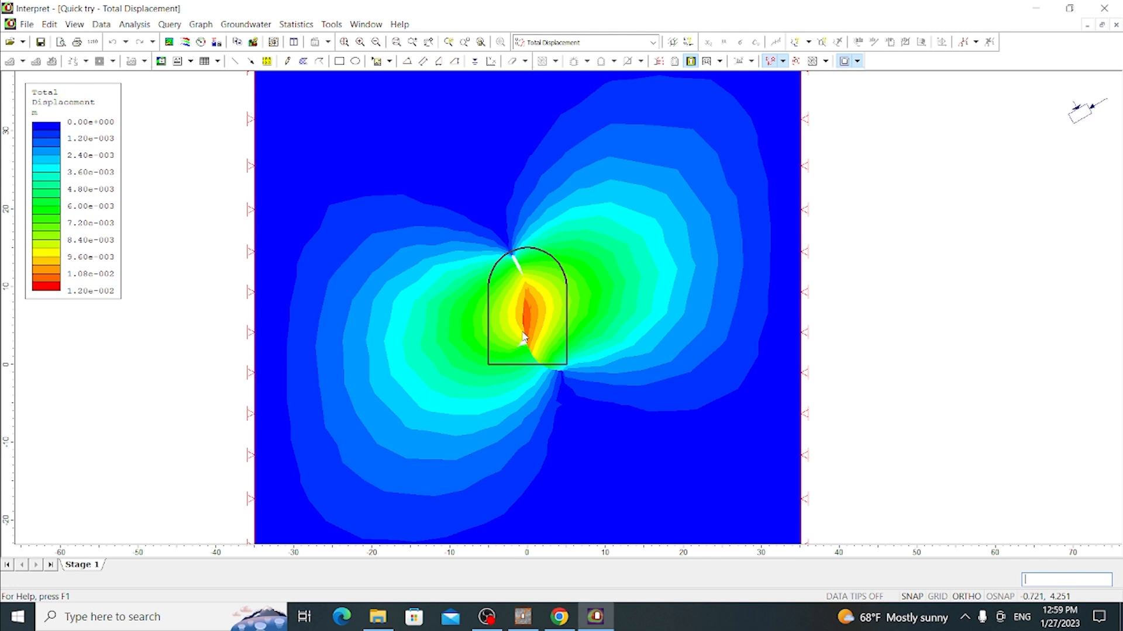
pyautogui.moveTo(506, 317)
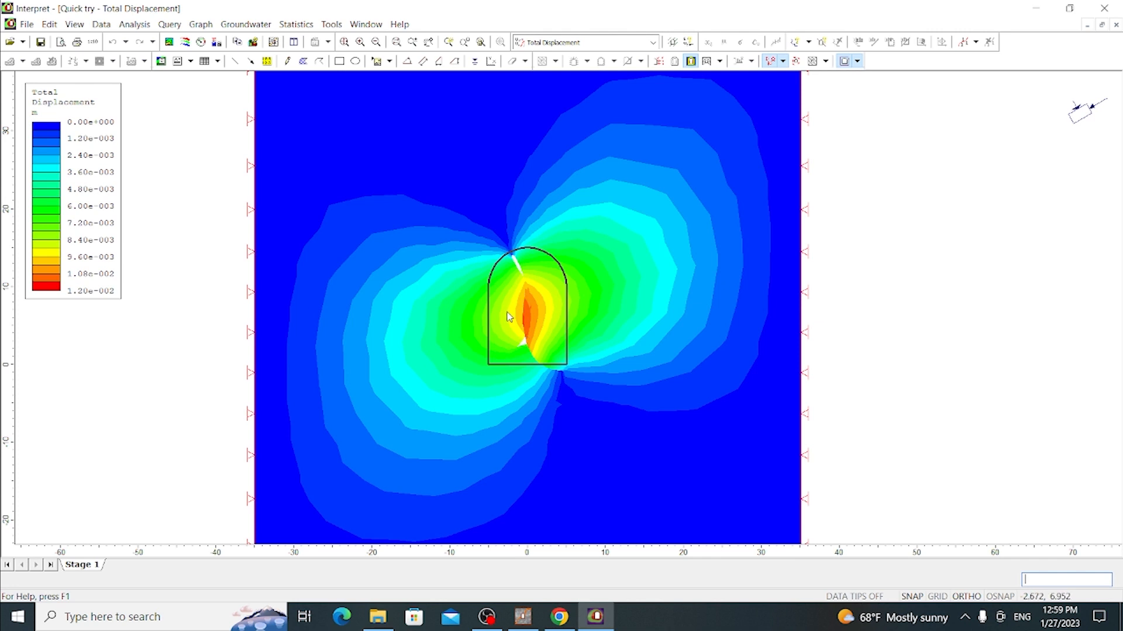
pyautogui.moveTo(511, 312)
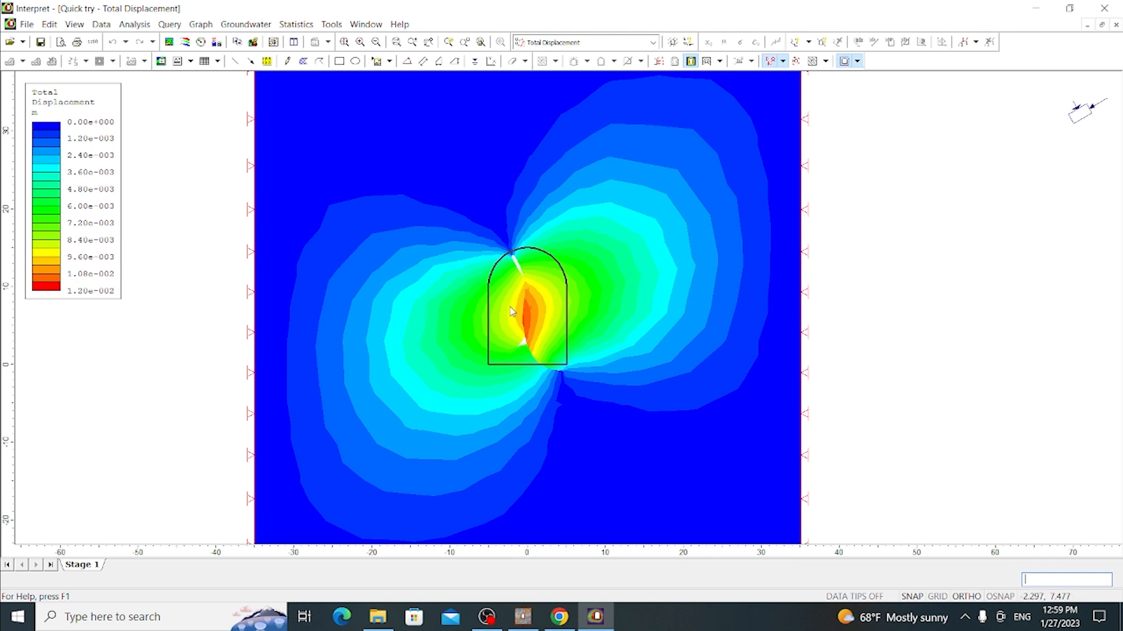
pyautogui.moveTo(690, 61)
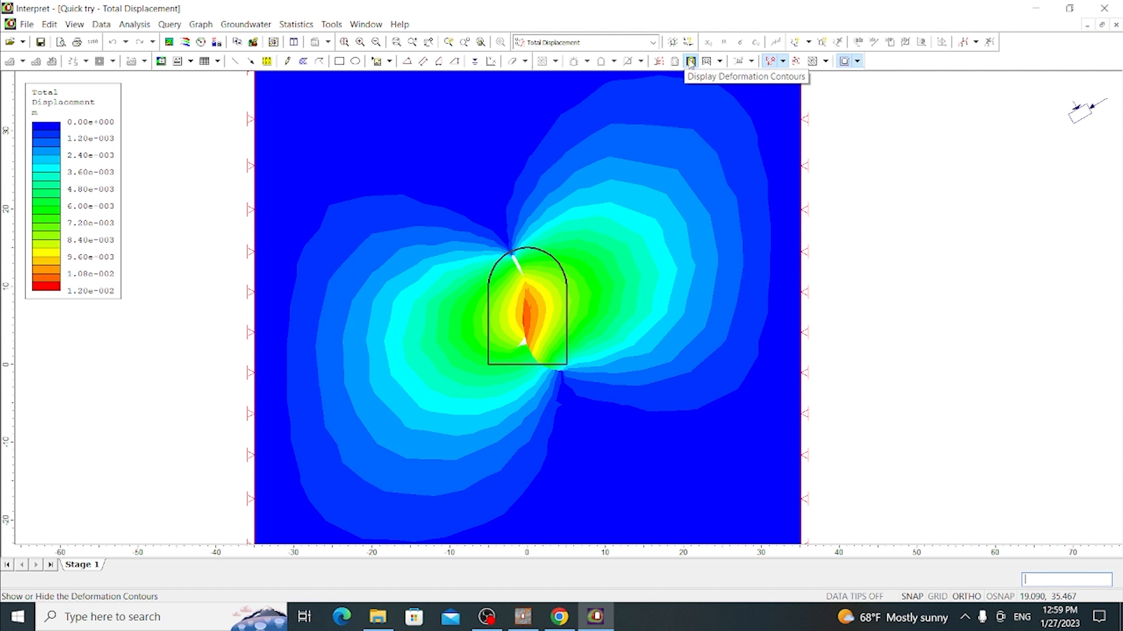
pyautogui.click(690, 61)
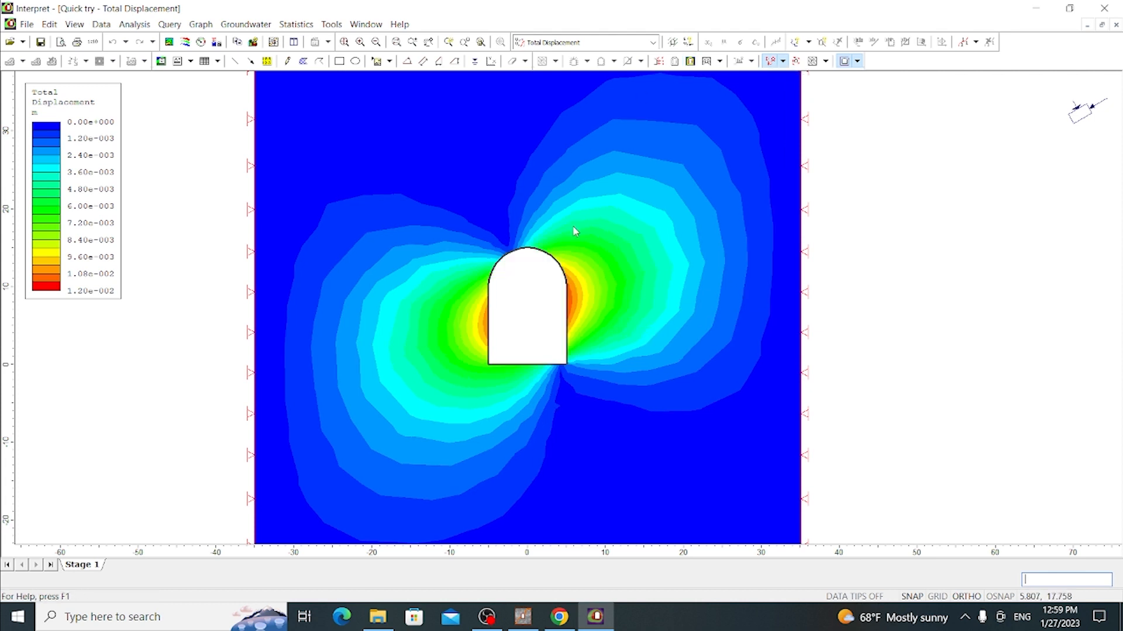
# - Bring the OBS recording window forward from the taskbar
pyautogui.click(486, 617)
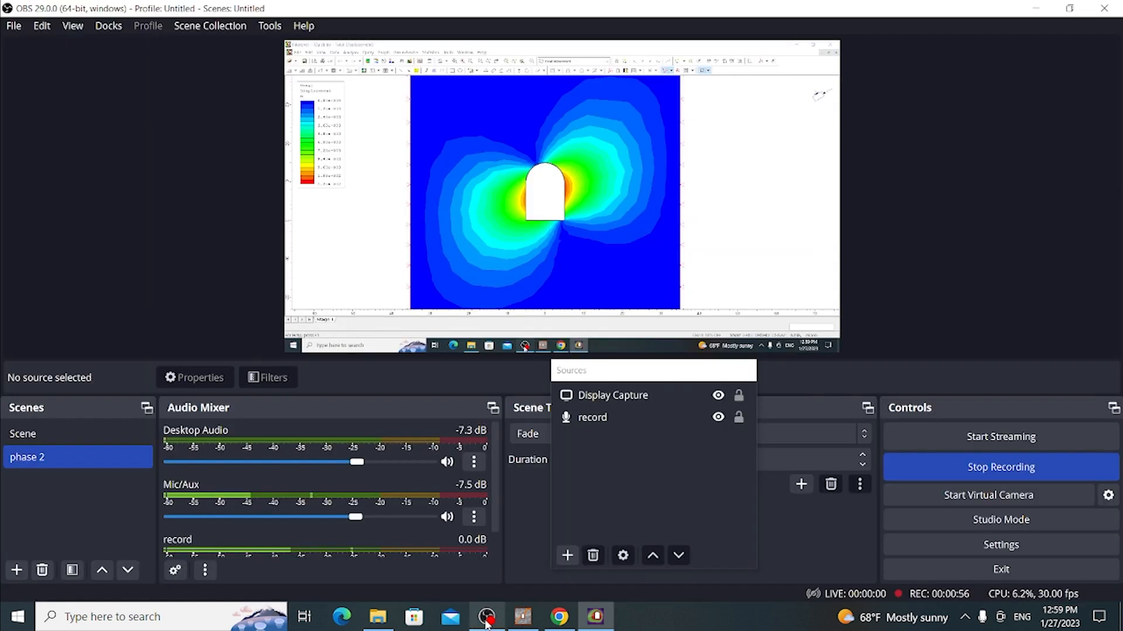